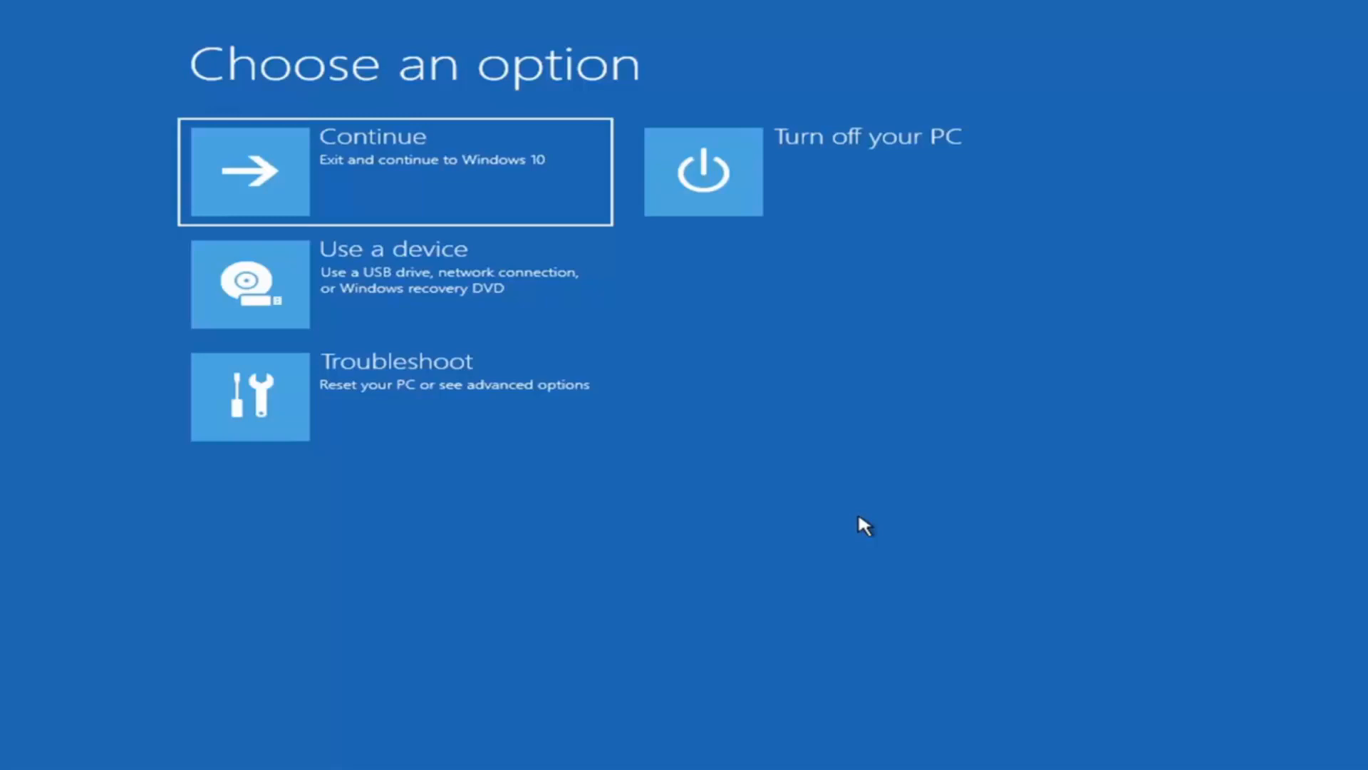
{"action": "mouse_move", "coordinate": [310, 331]}
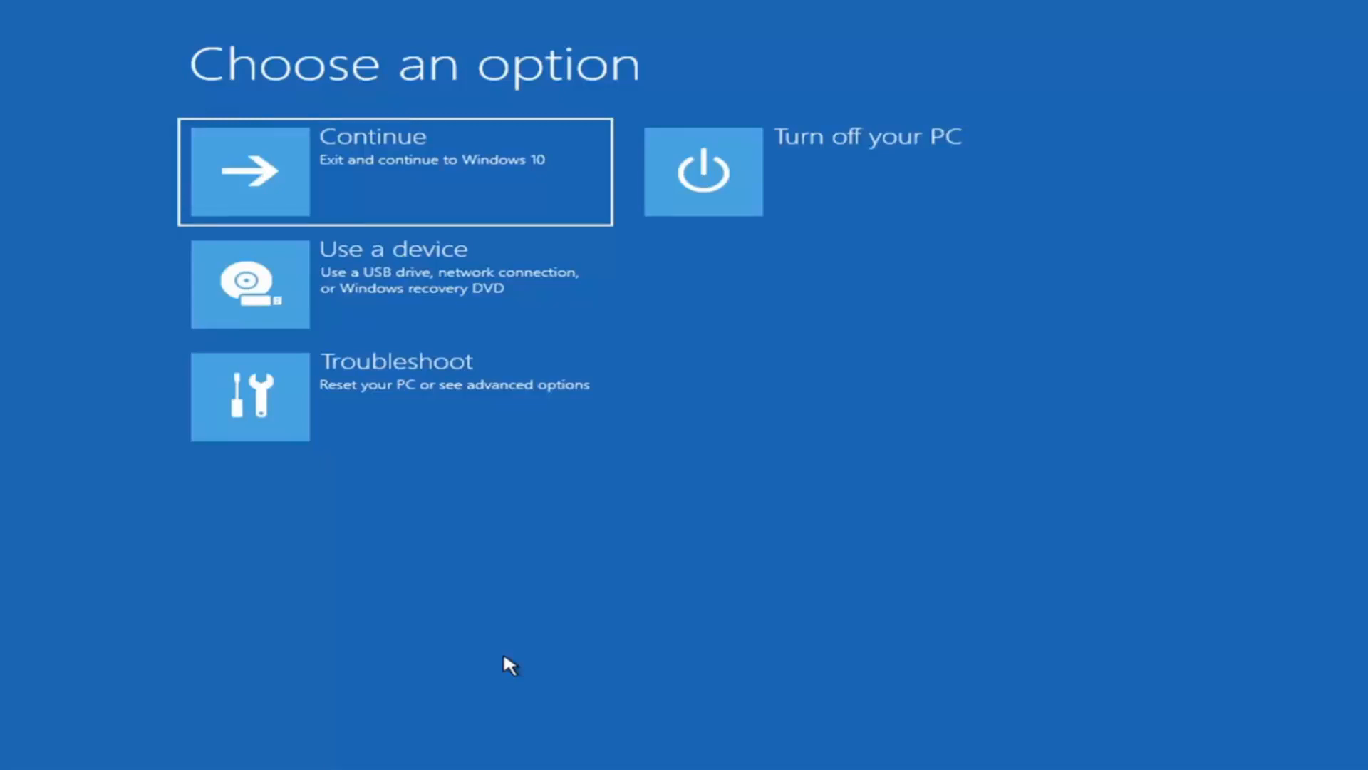
{"action": "mouse_move", "coordinate": [234, 146]}
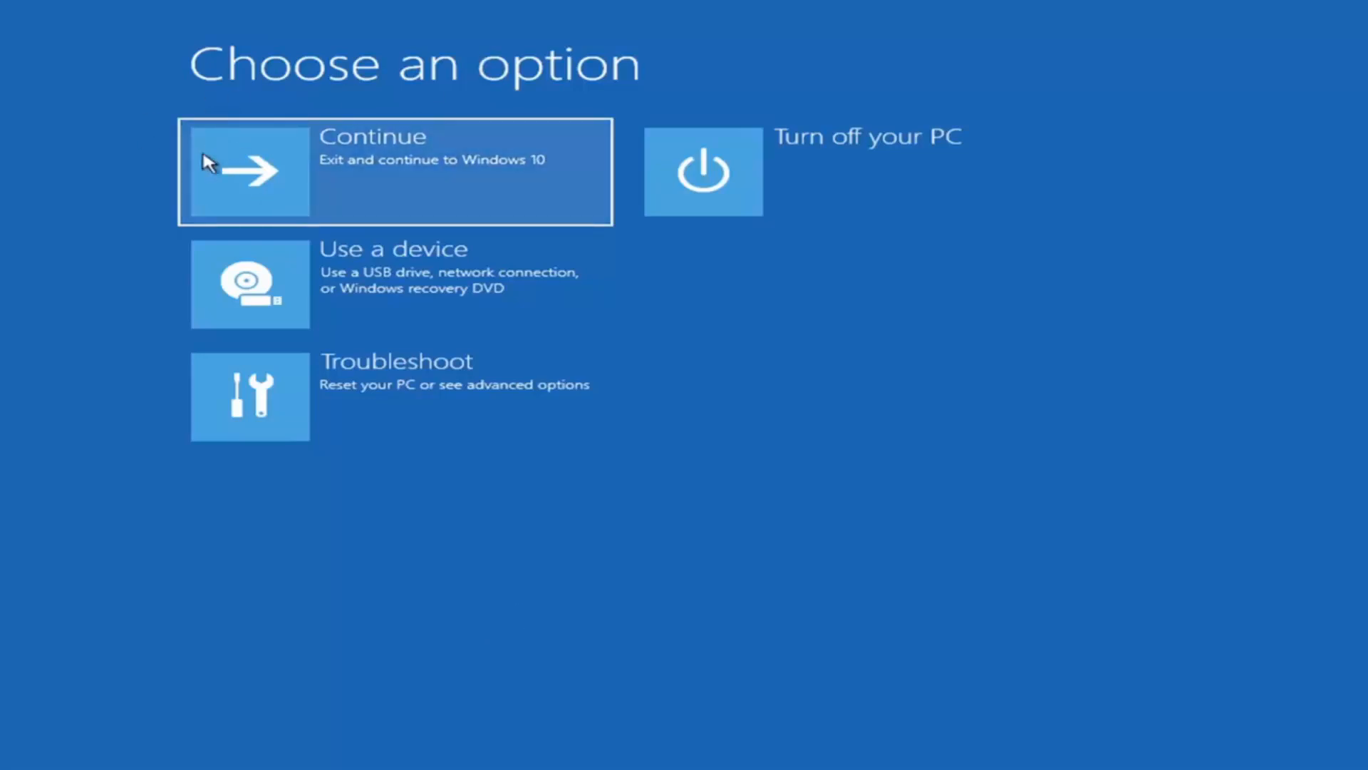
{"action": "mouse_move", "coordinate": [783, 369]}
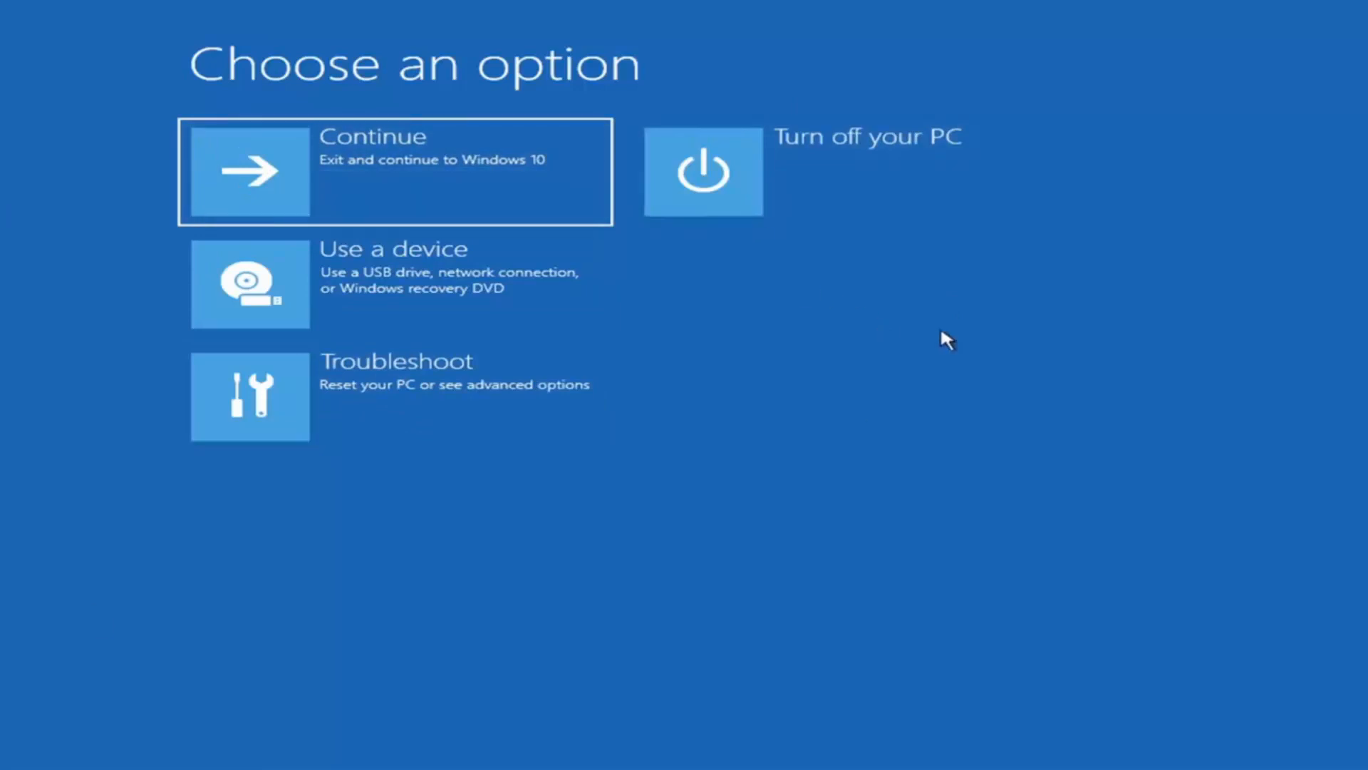
{"action": "mouse_move", "coordinate": [871, 439]}
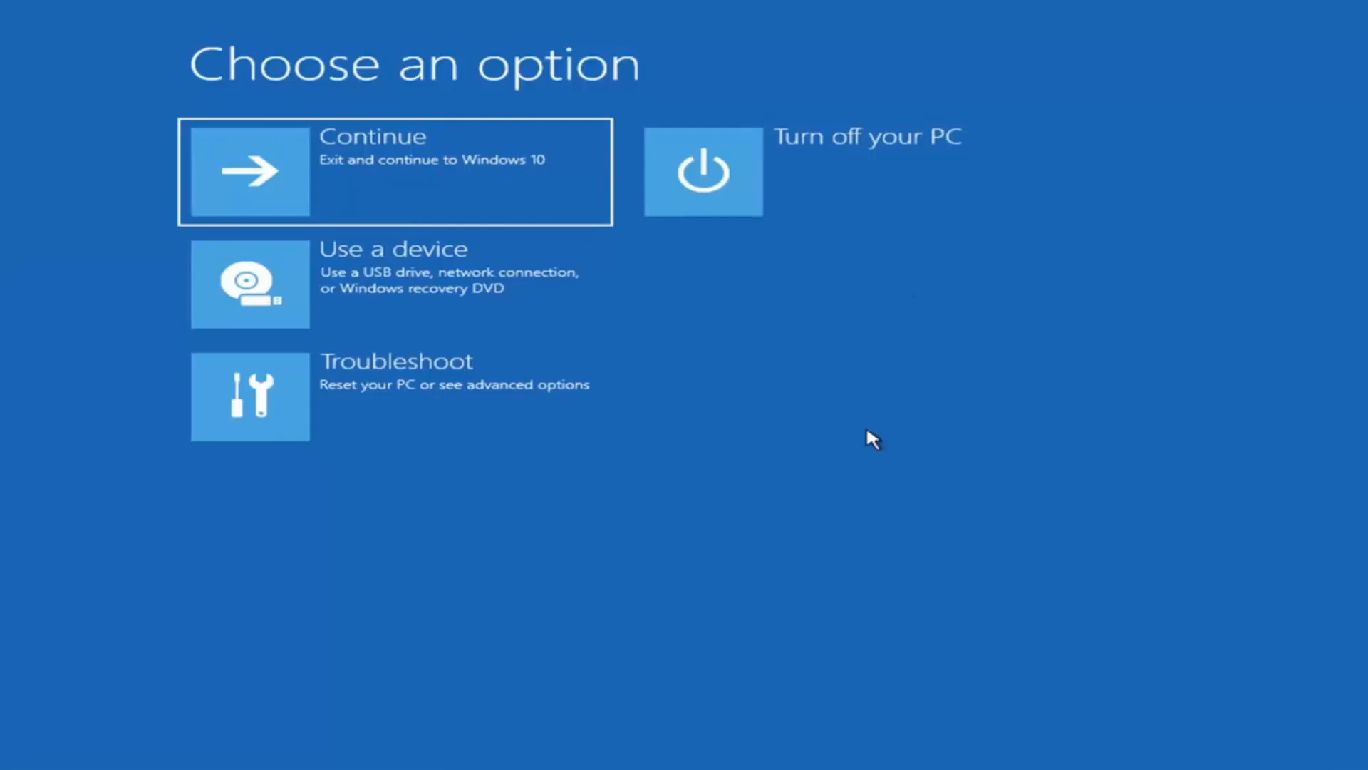
{"action": "mouse_move", "coordinate": [743, 439]}
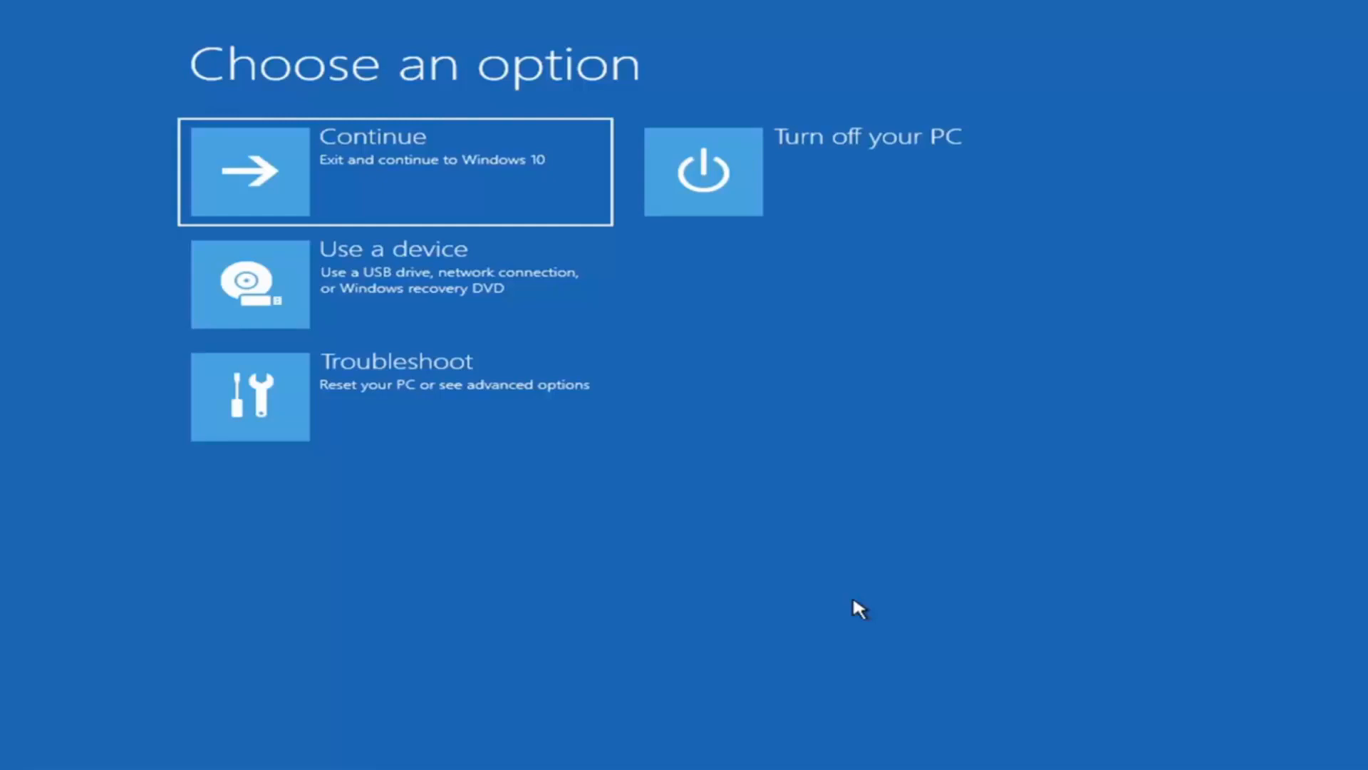
{"action": "mouse_move", "coordinate": [1072, 171]}
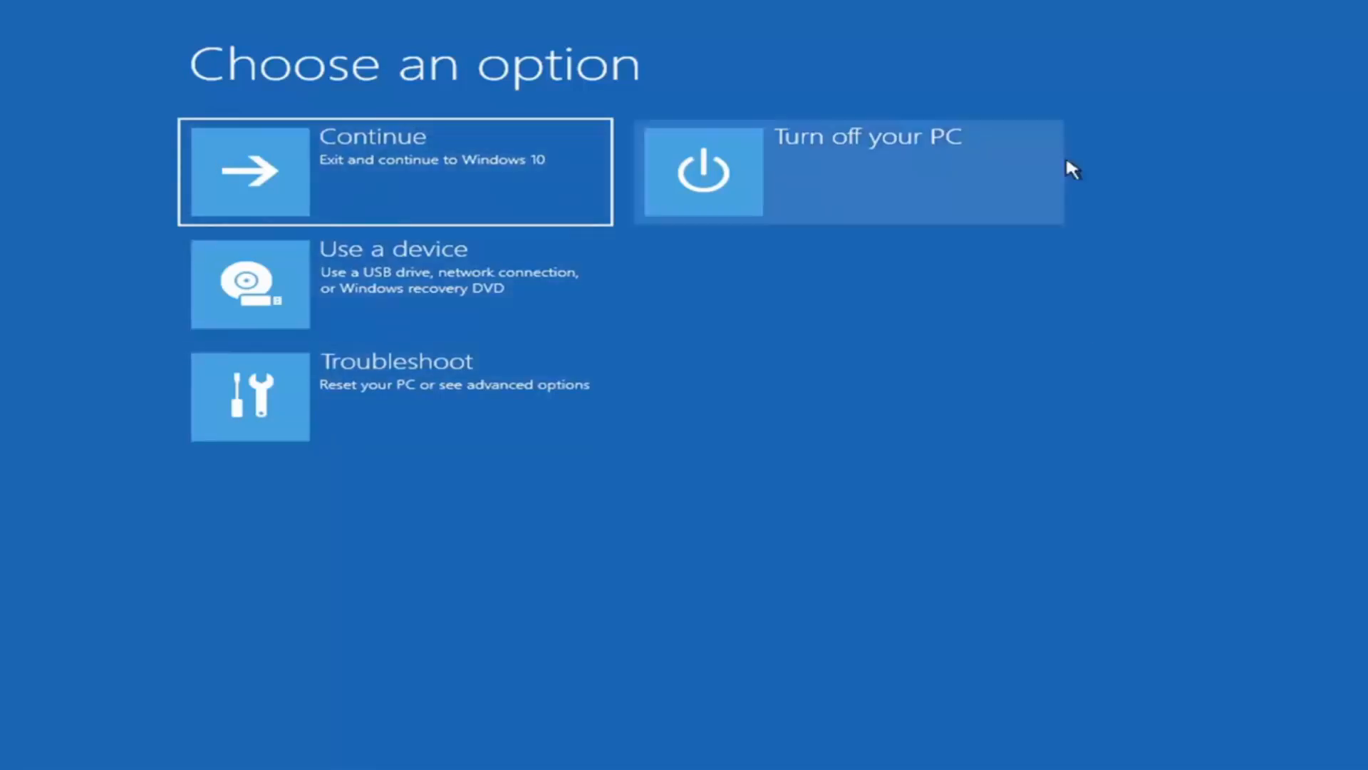
{"action": "mouse_move", "coordinate": [338, 569]}
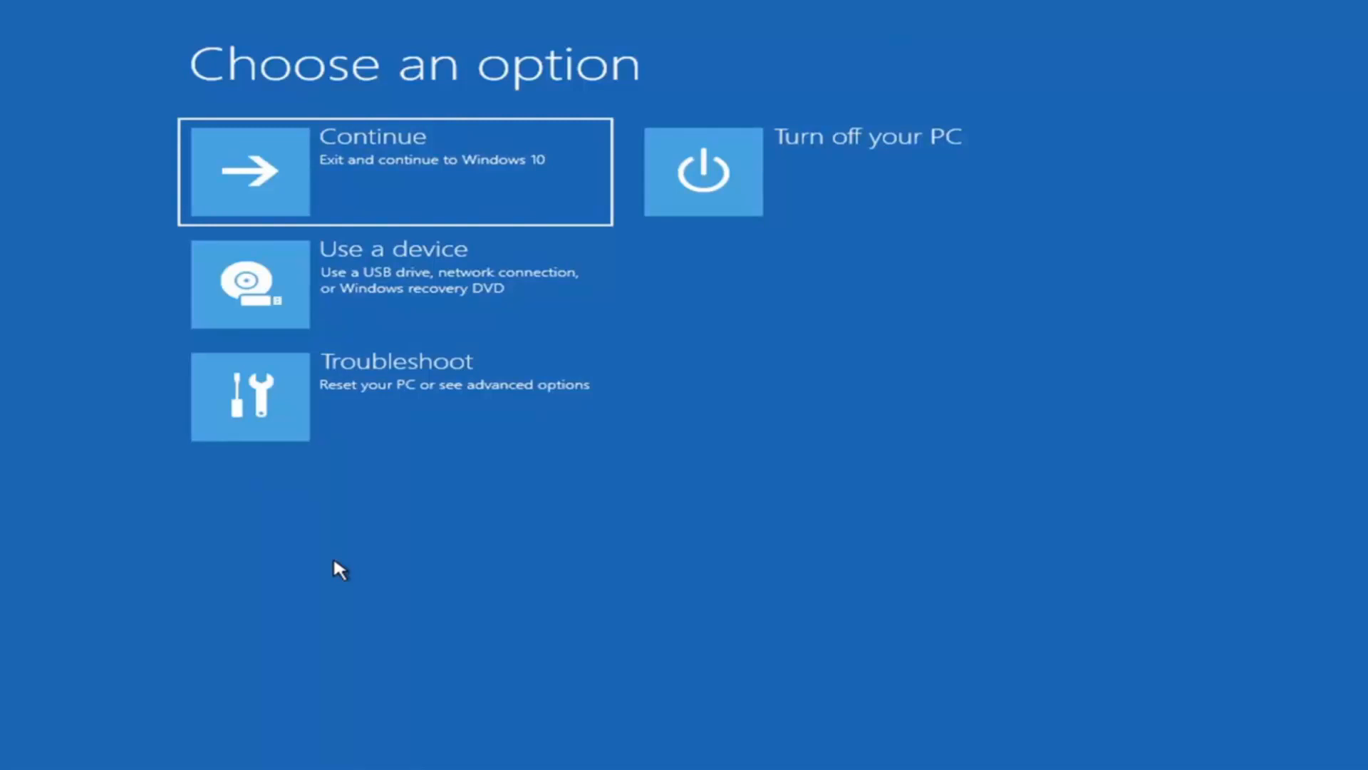
{"action": "mouse_move", "coordinate": [301, 434]}
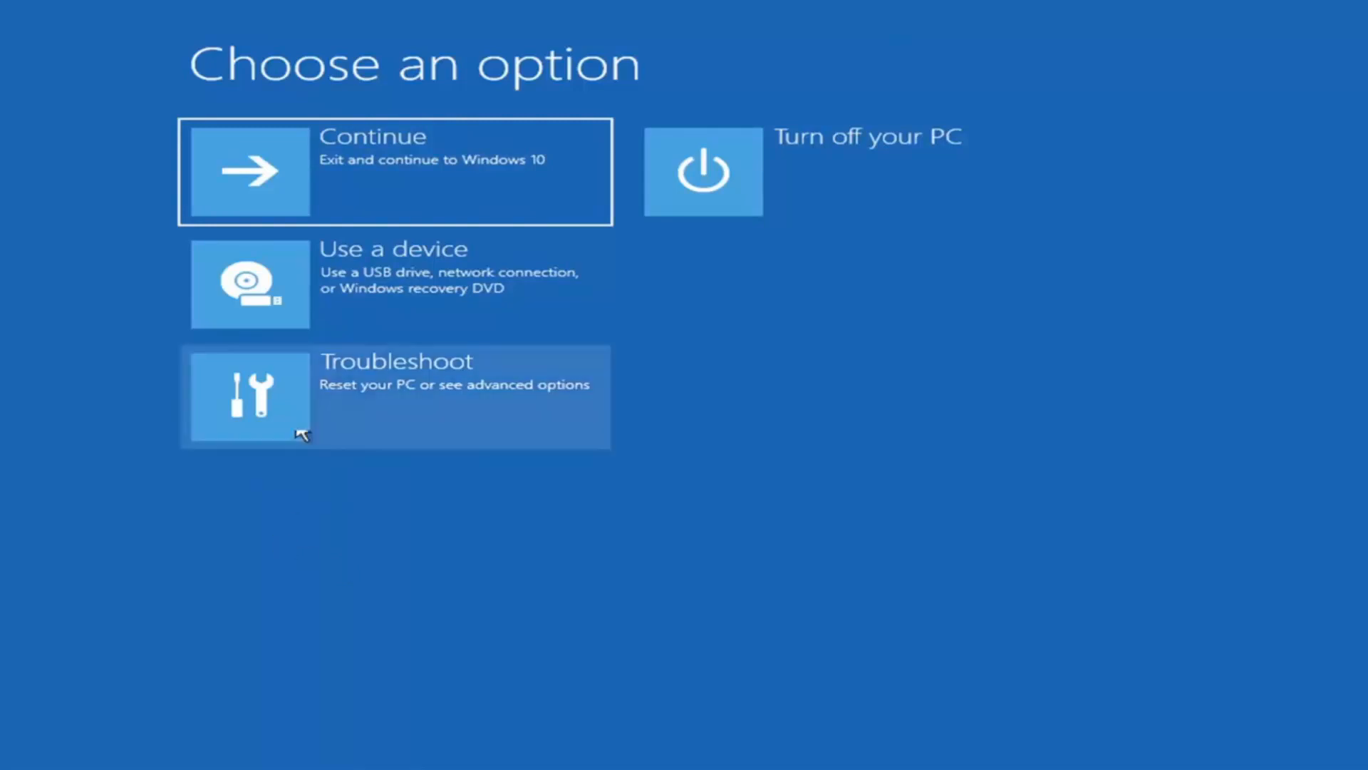
{"action": "mouse_move", "coordinate": [513, 411]}
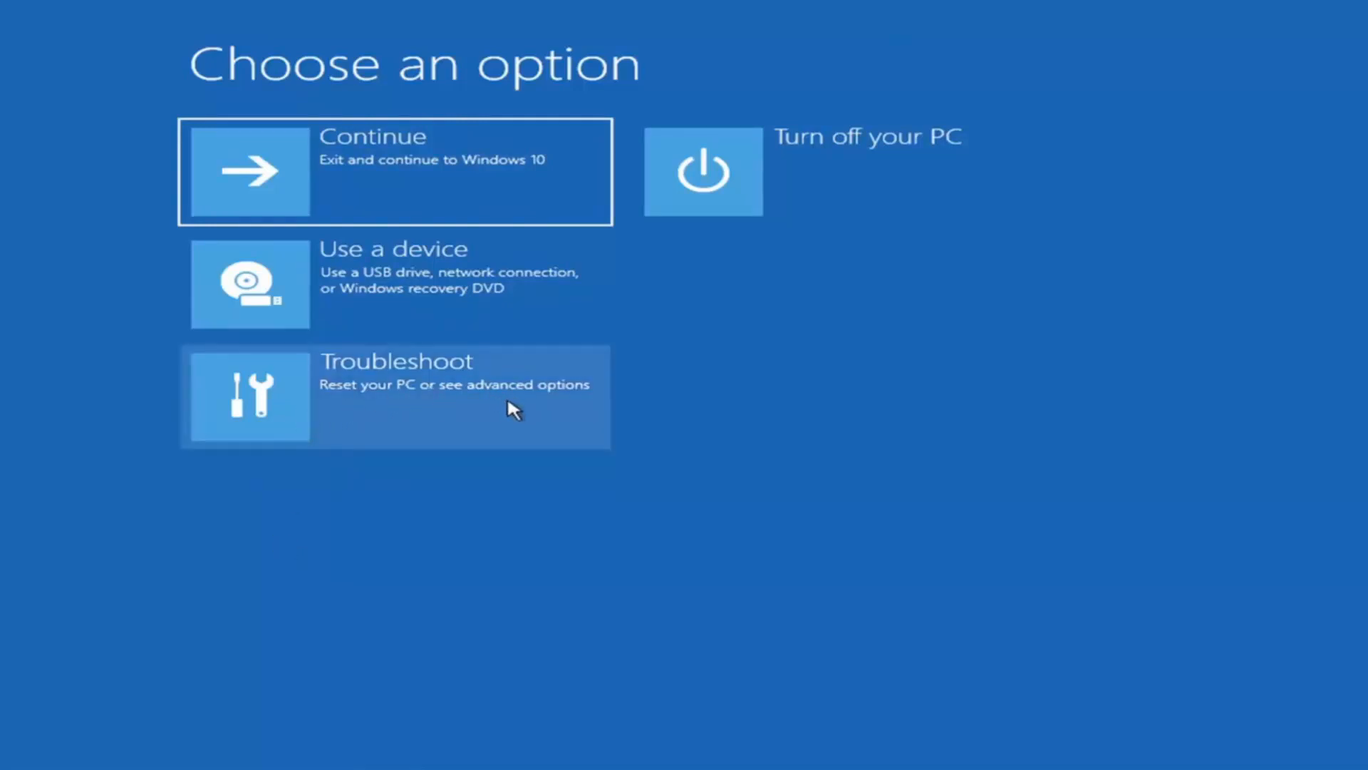
Go through Troubleshoot to the Advanced options list of recovery tools
{"action": "left_click", "coordinate": [392, 395]}
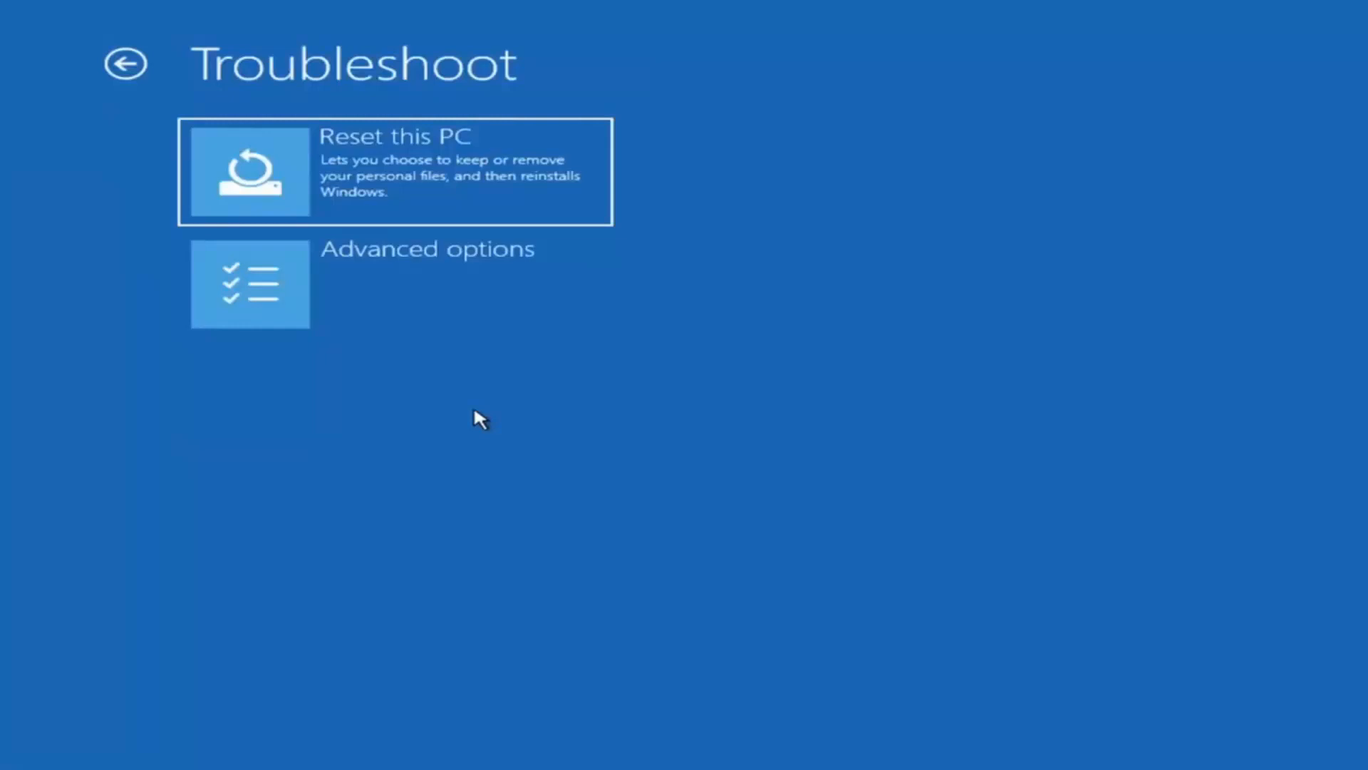
{"action": "mouse_move", "coordinate": [428, 290]}
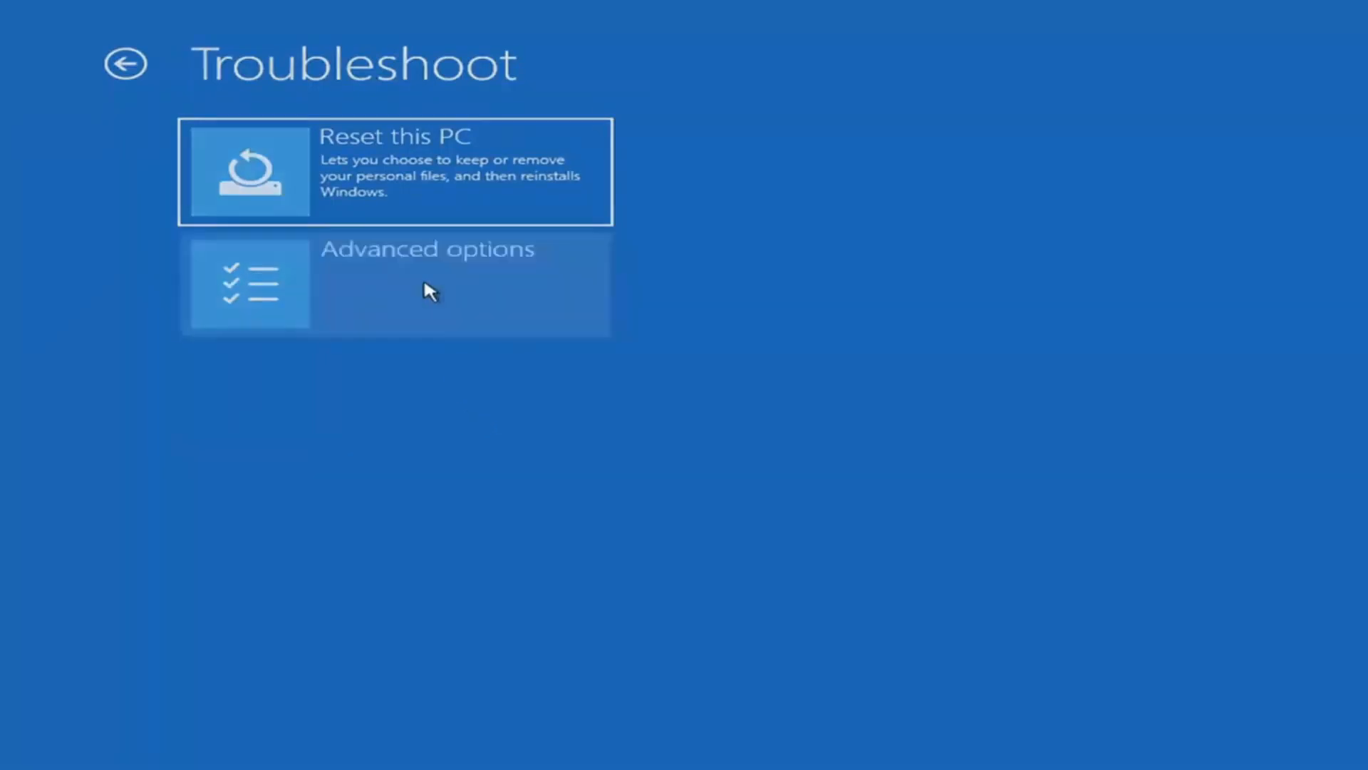
{"action": "left_click", "coordinate": [428, 284]}
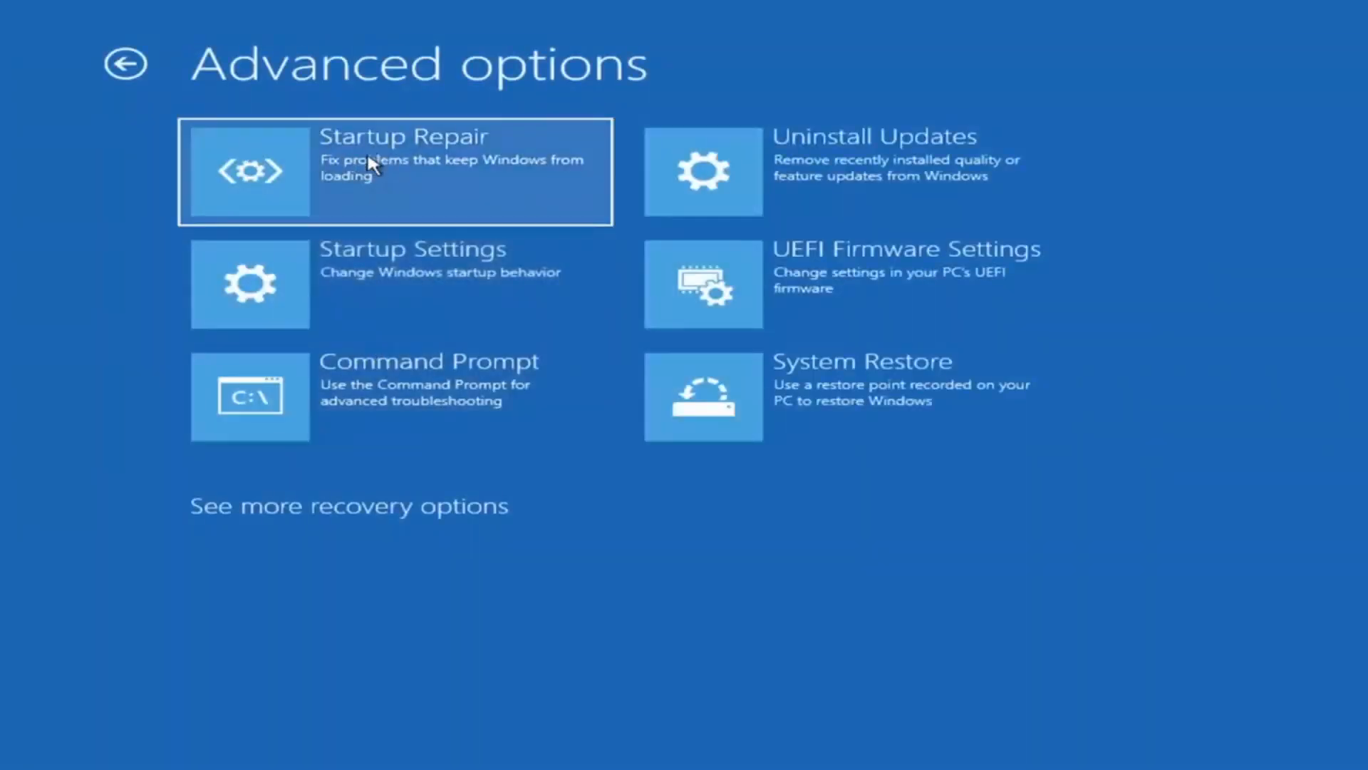
{"action": "mouse_move", "coordinate": [481, 177]}
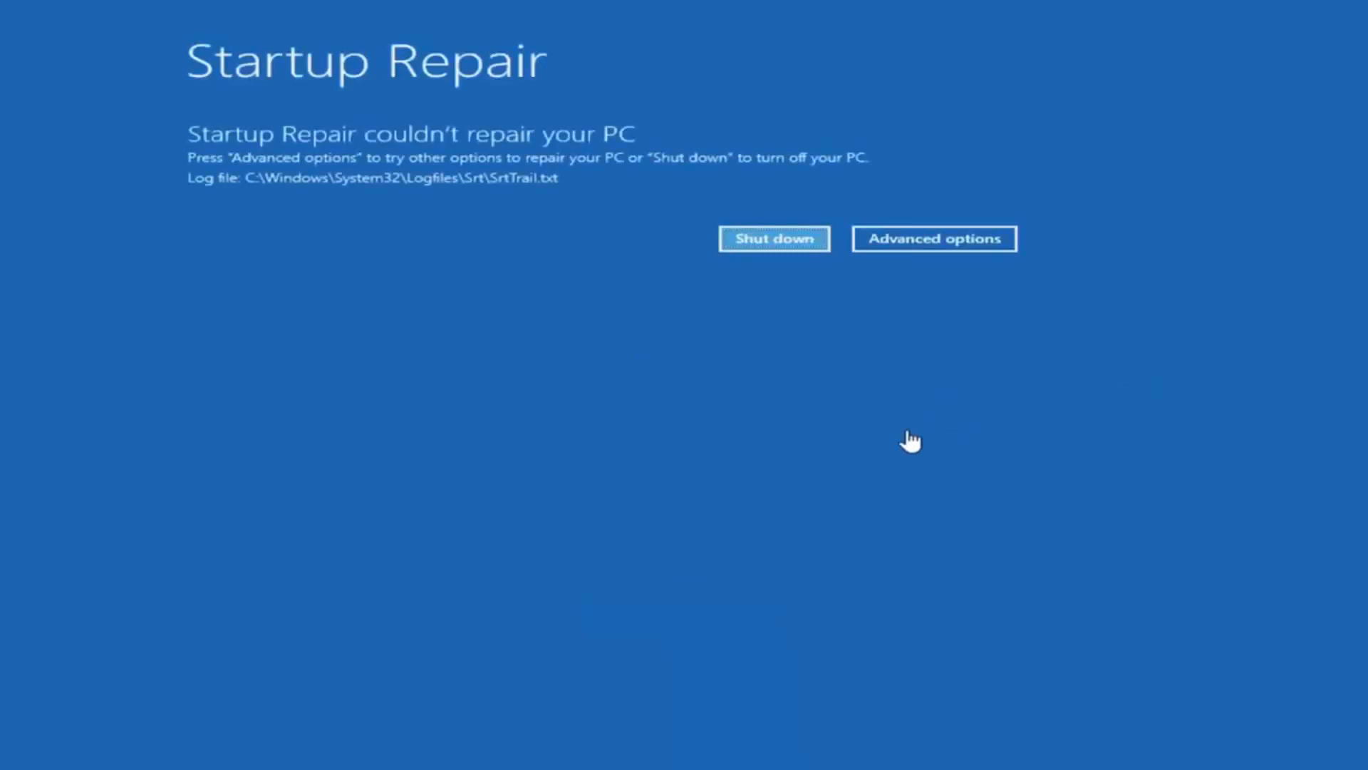
{"action": "mouse_move", "coordinate": [441, 127]}
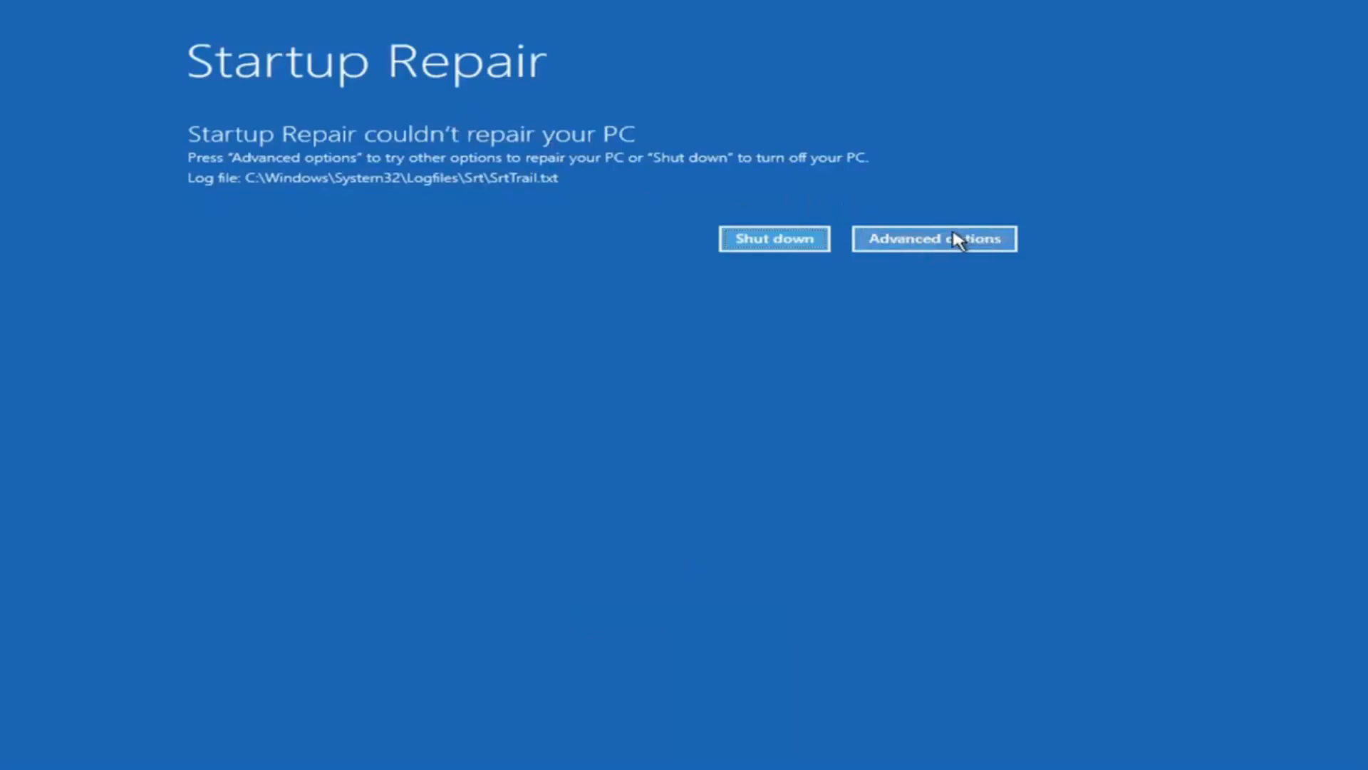
Leave the failed Startup Repair result and return to the Troubleshoot page
{"action": "left_click", "coordinate": [934, 238]}
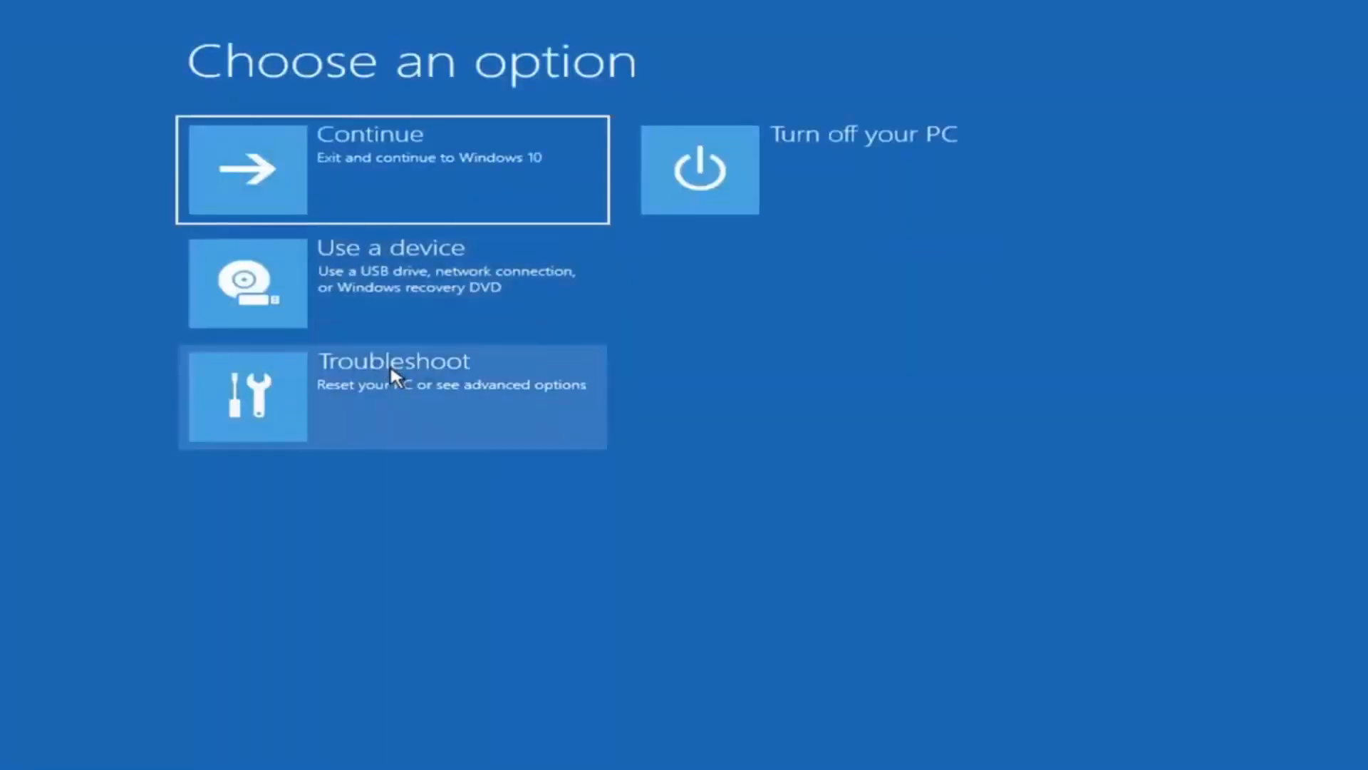
{"action": "left_click", "coordinate": [392, 396]}
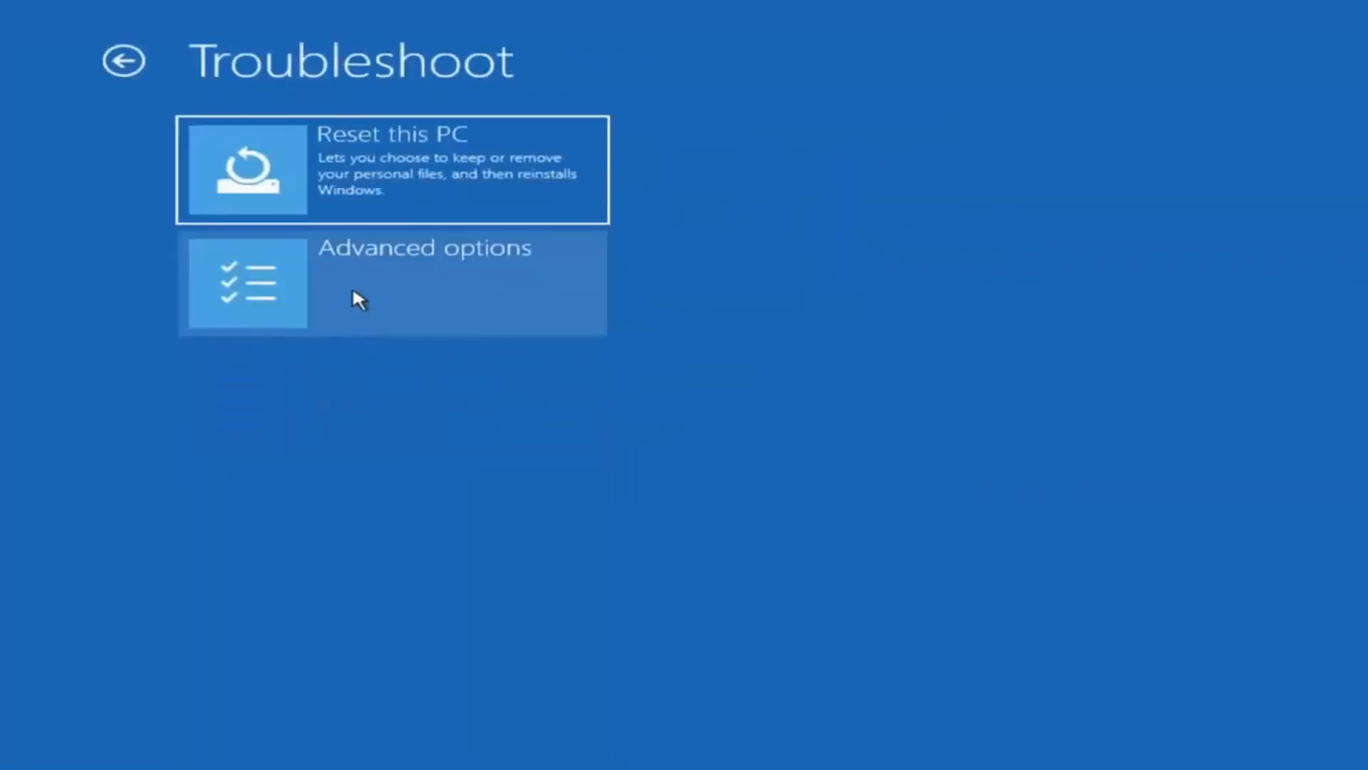
Enter the Advanced options recovery tools from the Troubleshoot page
{"action": "left_click", "coordinate": [392, 282]}
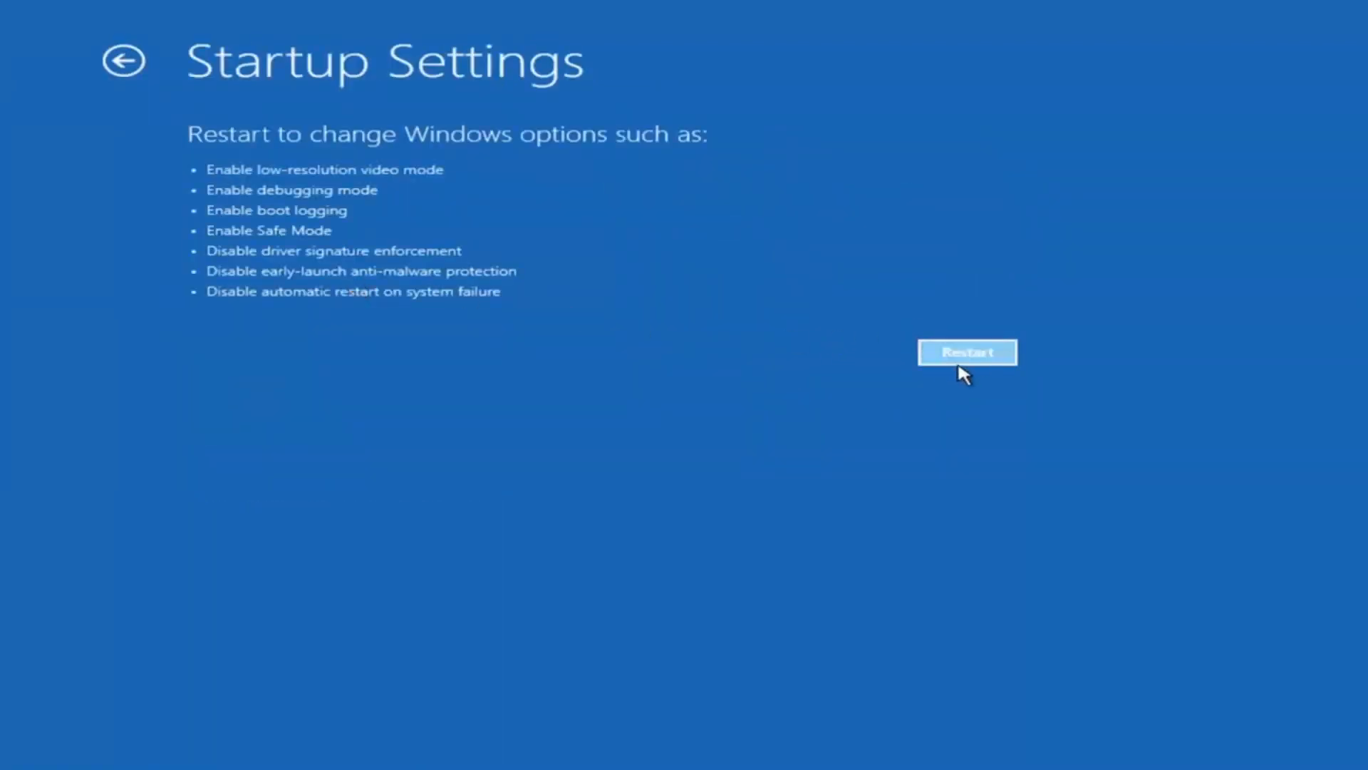
{"action": "mouse_move", "coordinate": [263, 408]}
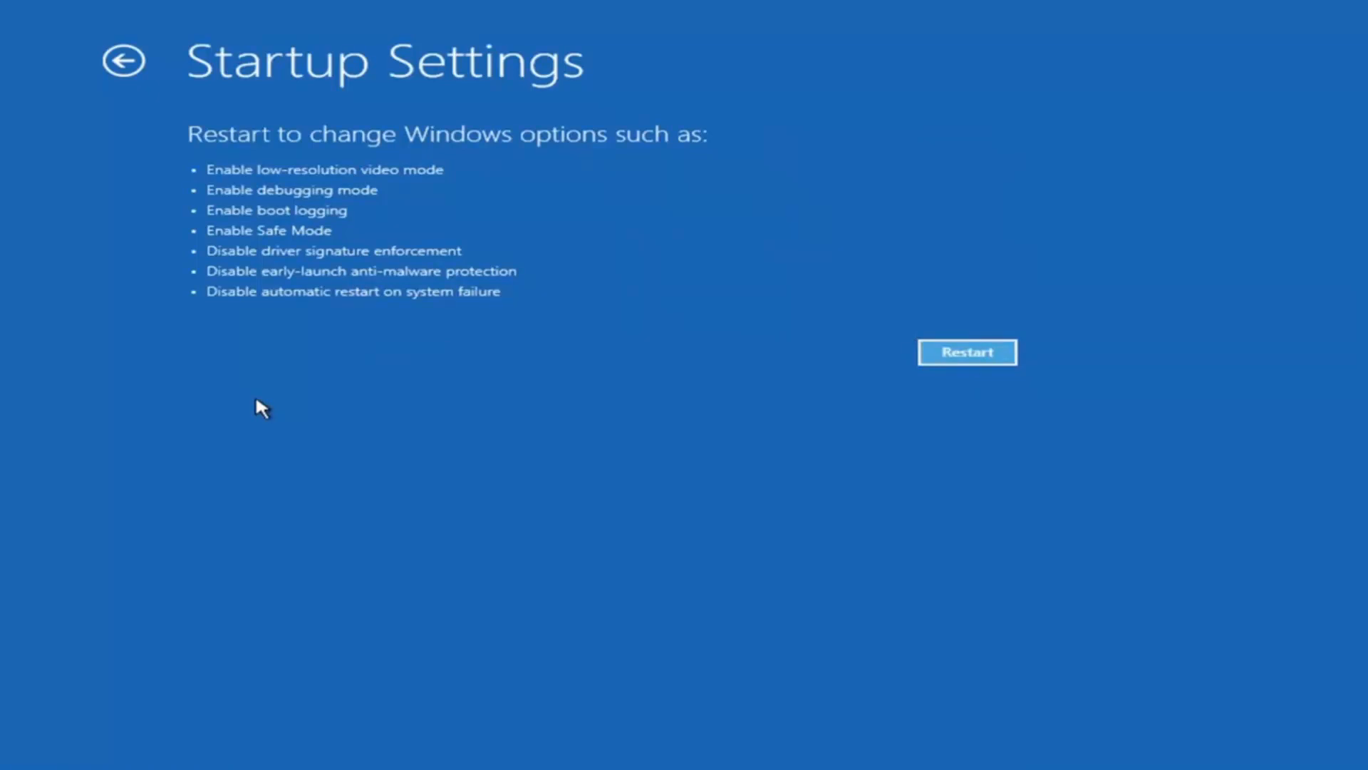
{"action": "mouse_move", "coordinate": [364, 491]}
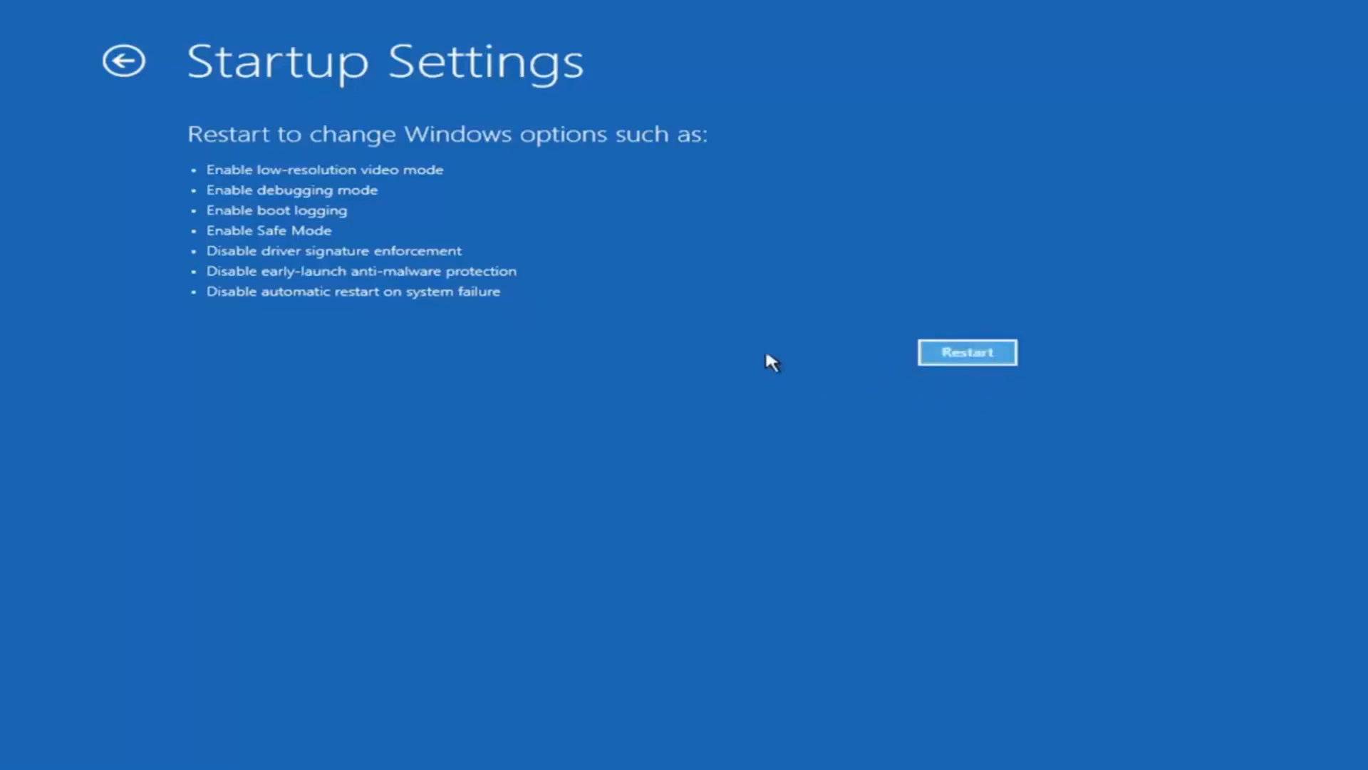
{"action": "mouse_move", "coordinate": [1022, 330]}
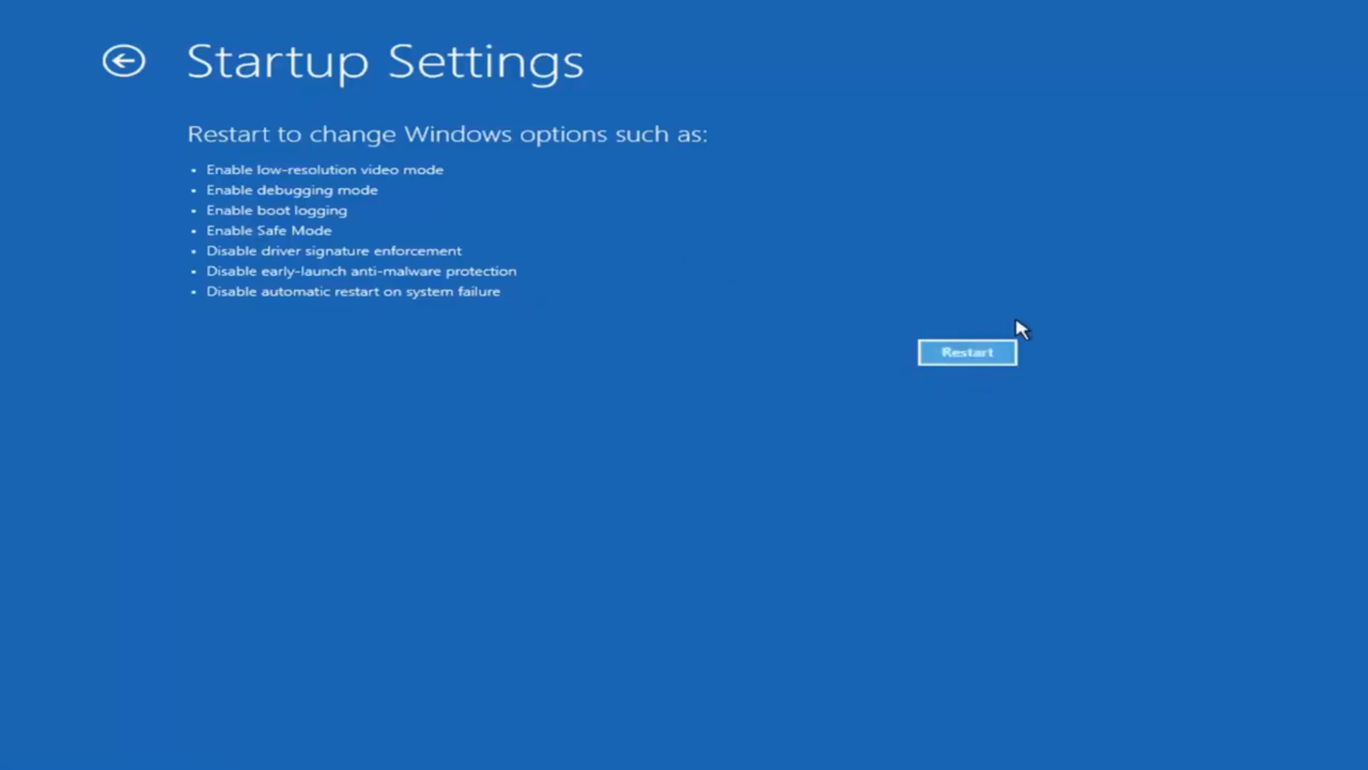
{"action": "mouse_move", "coordinate": [642, 208]}
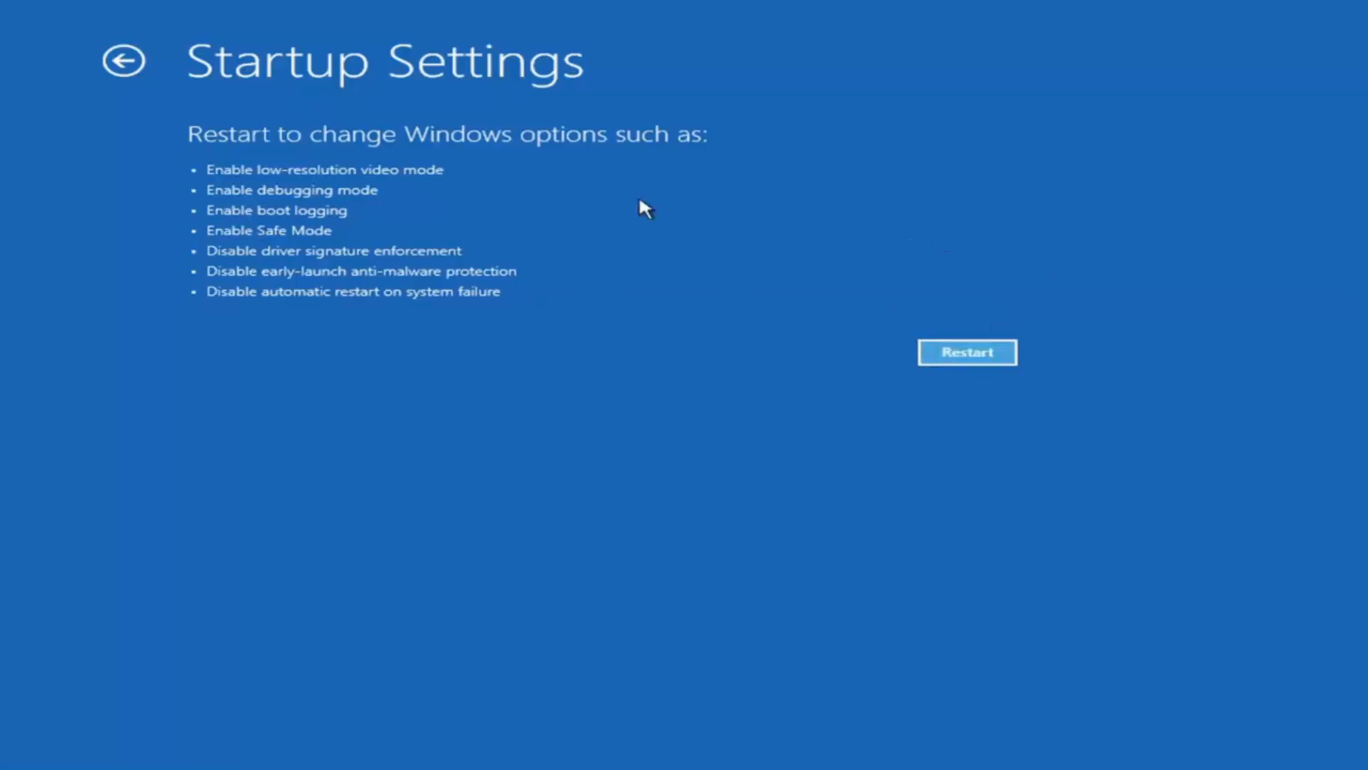
{"action": "mouse_move", "coordinate": [370, 209]}
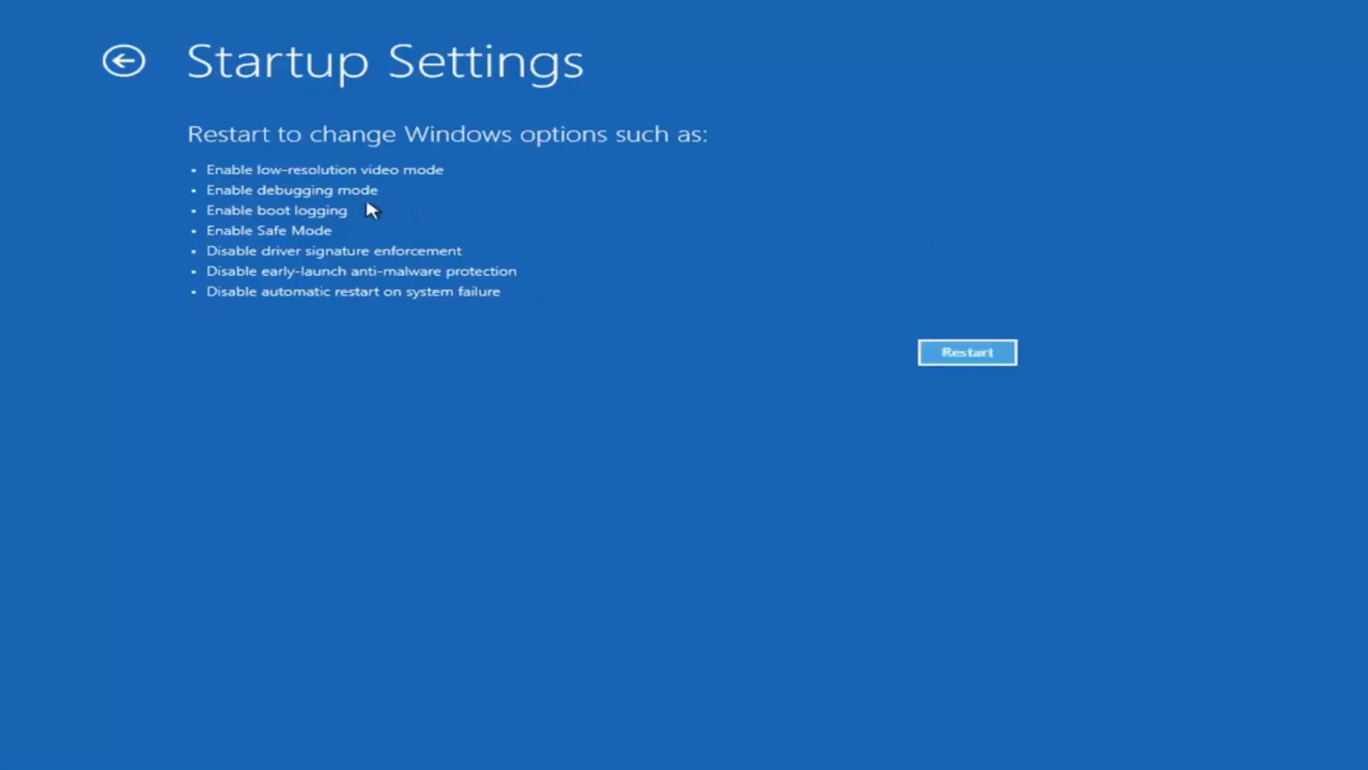
{"action": "mouse_move", "coordinate": [264, 319]}
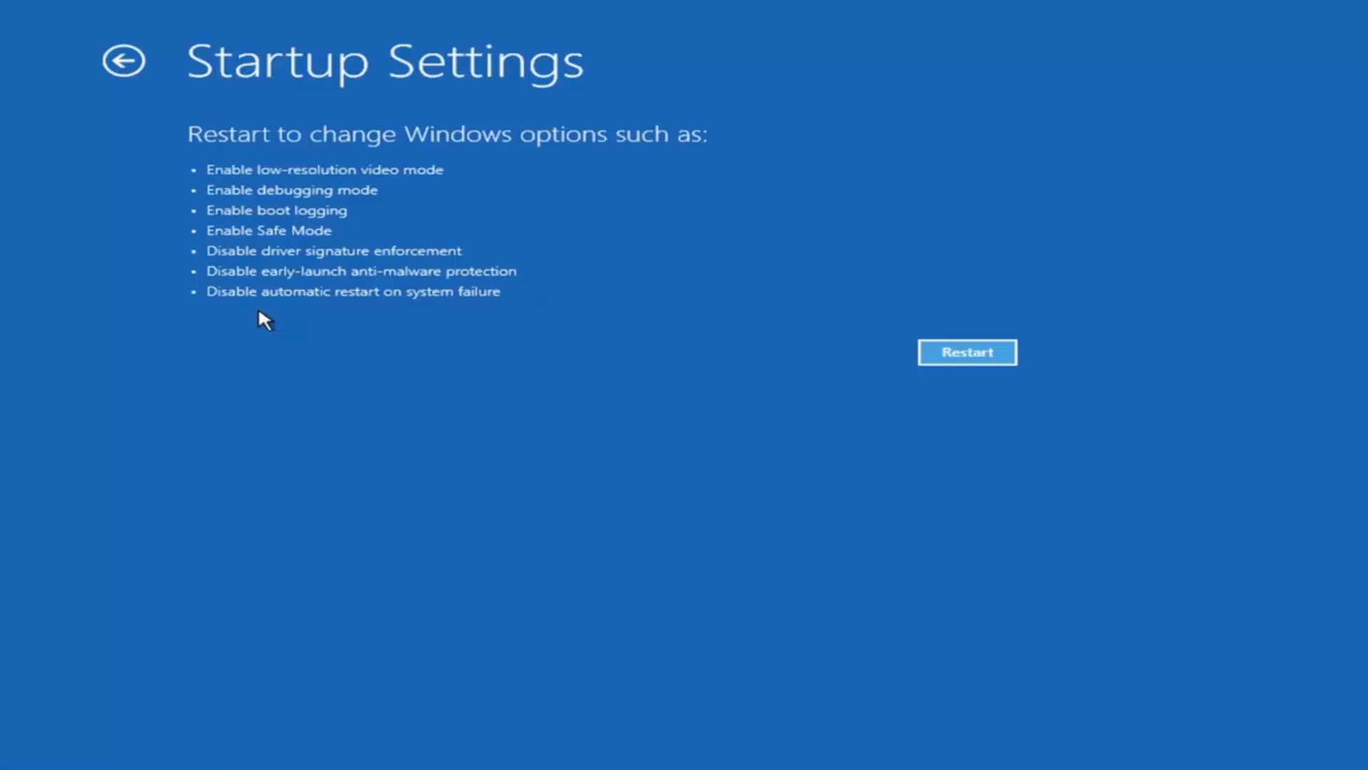
{"action": "mouse_move", "coordinate": [124, 62]}
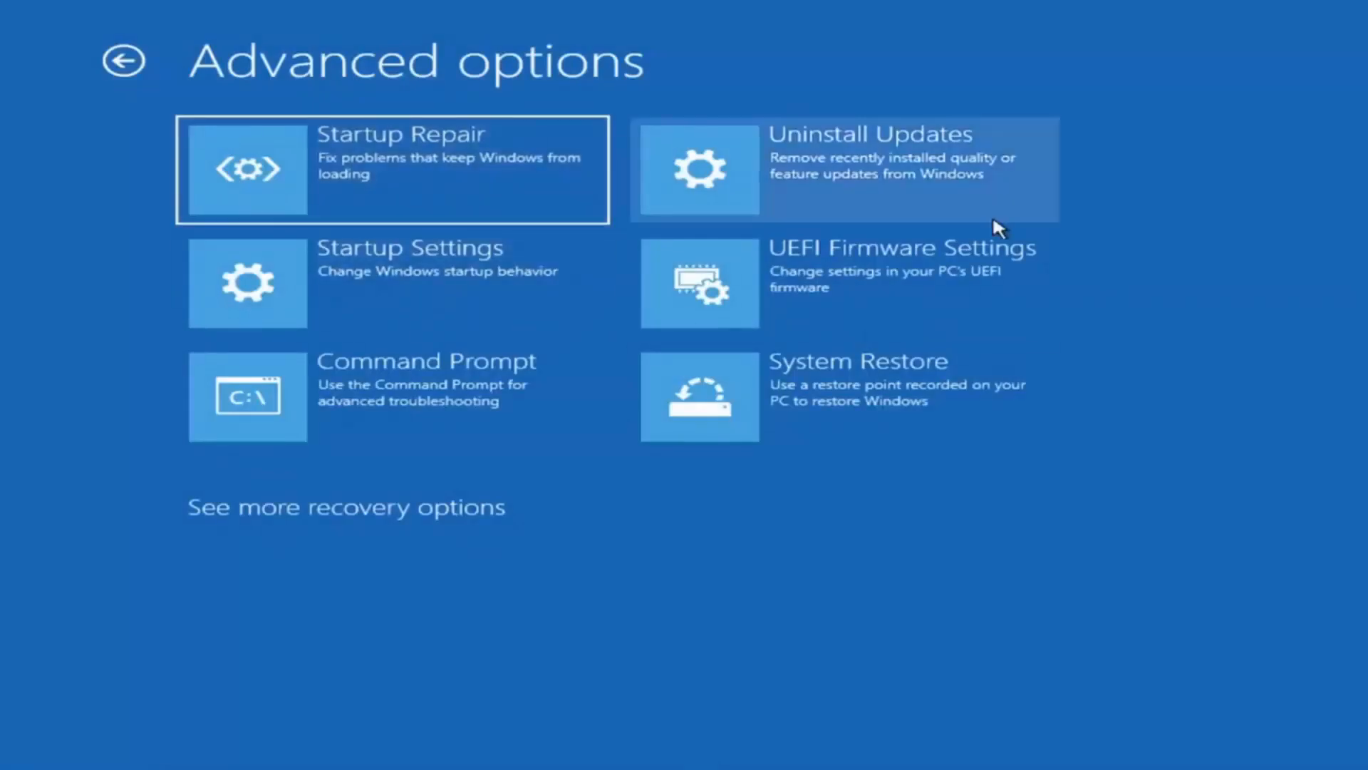
{"action": "mouse_move", "coordinate": [1025, 596]}
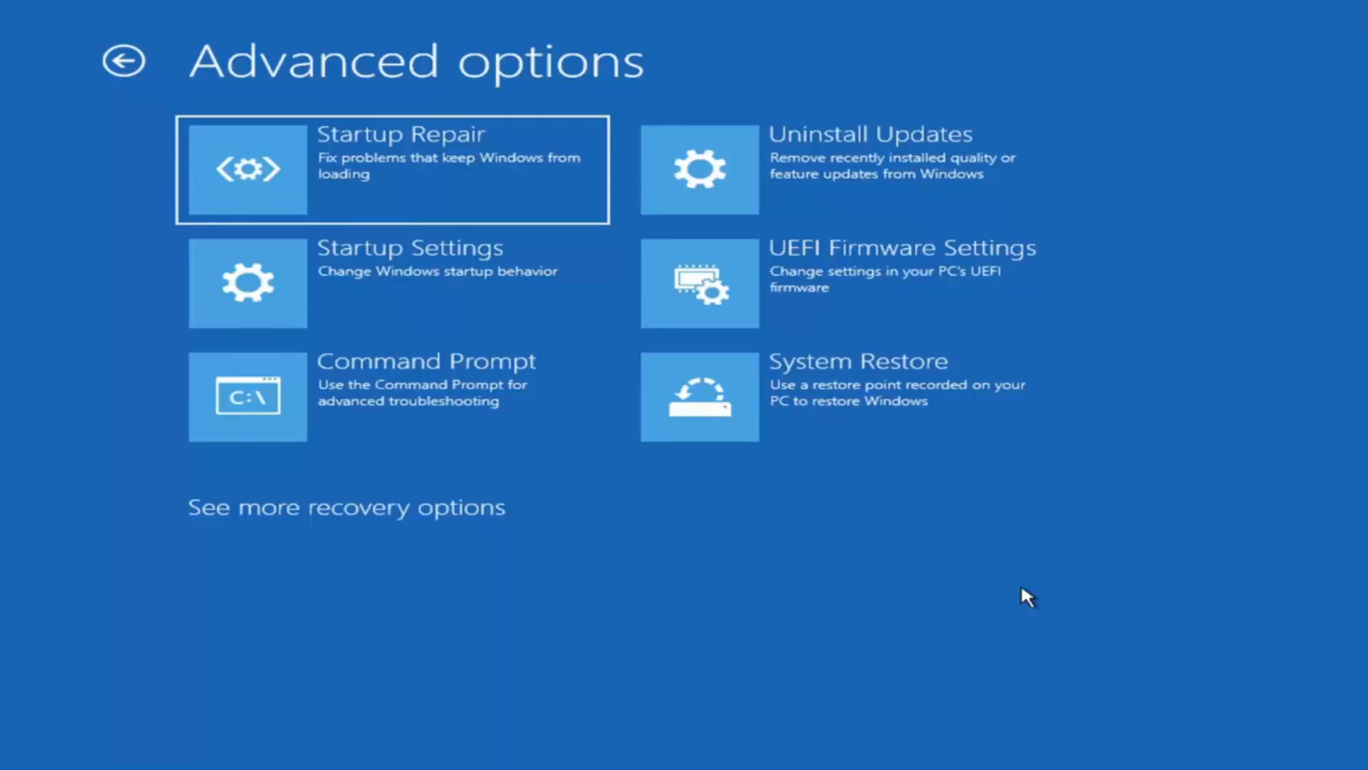
{"action": "mouse_move", "coordinate": [864, 170]}
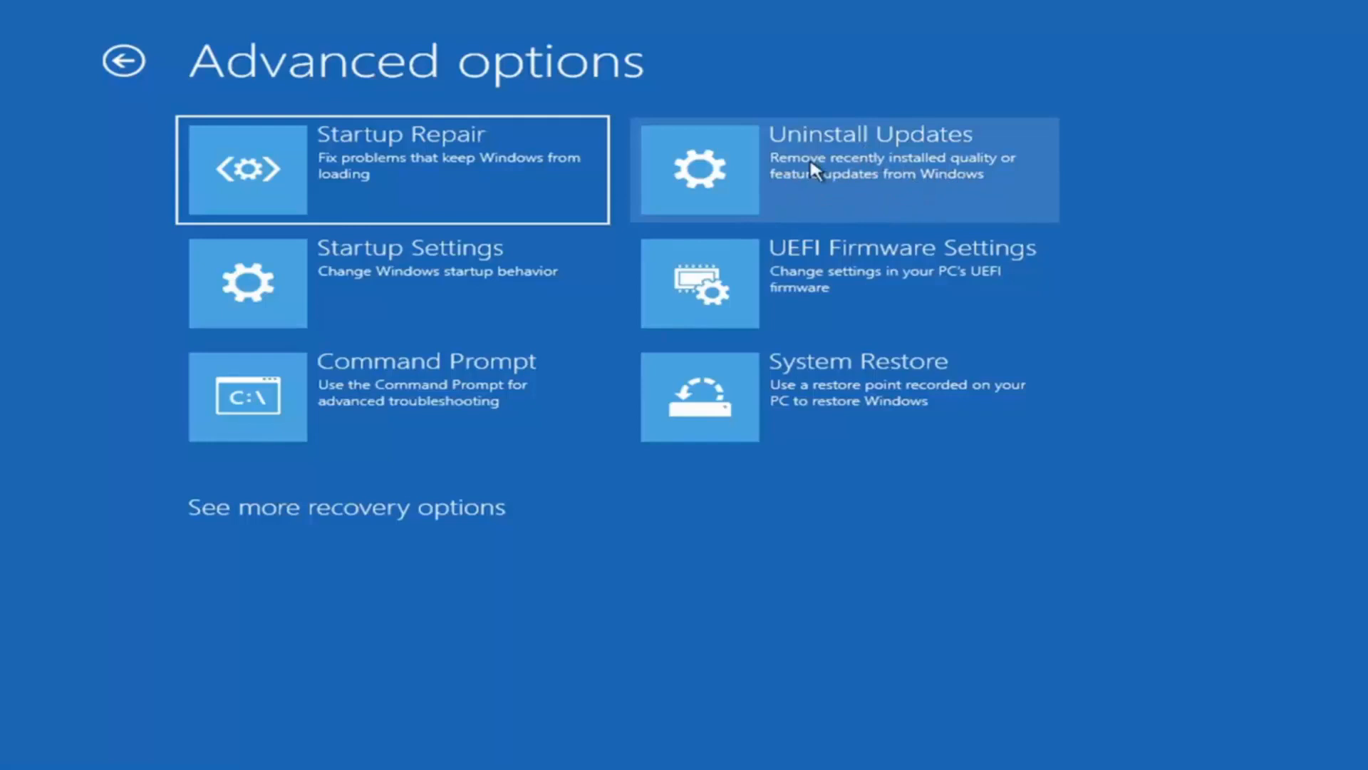
{"action": "left_click", "coordinate": [840, 169]}
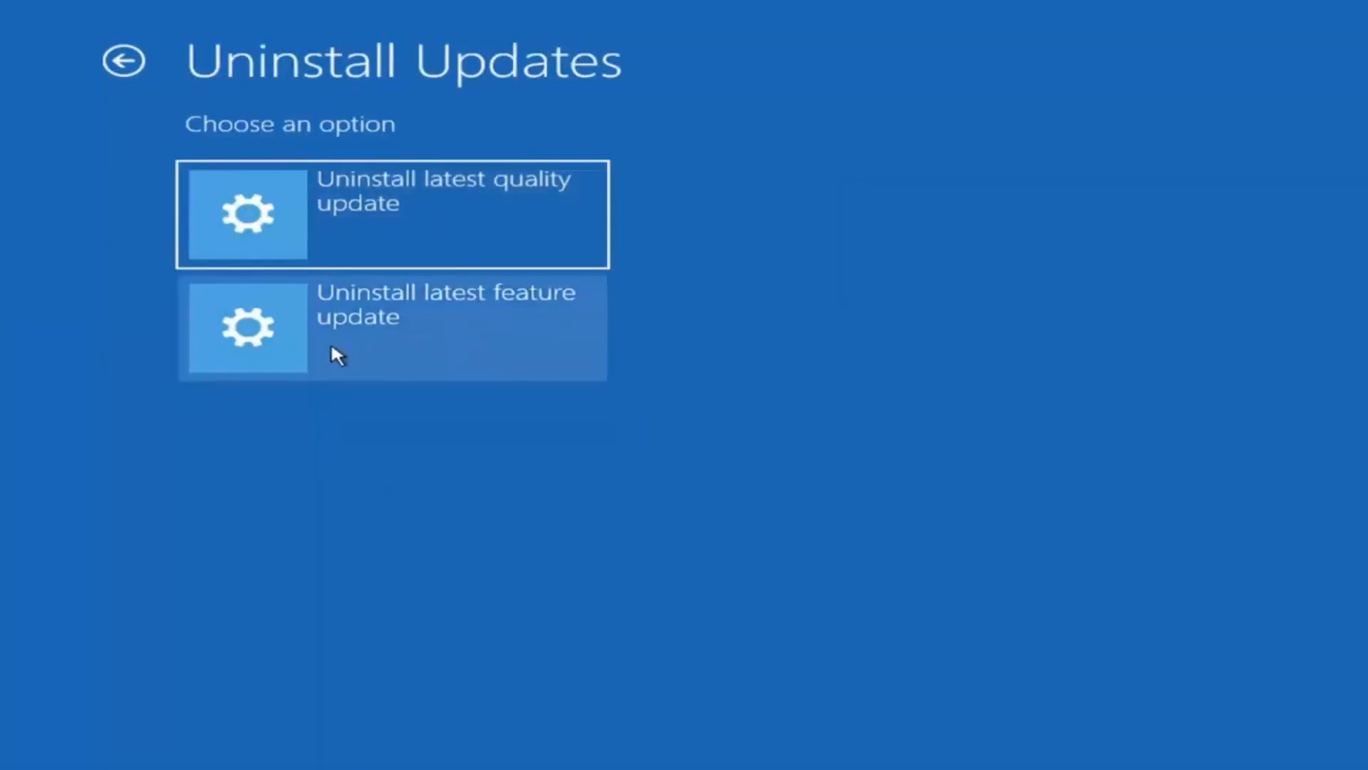
{"action": "mouse_move", "coordinate": [287, 290]}
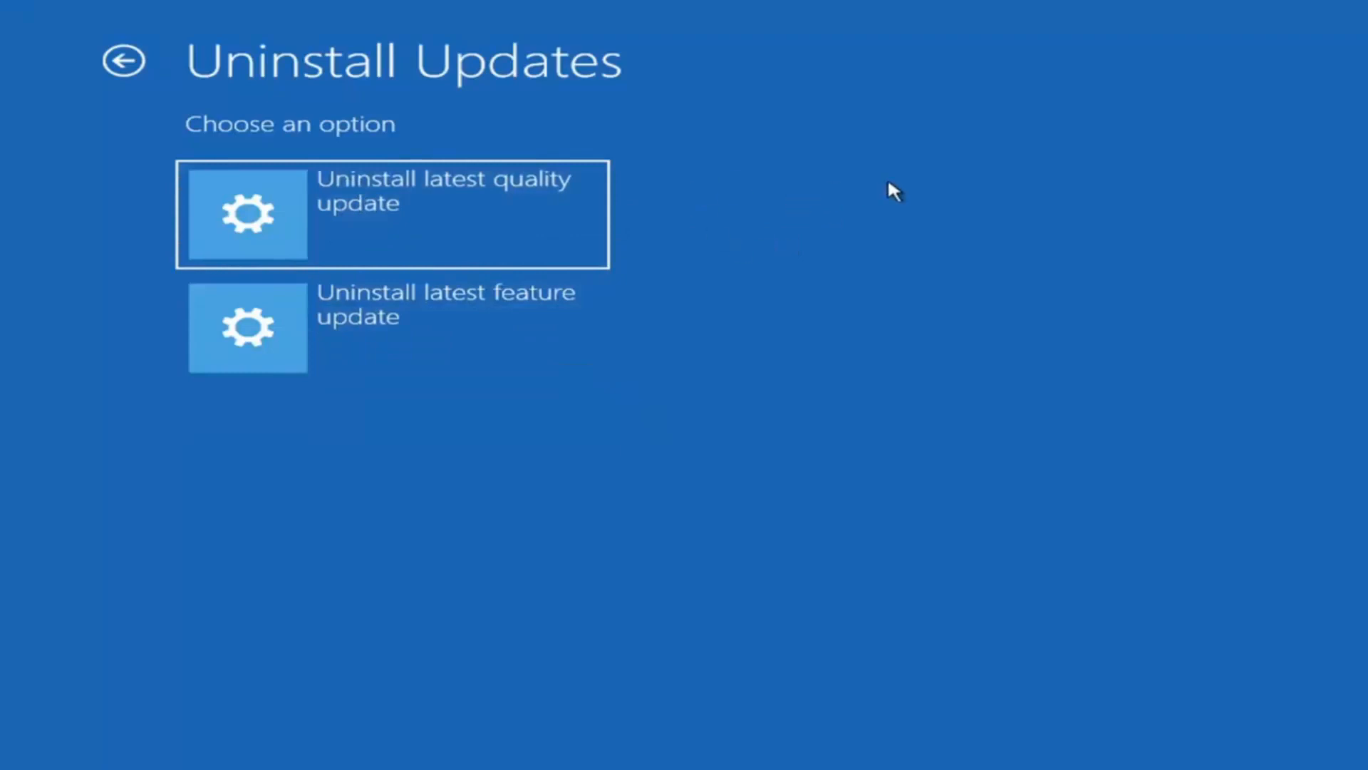
{"action": "mouse_move", "coordinate": [378, 342]}
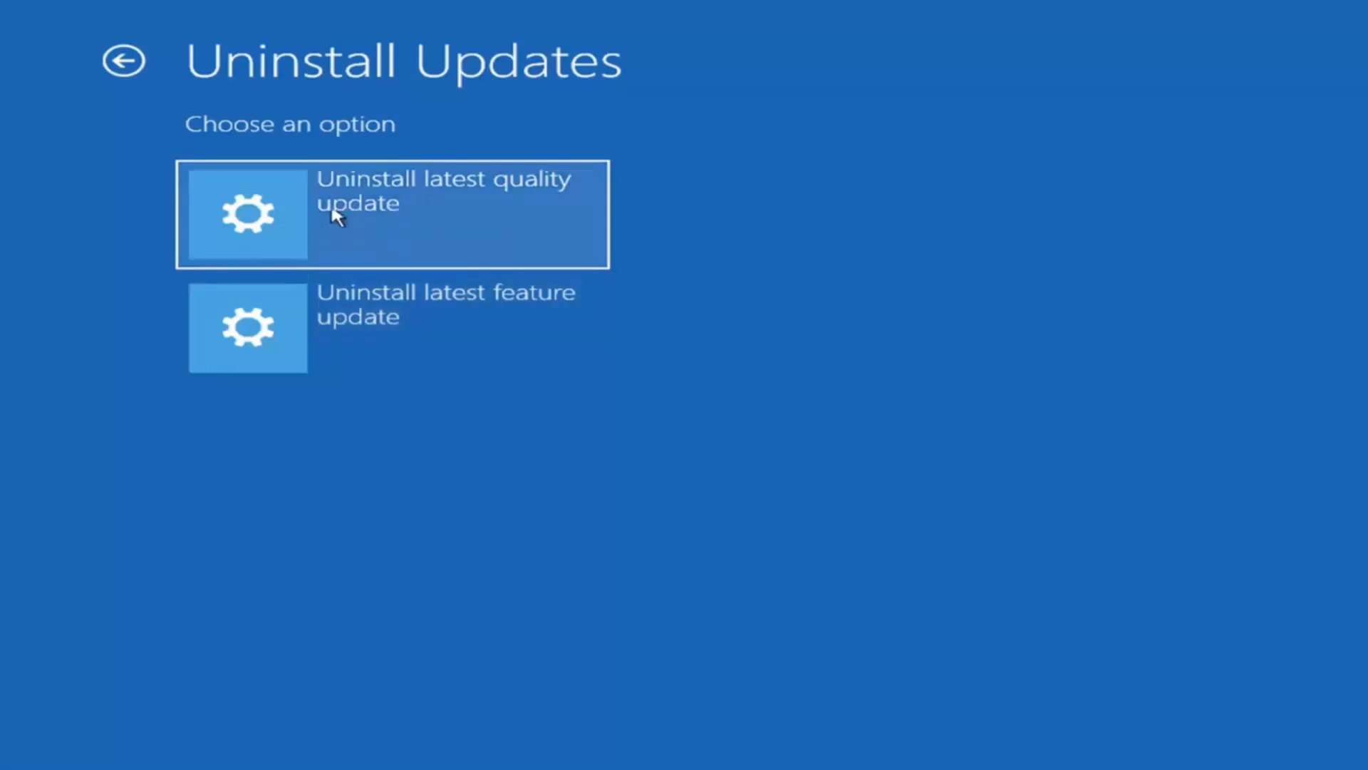
{"action": "mouse_move", "coordinate": [194, 87]}
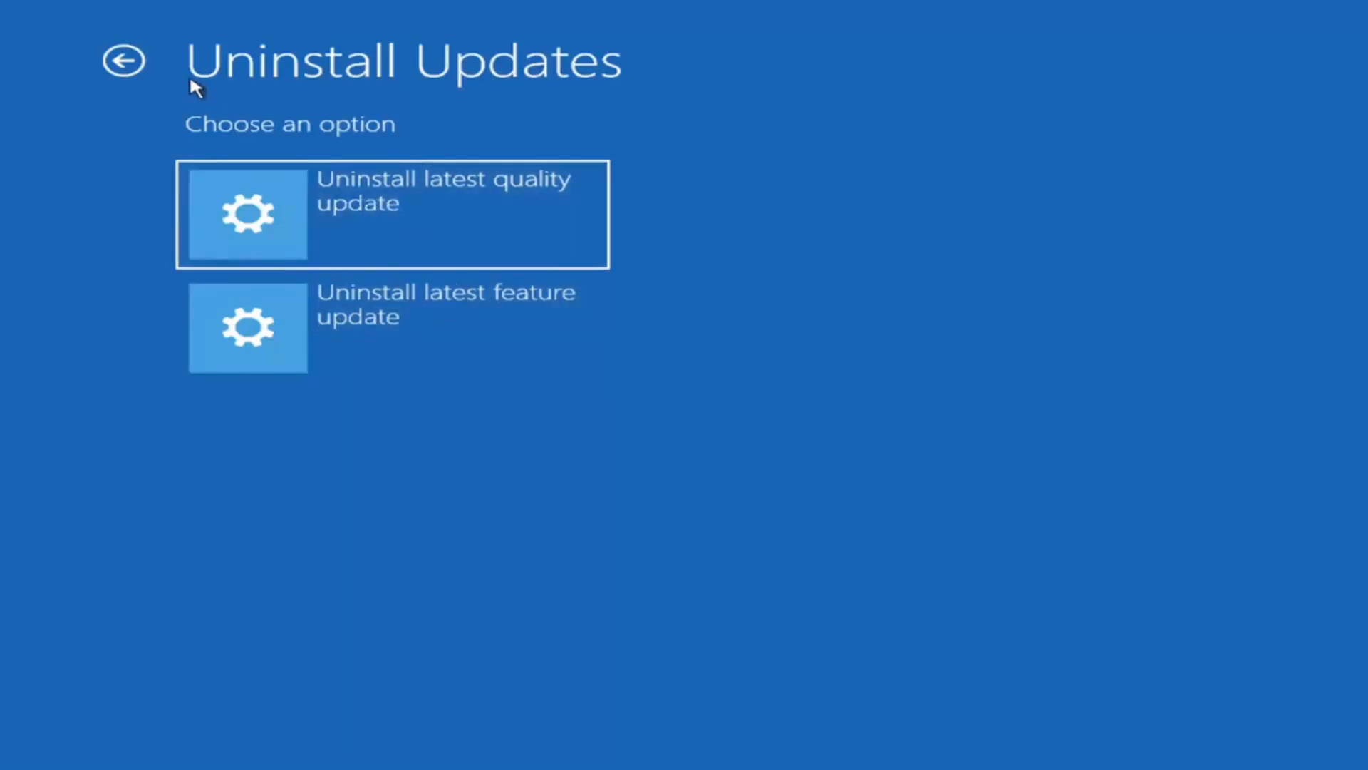
{"action": "mouse_move", "coordinate": [432, 350]}
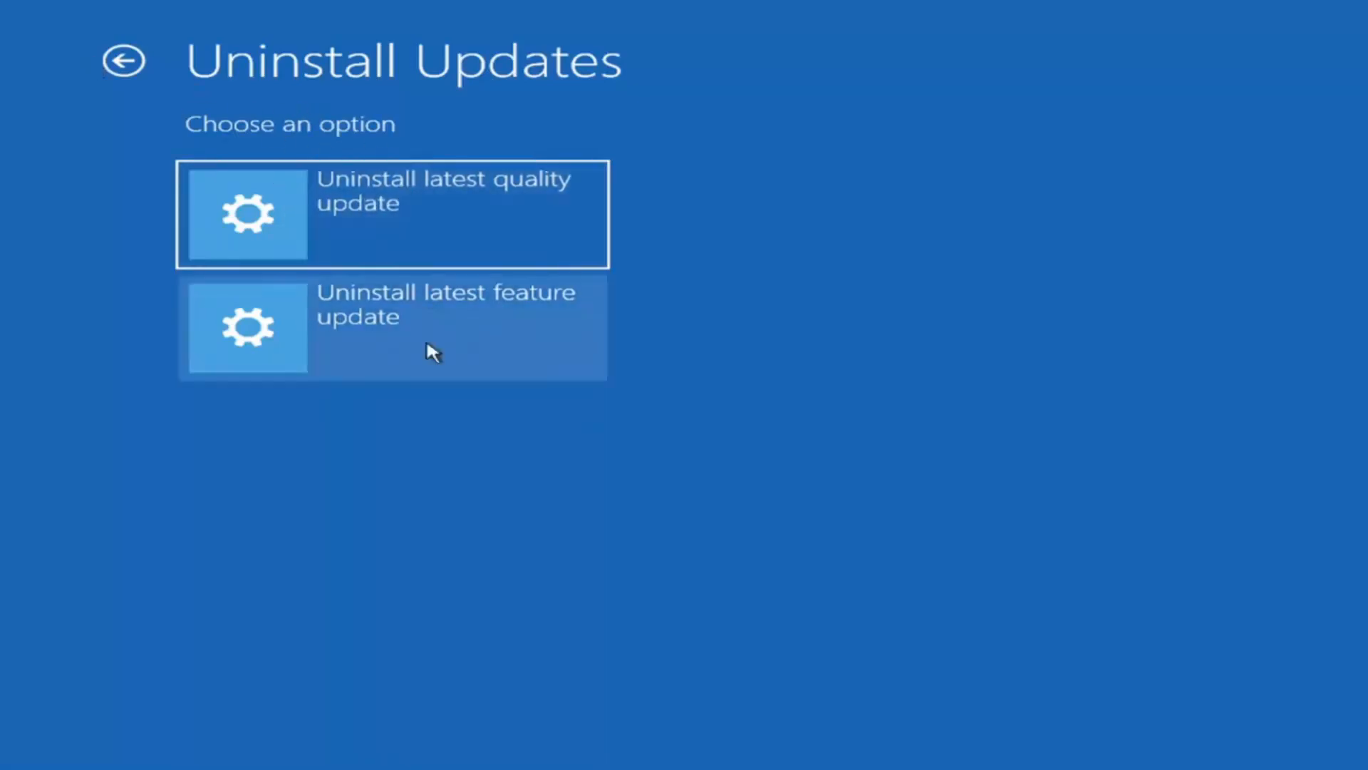
{"action": "mouse_move", "coordinate": [461, 327]}
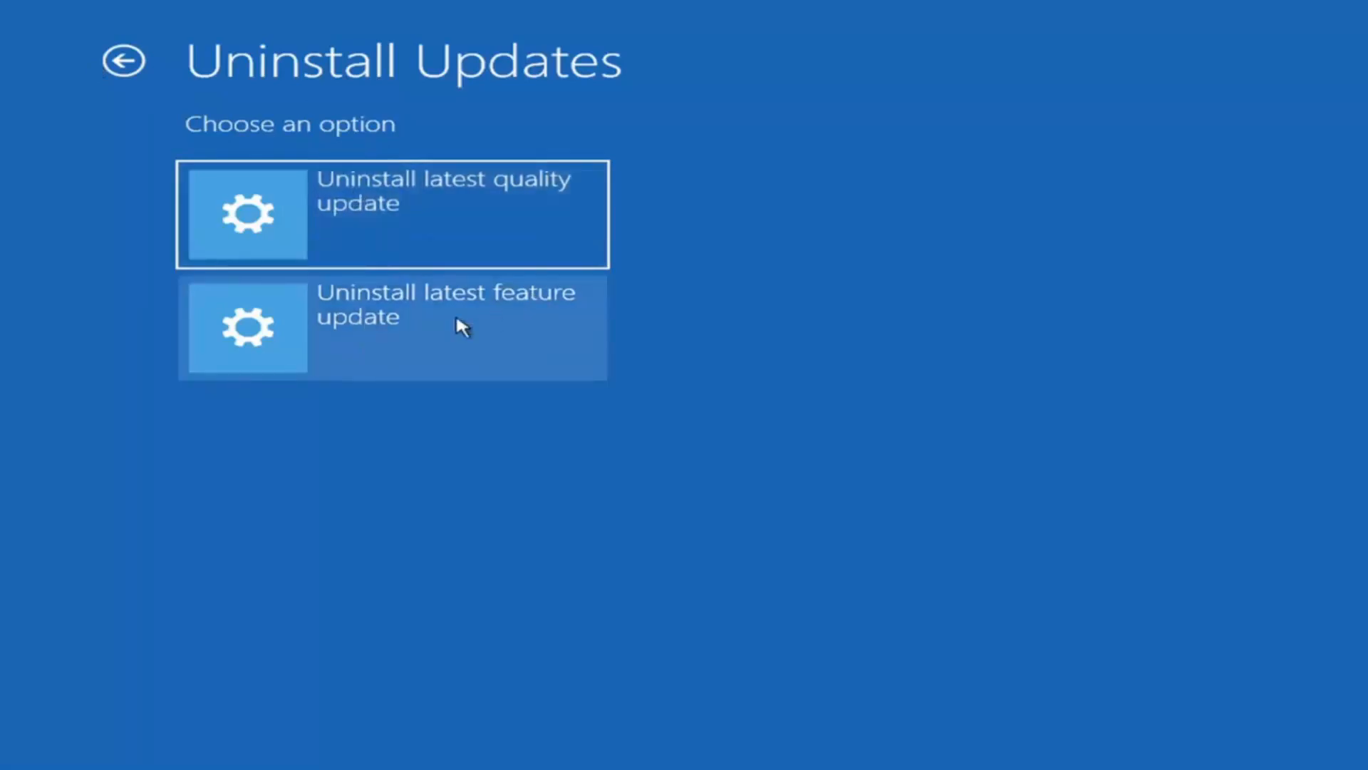
{"action": "mouse_move", "coordinate": [441, 245]}
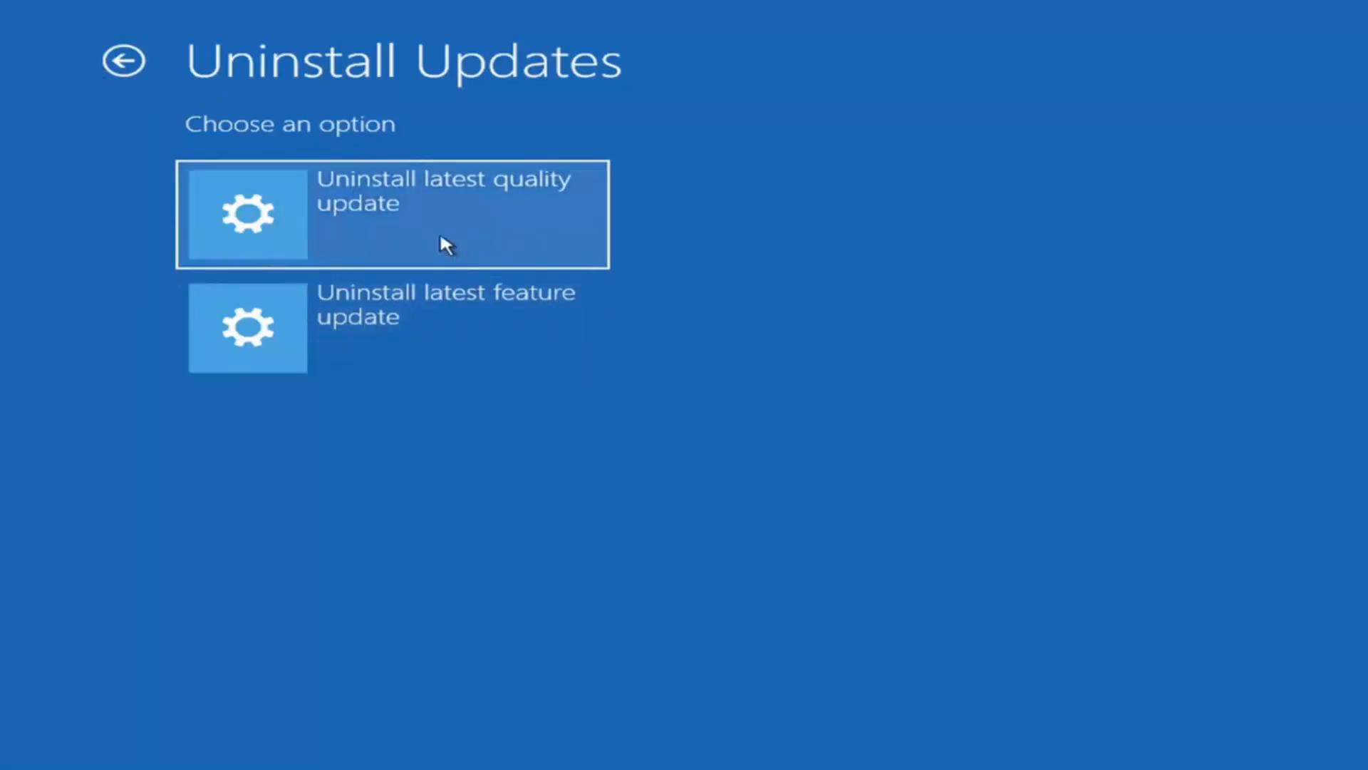
{"action": "mouse_move", "coordinate": [339, 341]}
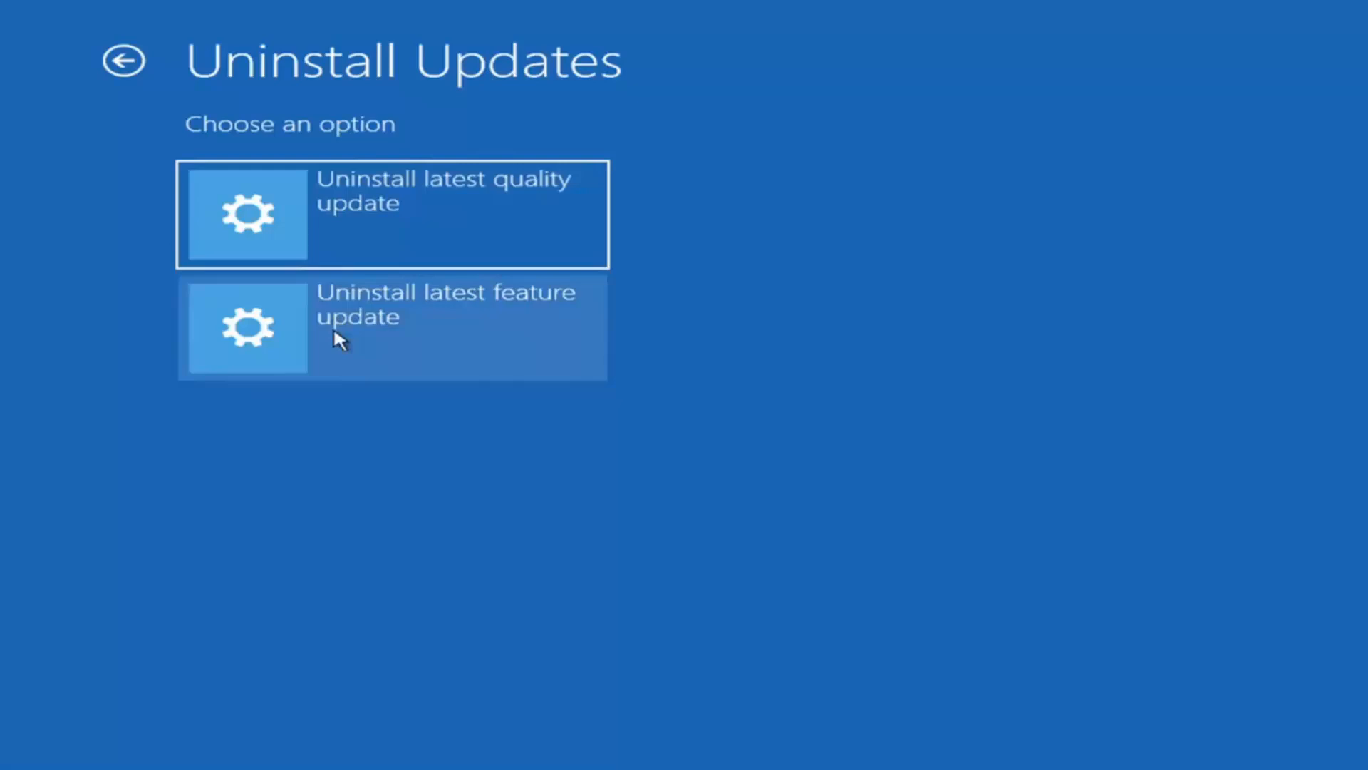
{"action": "left_click", "coordinate": [125, 61]}
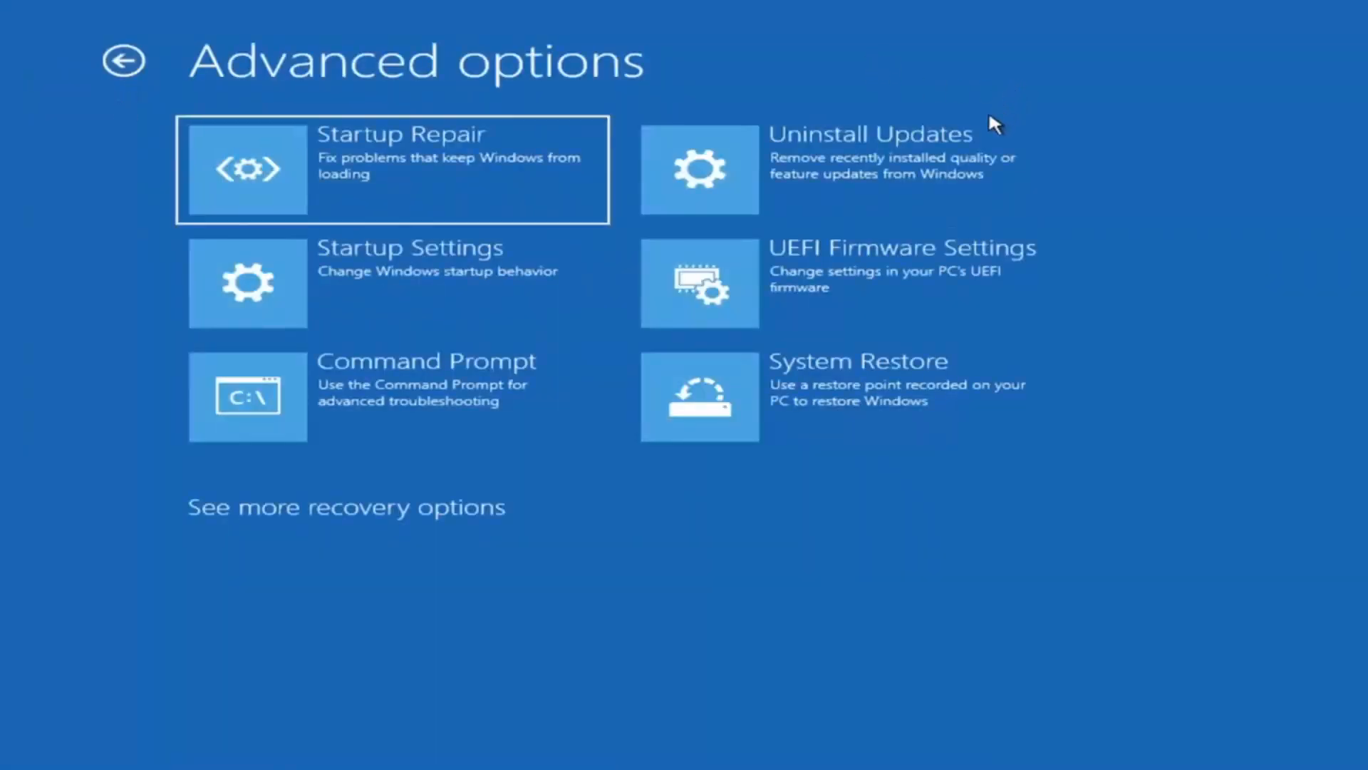
{"action": "mouse_move", "coordinate": [392, 305]}
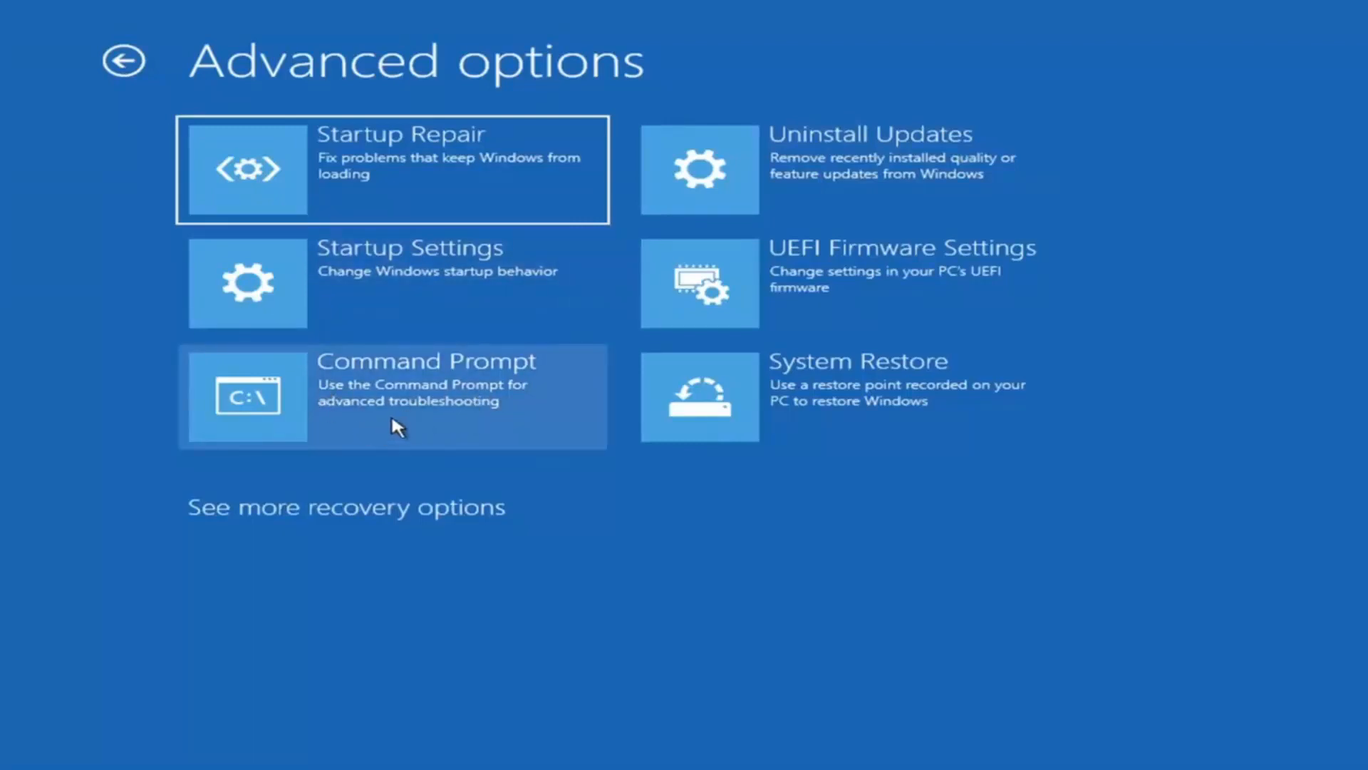
{"action": "mouse_move", "coordinate": [769, 393]}
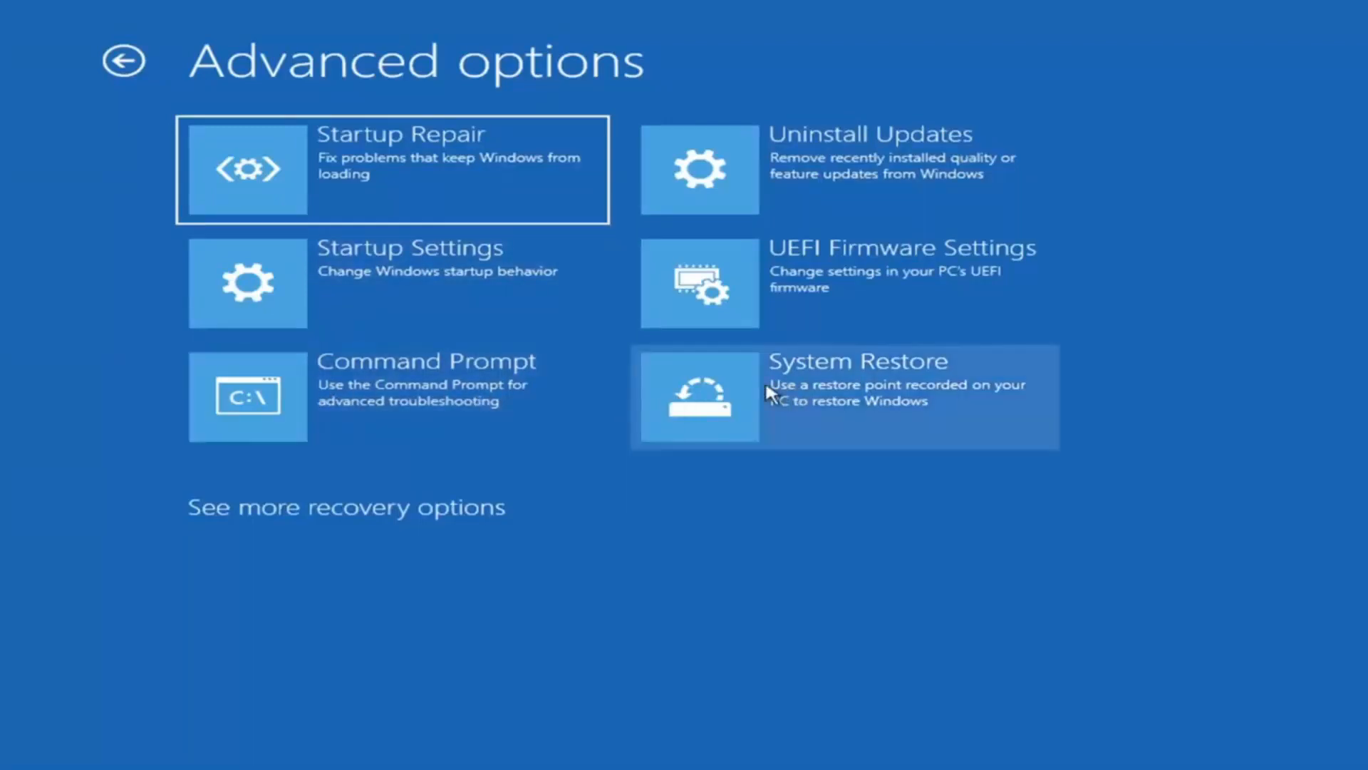
{"action": "mouse_move", "coordinate": [833, 412]}
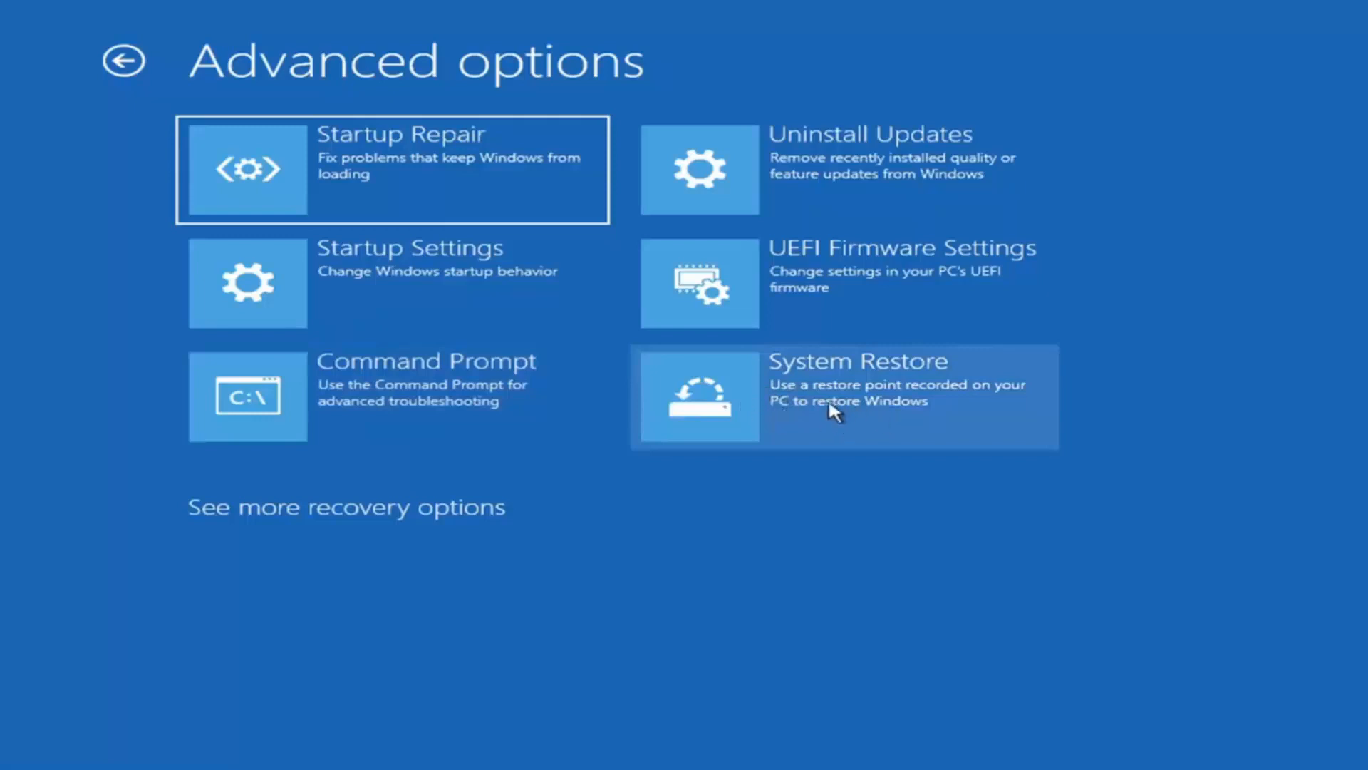
Launch System Restore from the Advanced options tiles
{"action": "left_click", "coordinate": [842, 395]}
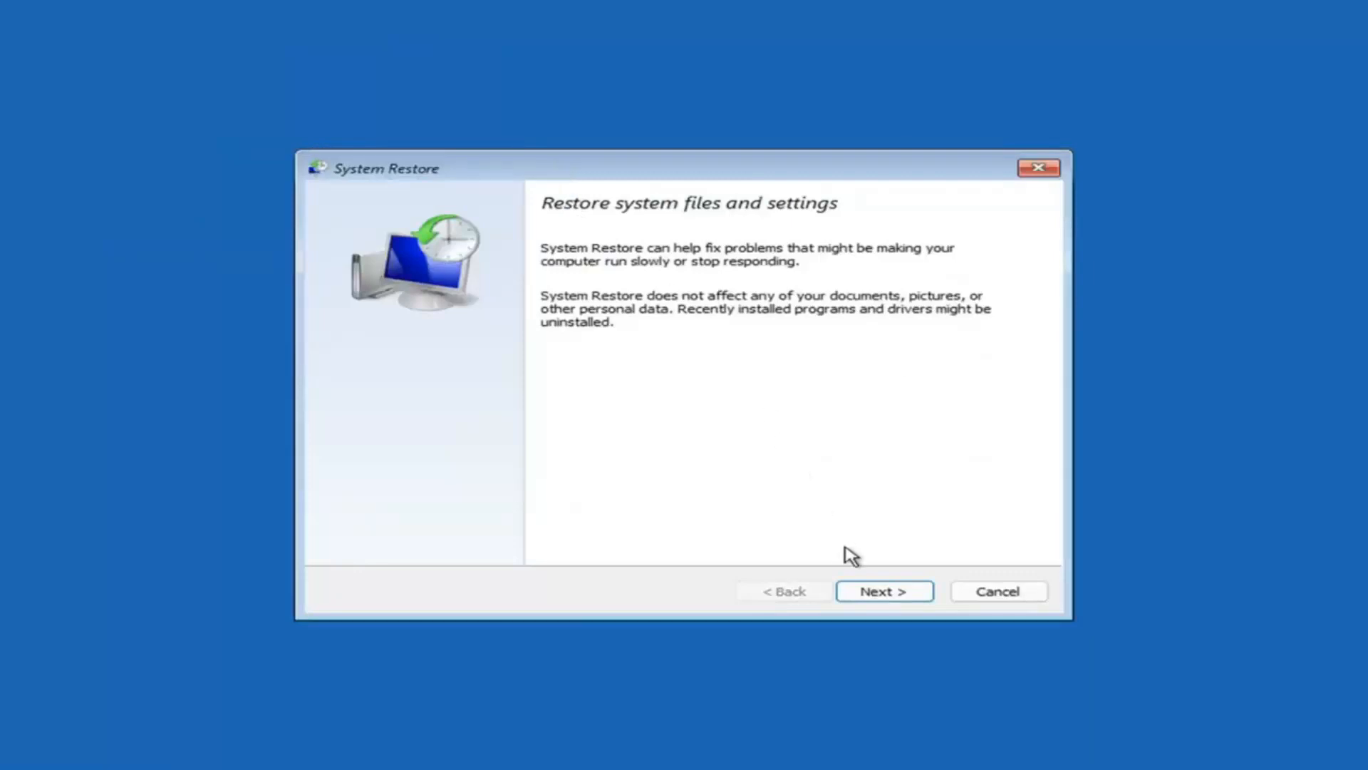
Select the 7/9/2021 'Before Updates' restore point and confirm it with Finish
{"action": "left_click", "coordinate": [883, 591]}
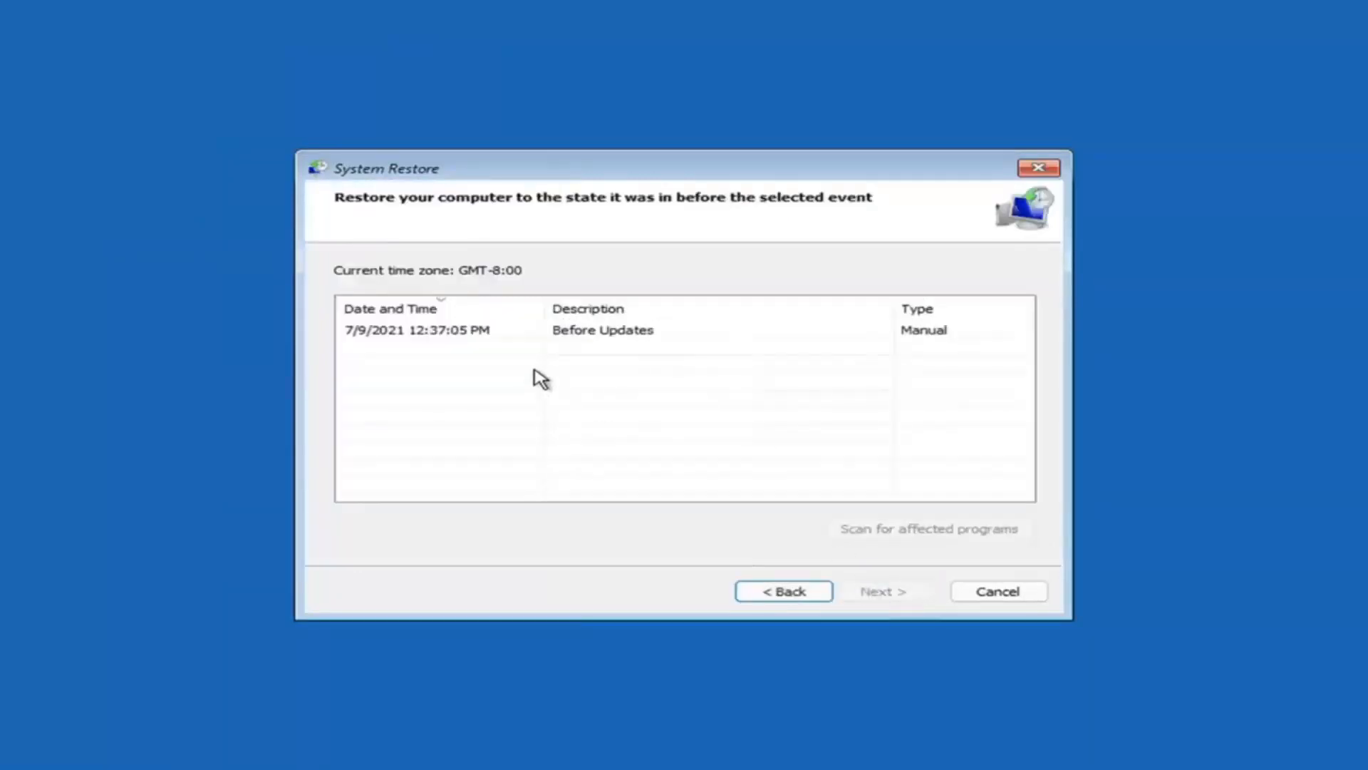
{"action": "mouse_move", "coordinate": [524, 374]}
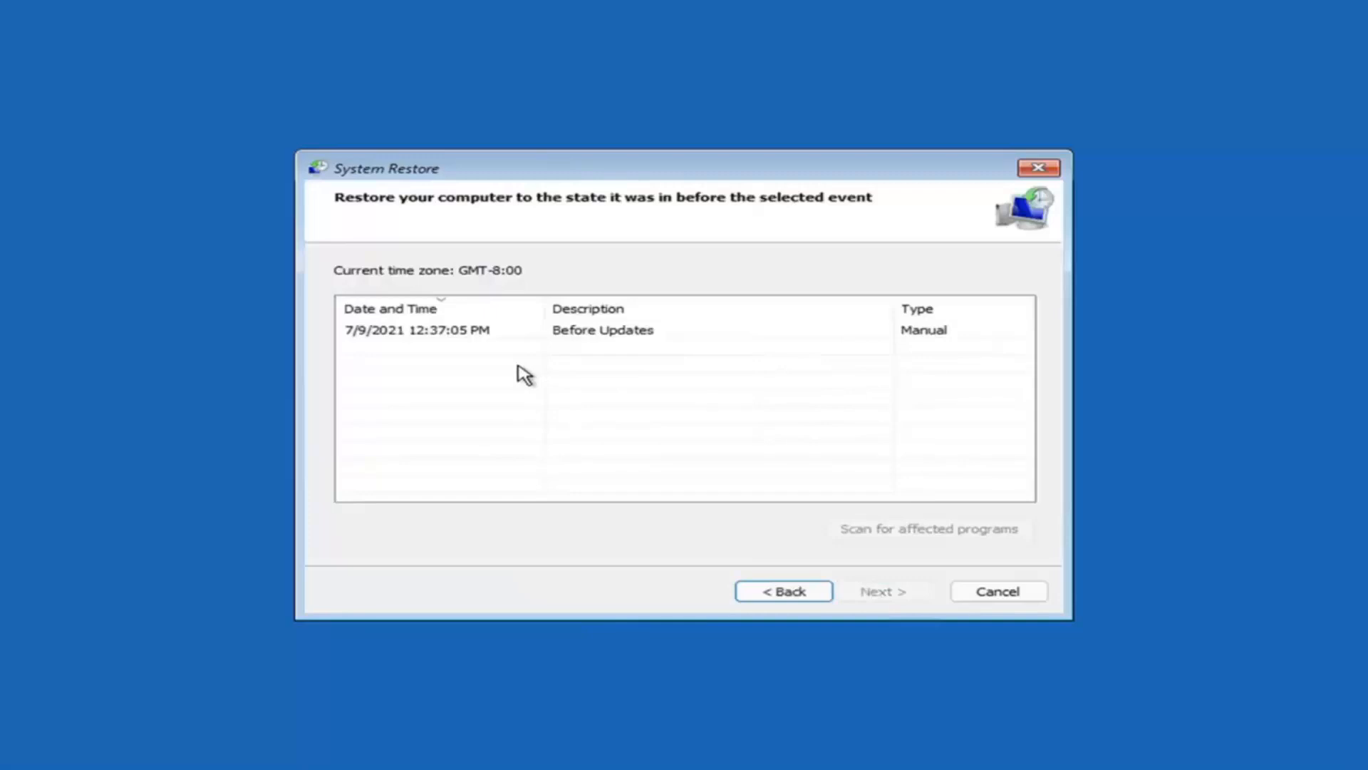
{"action": "left_click", "coordinate": [417, 330]}
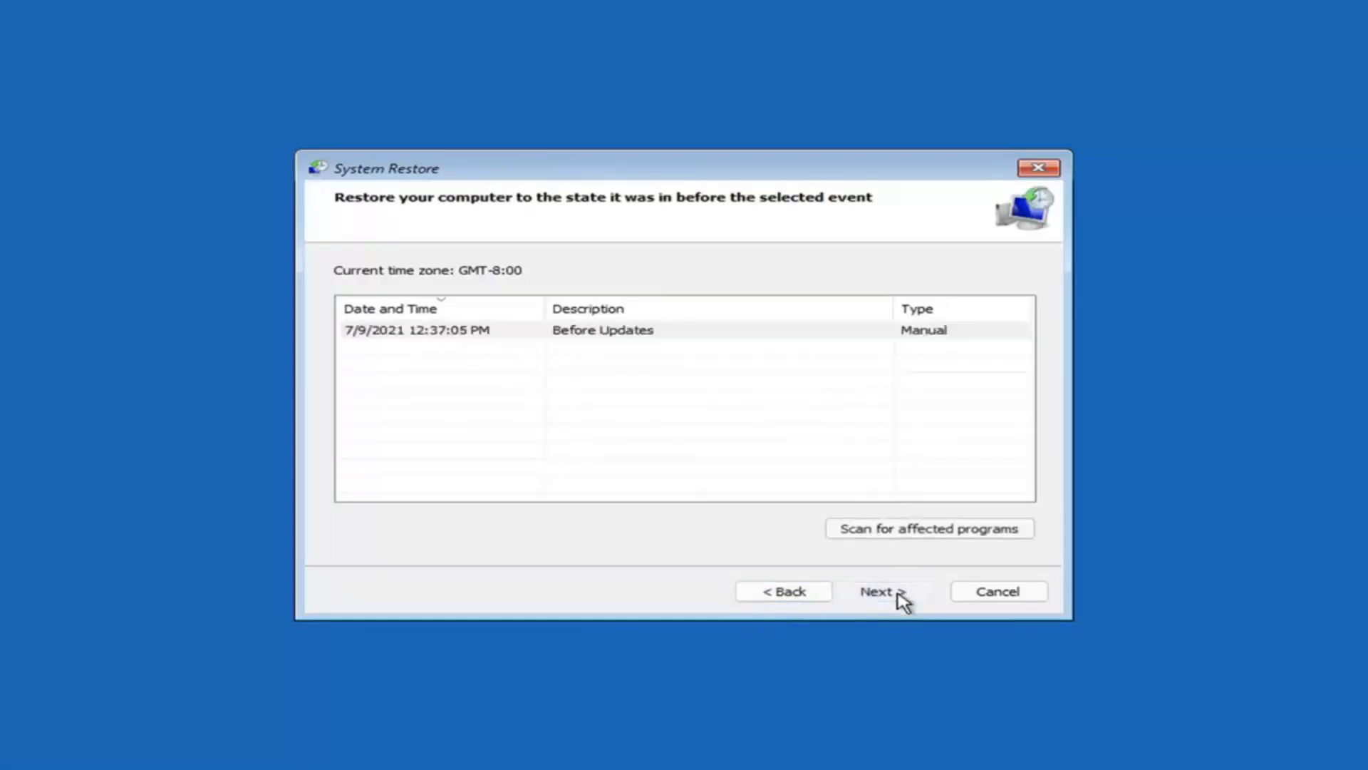
{"action": "left_click", "coordinate": [883, 591]}
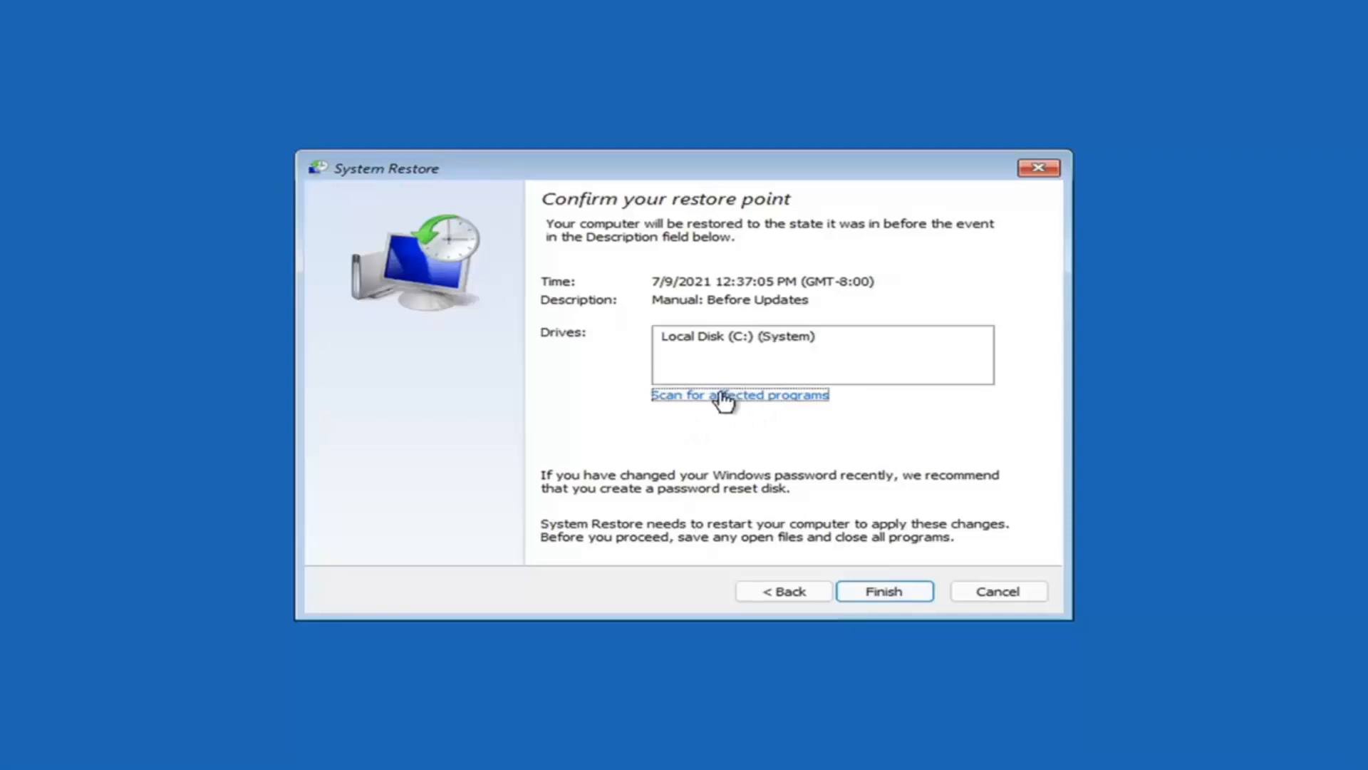
{"action": "mouse_move", "coordinate": [645, 330]}
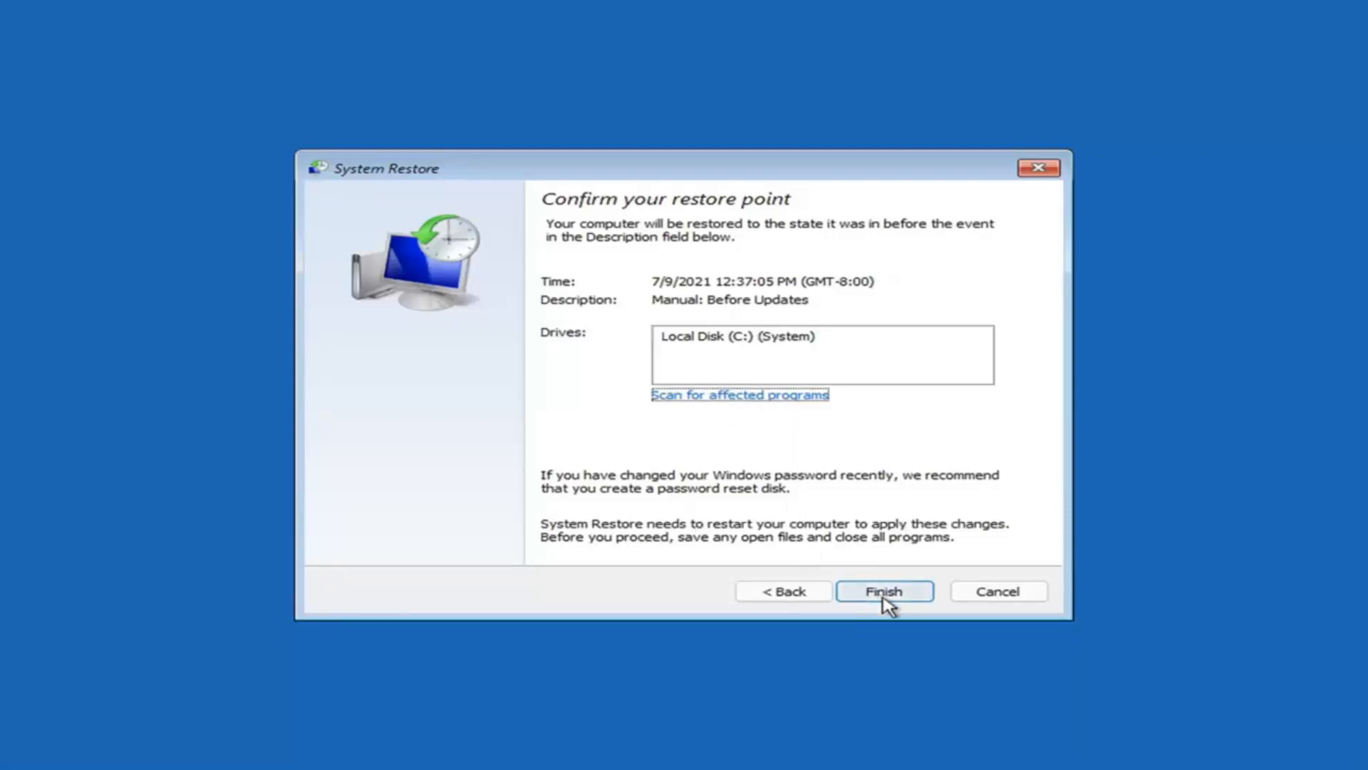
{"action": "left_click", "coordinate": [883, 590]}
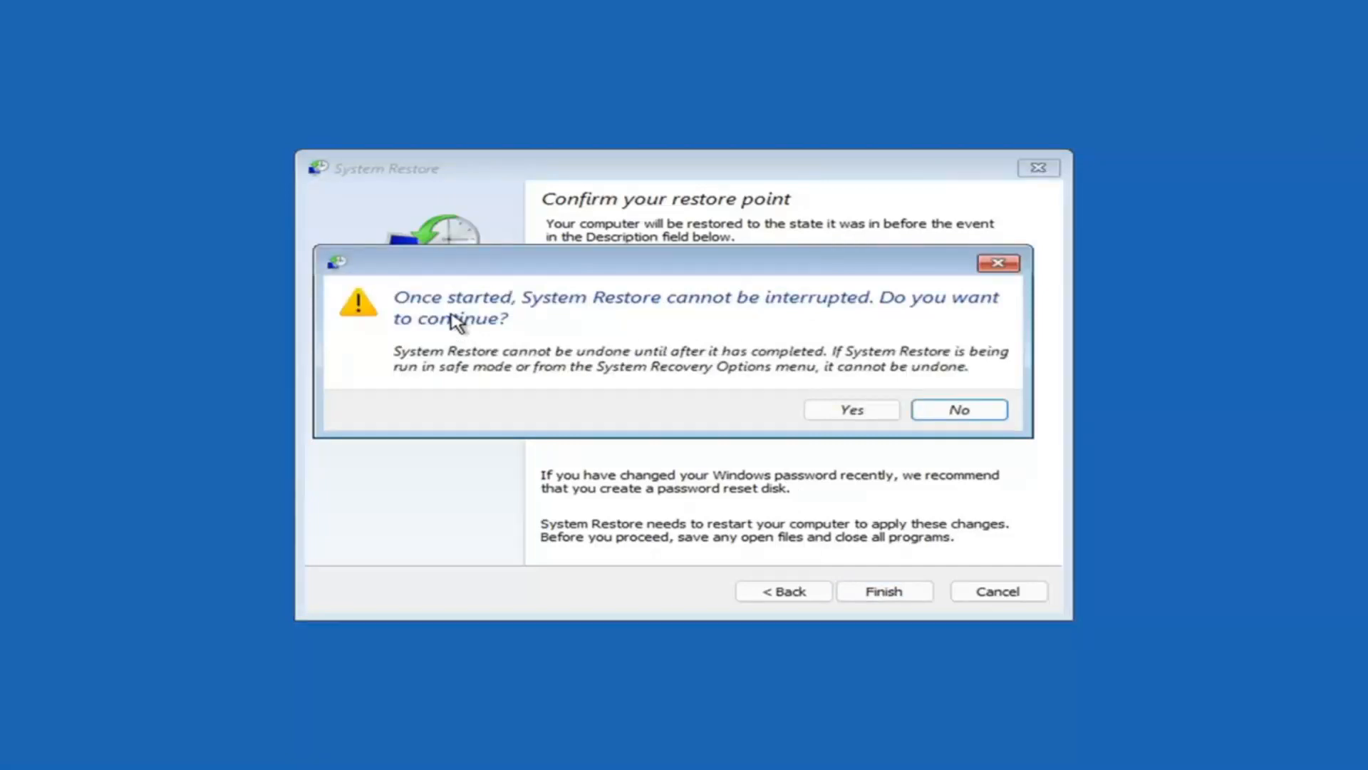
{"action": "left_click", "coordinate": [851, 409]}
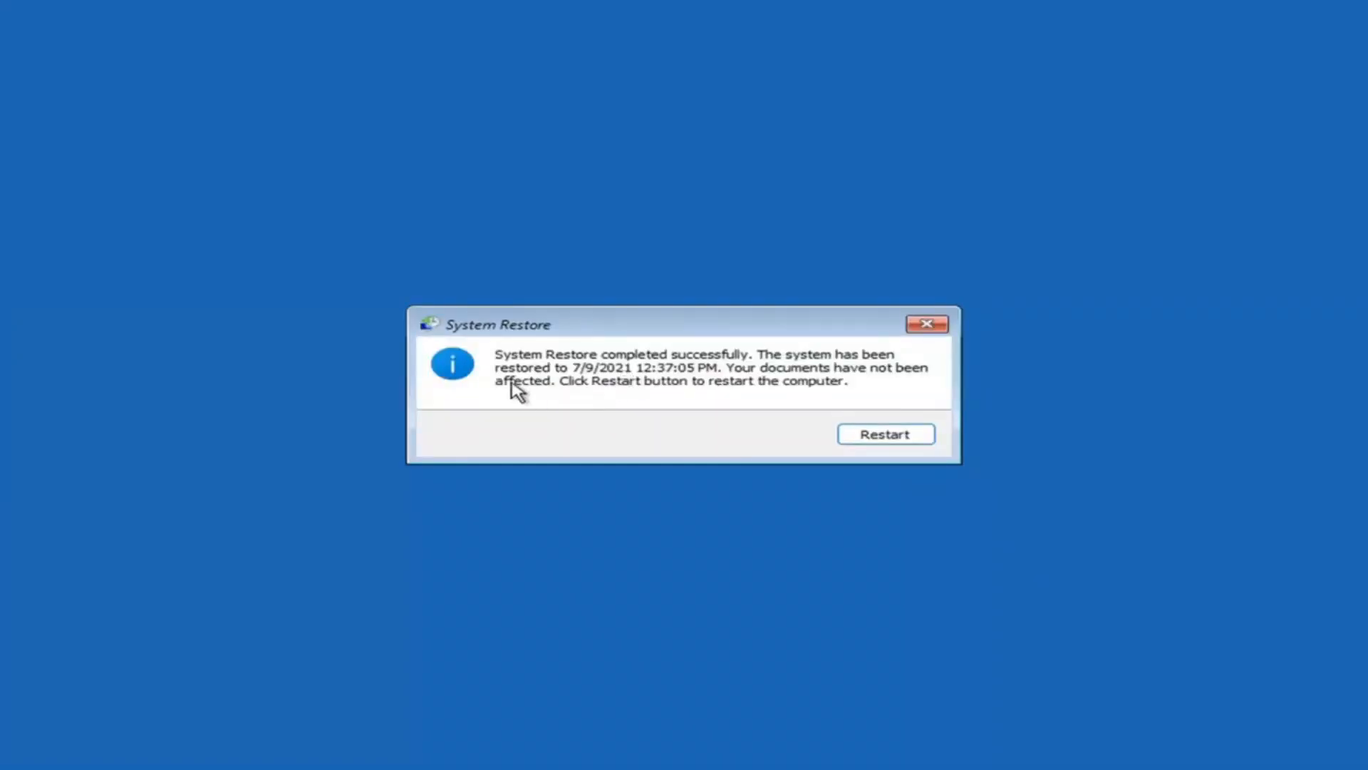
{"action": "mouse_move", "coordinate": [621, 398]}
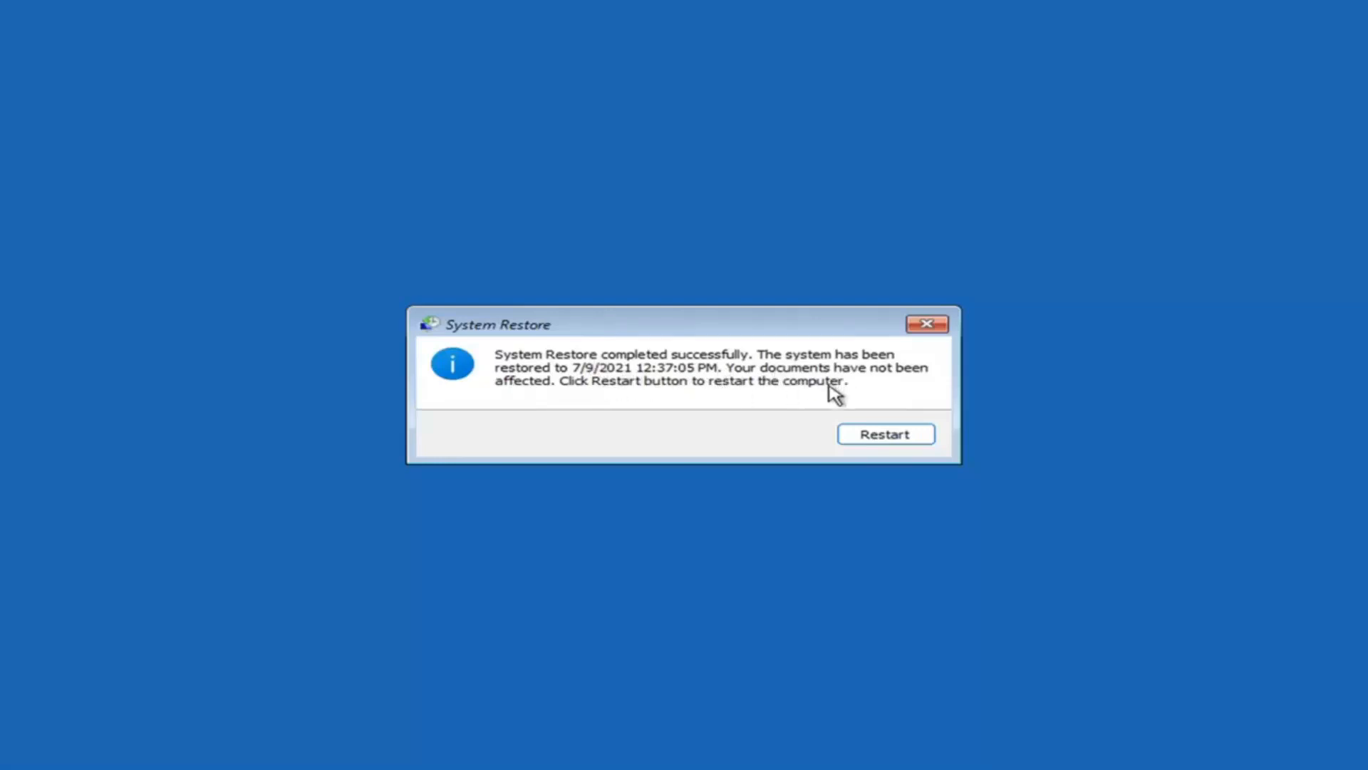
Restart the computer from the System Restore completion dialog
{"action": "left_click", "coordinate": [885, 434]}
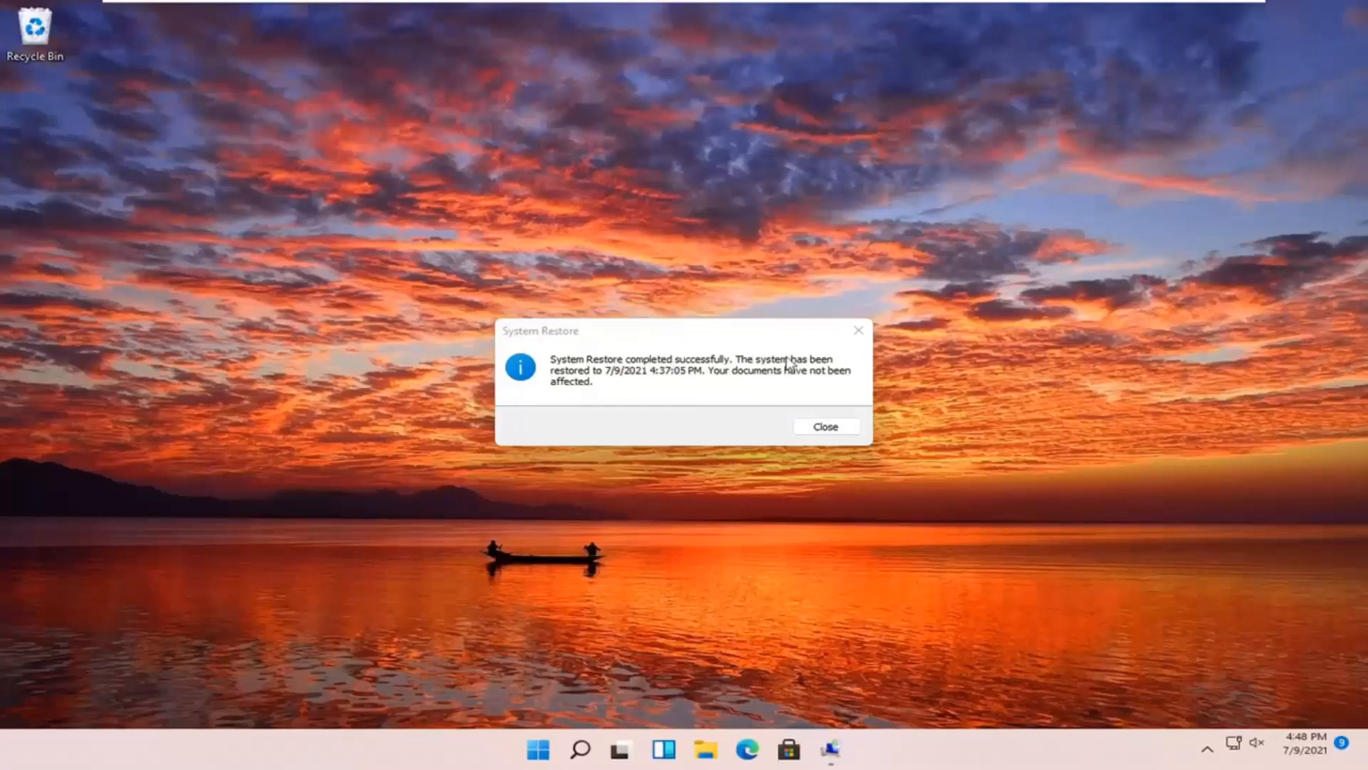
{"action": "mouse_move", "coordinate": [861, 333]}
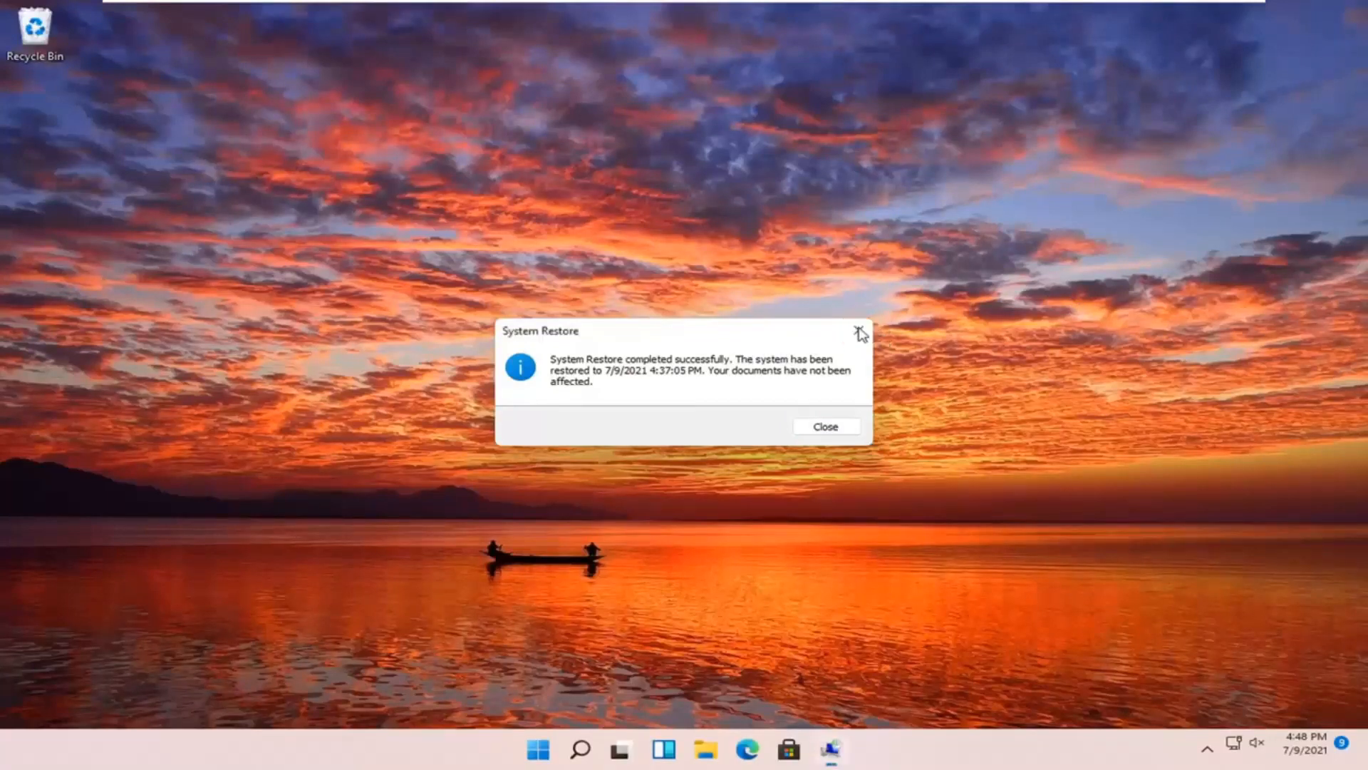
Restart the PC from the desktop into the recovery environment
{"action": "left_click", "coordinate": [824, 427]}
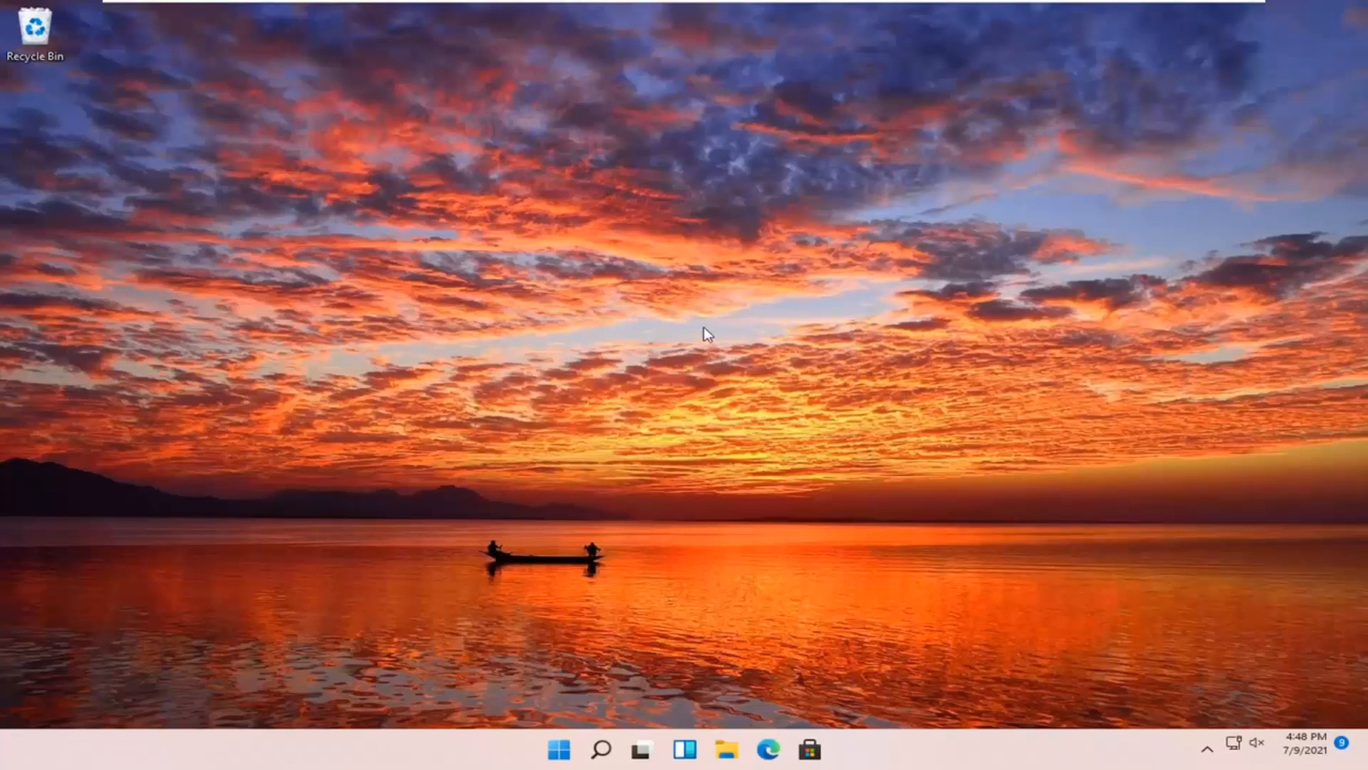
{"action": "mouse_move", "coordinate": [596, 528]}
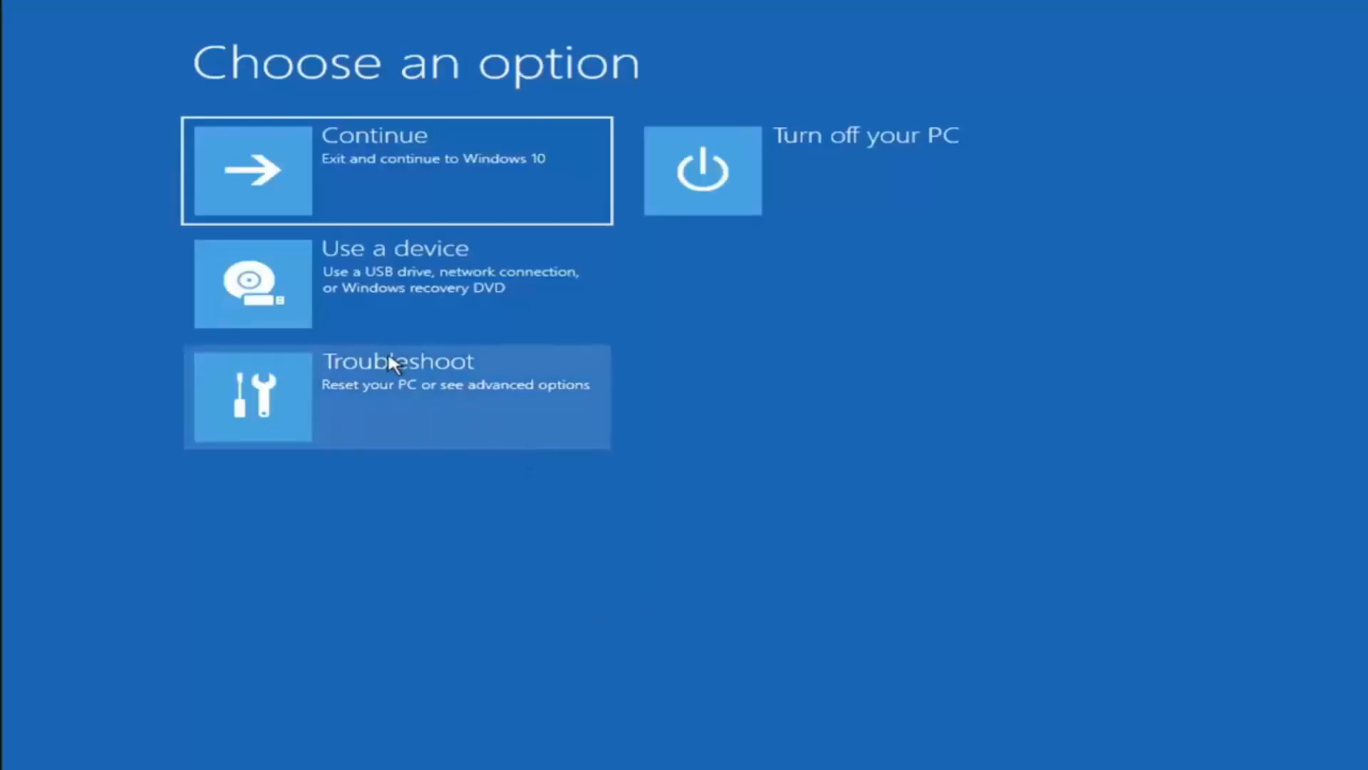
Go through Troubleshoot to the Reset this PC choices
{"action": "left_click", "coordinate": [397, 394]}
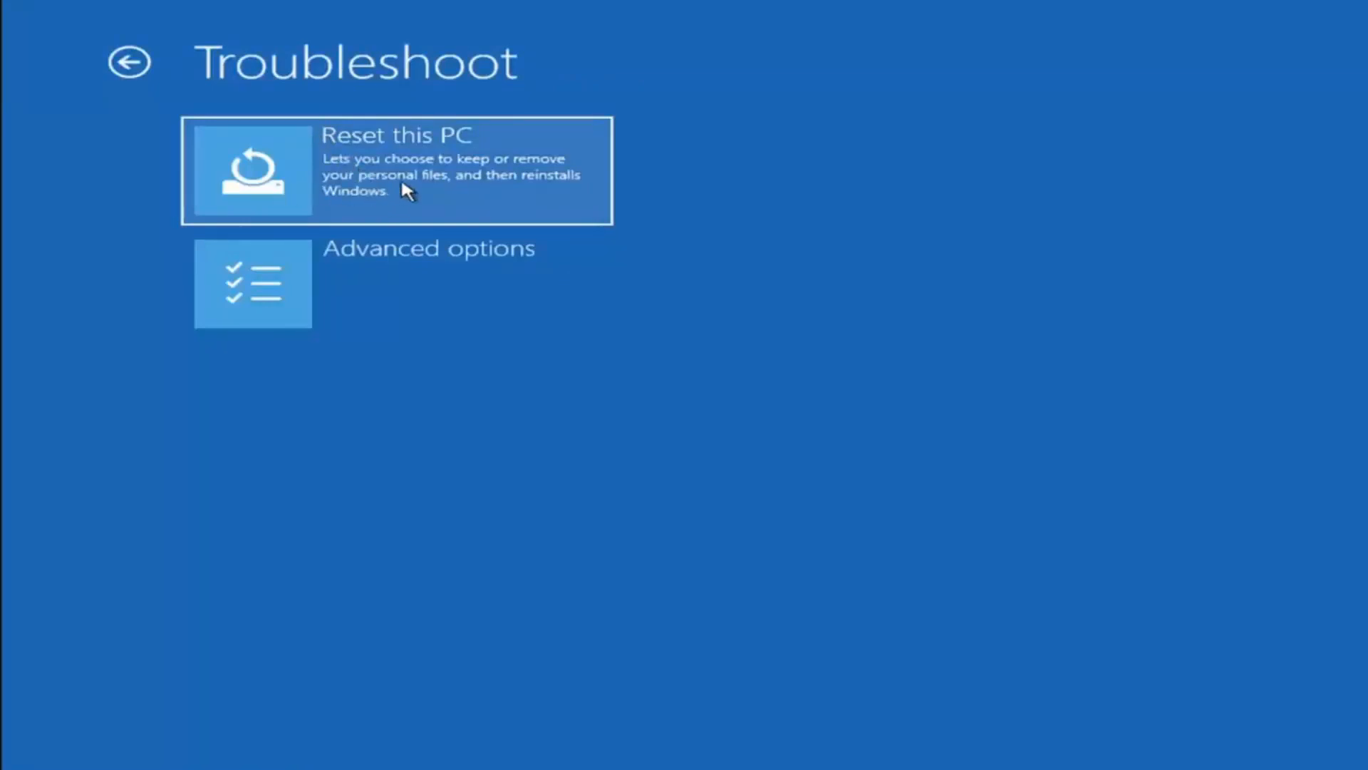
{"action": "mouse_move", "coordinate": [438, 193]}
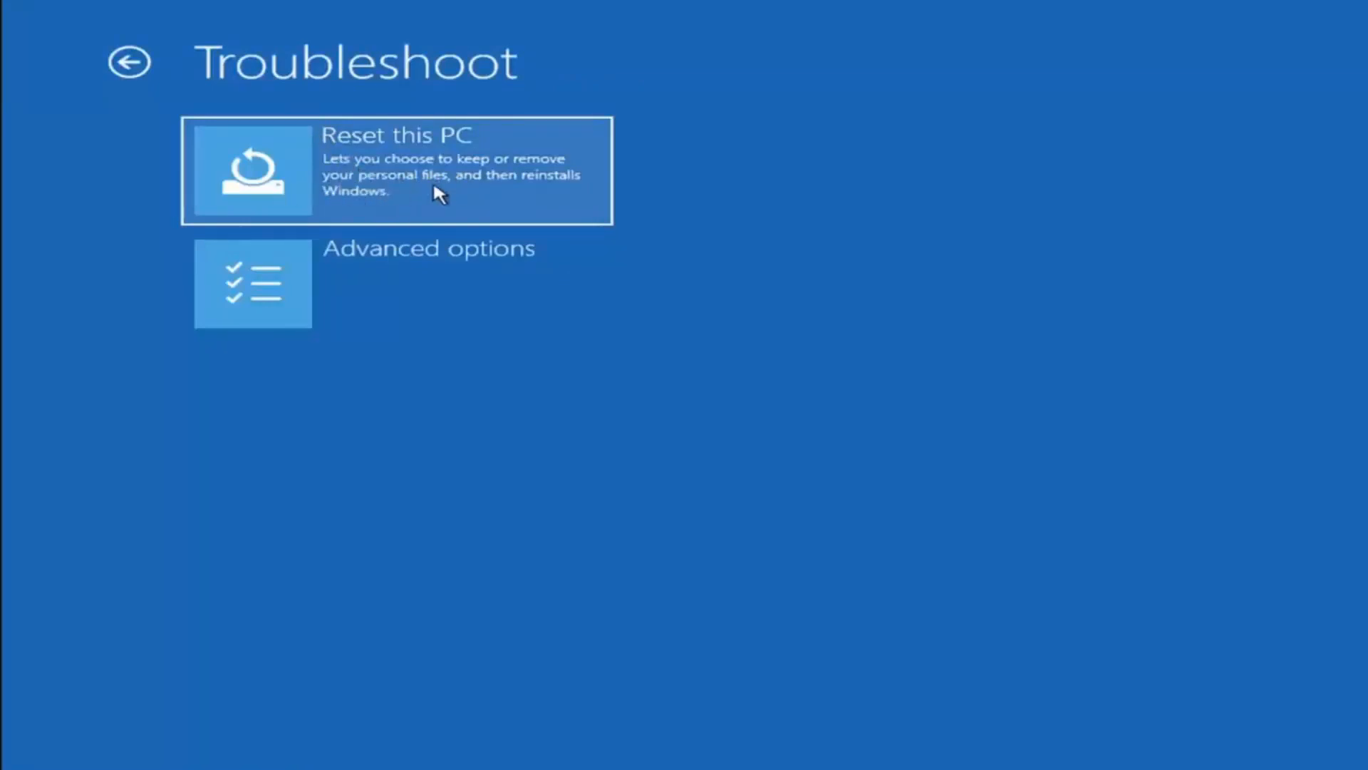
{"action": "left_click", "coordinate": [397, 170]}
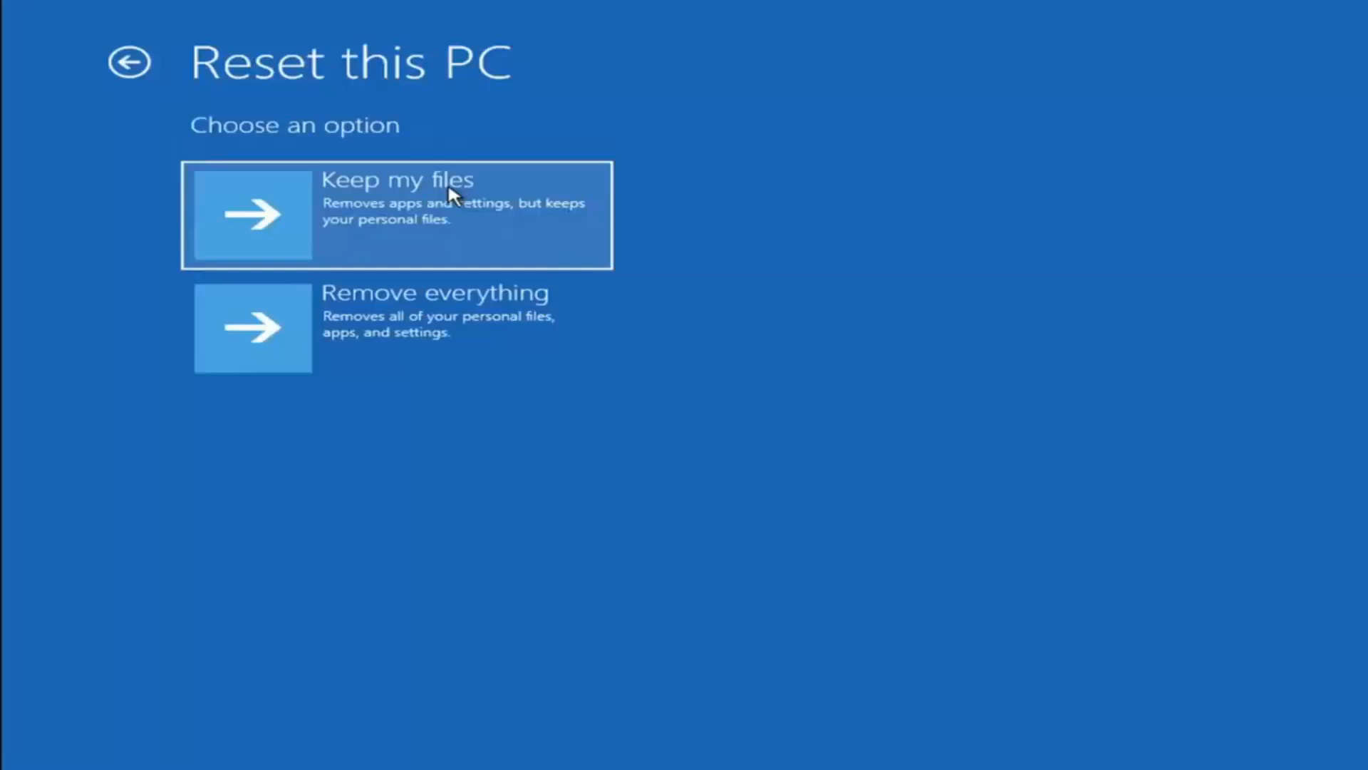
{"action": "mouse_move", "coordinate": [365, 217]}
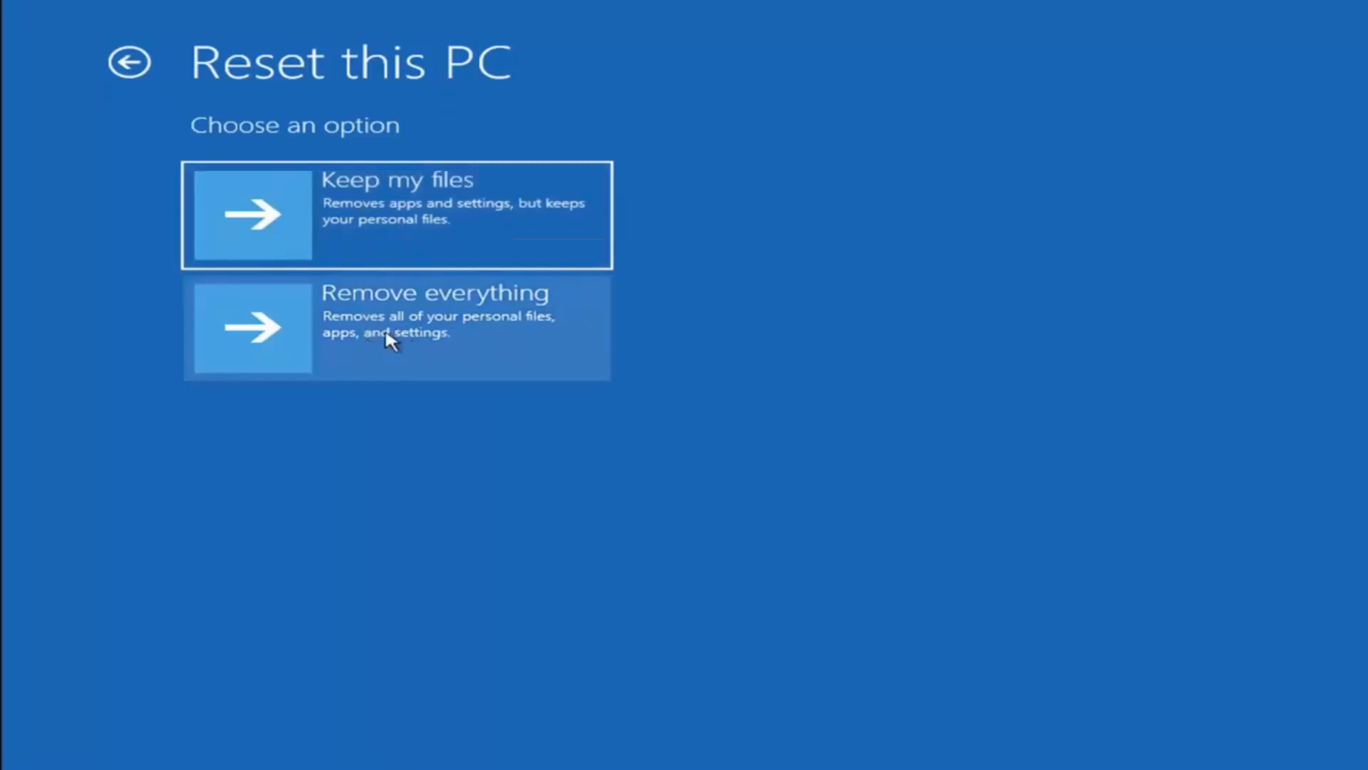
{"action": "mouse_move", "coordinate": [478, 339]}
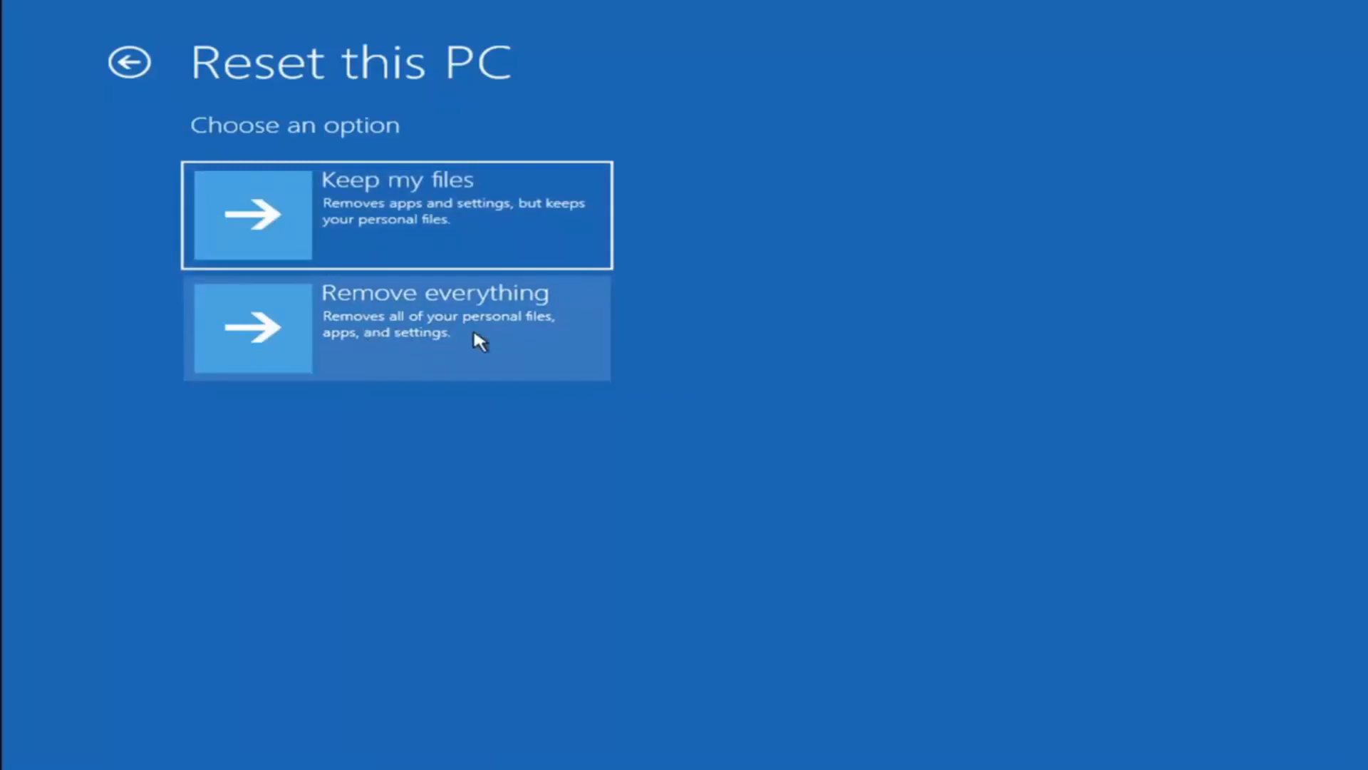
{"action": "mouse_move", "coordinate": [338, 351]}
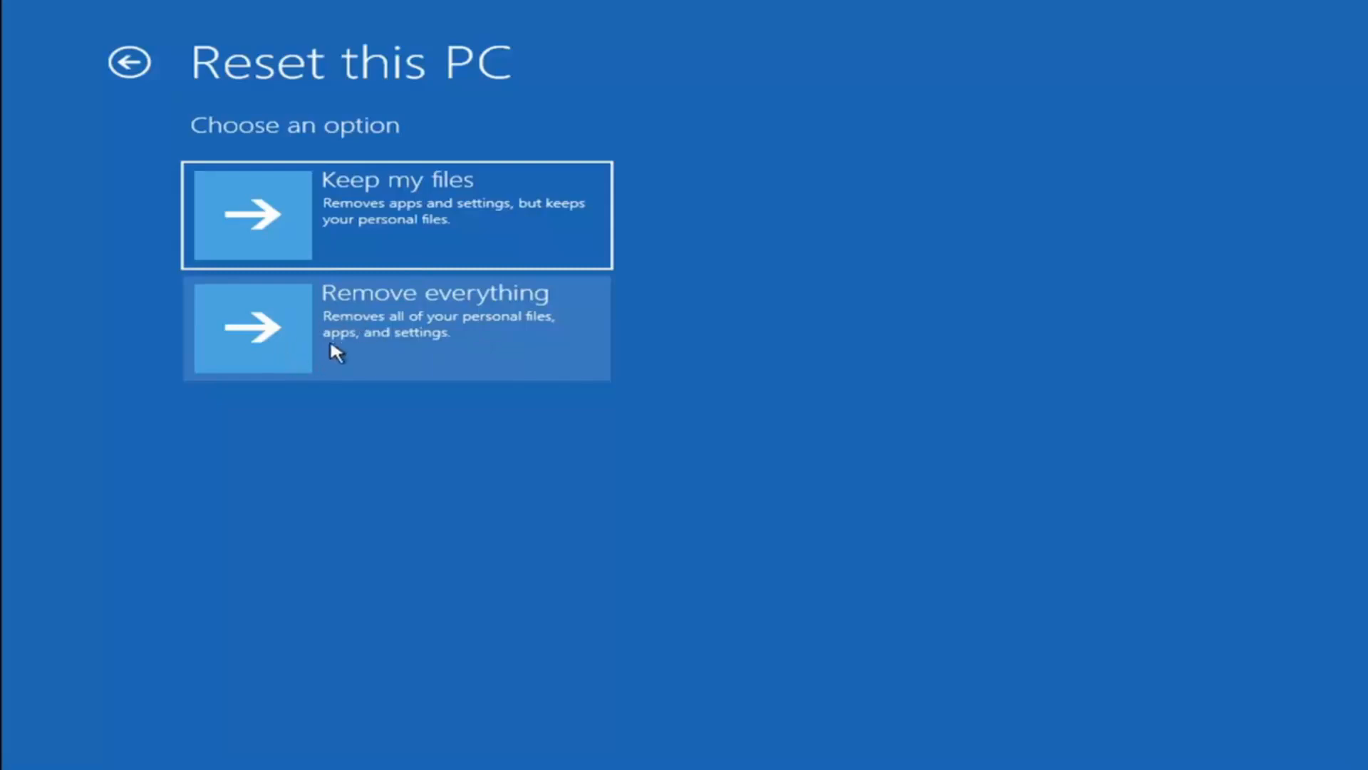
{"action": "mouse_move", "coordinate": [397, 184]}
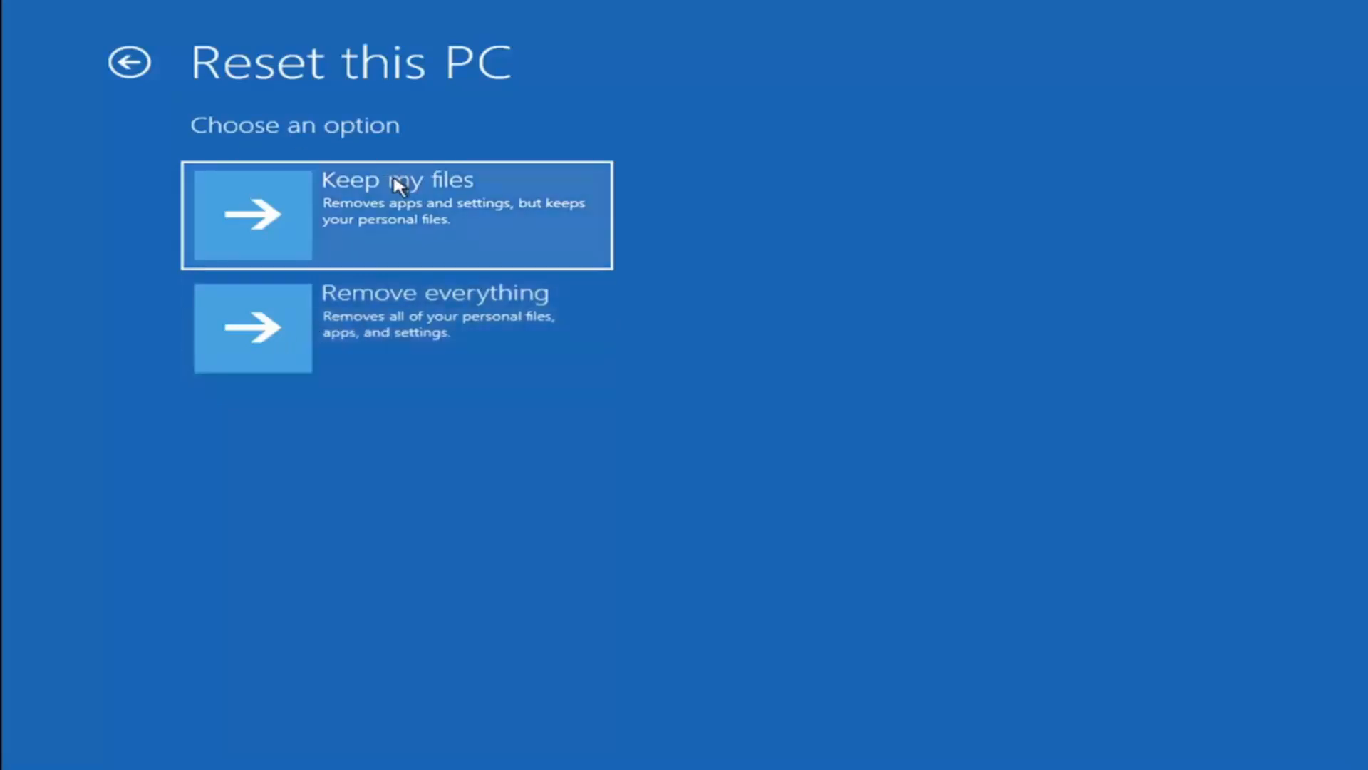
{"action": "mouse_move", "coordinate": [374, 191]}
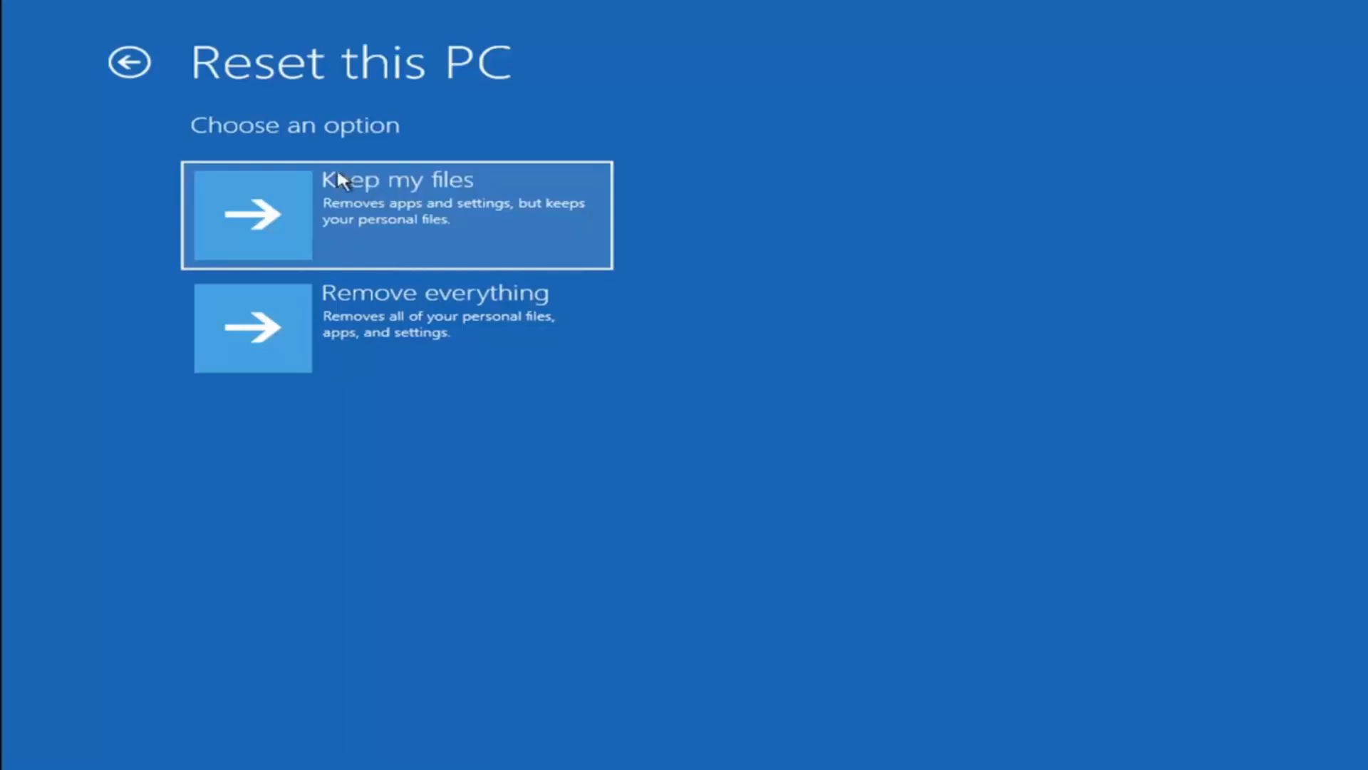
{"action": "mouse_move", "coordinate": [284, 218]}
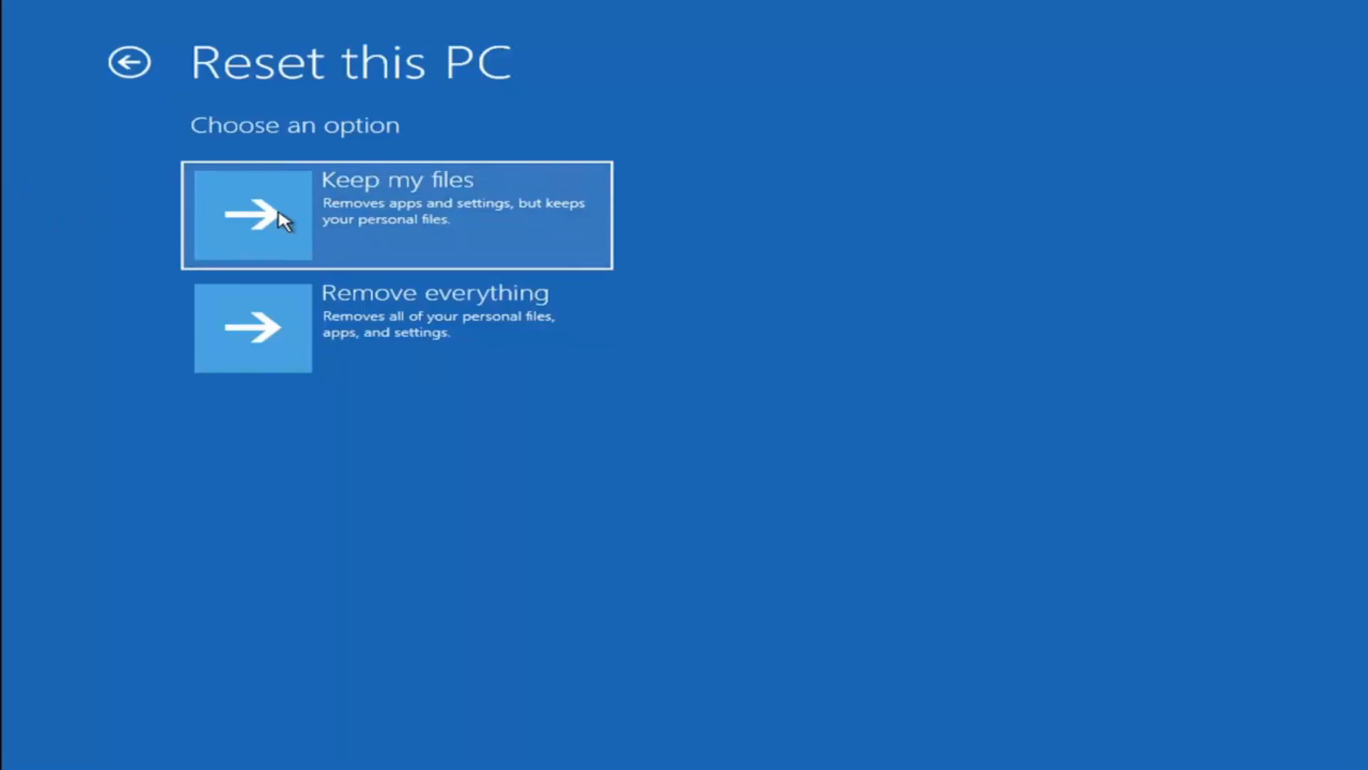
{"action": "mouse_move", "coordinate": [330, 239]}
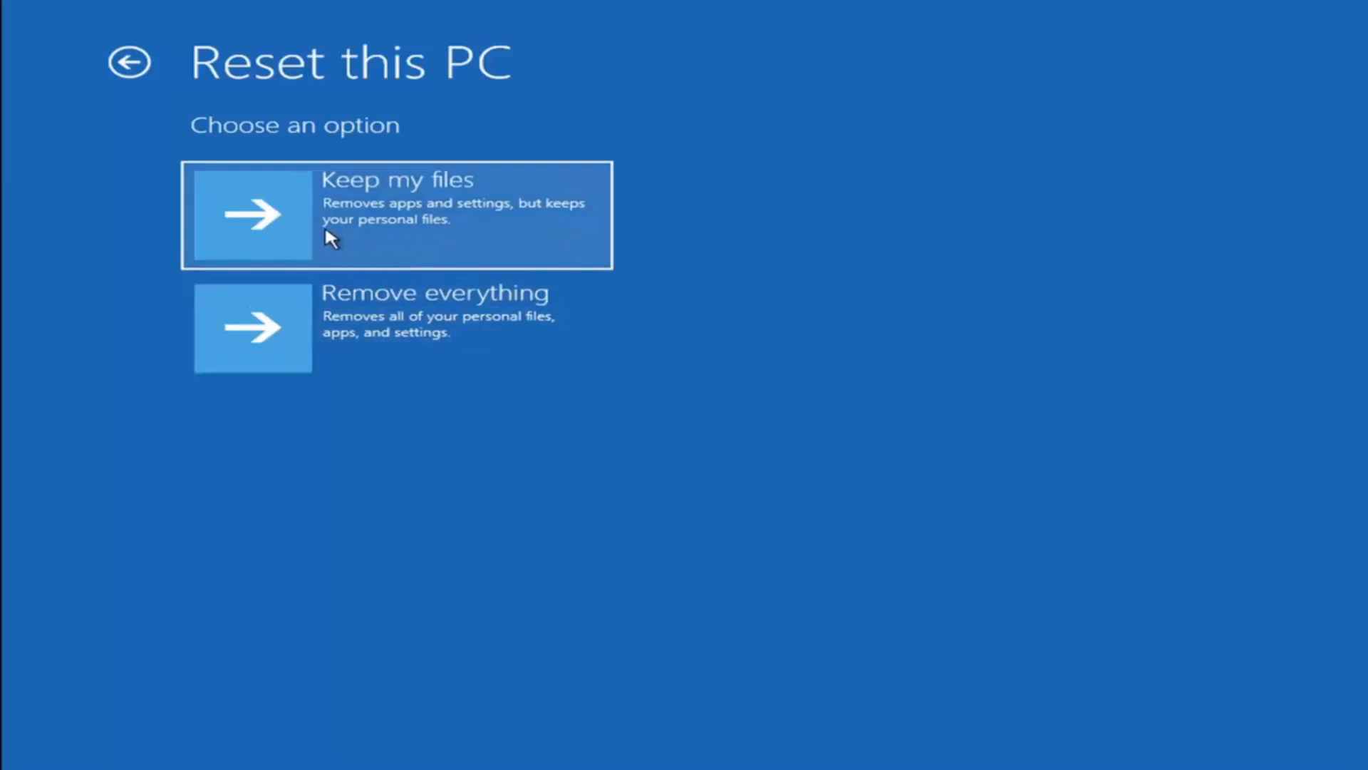
{"action": "mouse_move", "coordinate": [410, 227]}
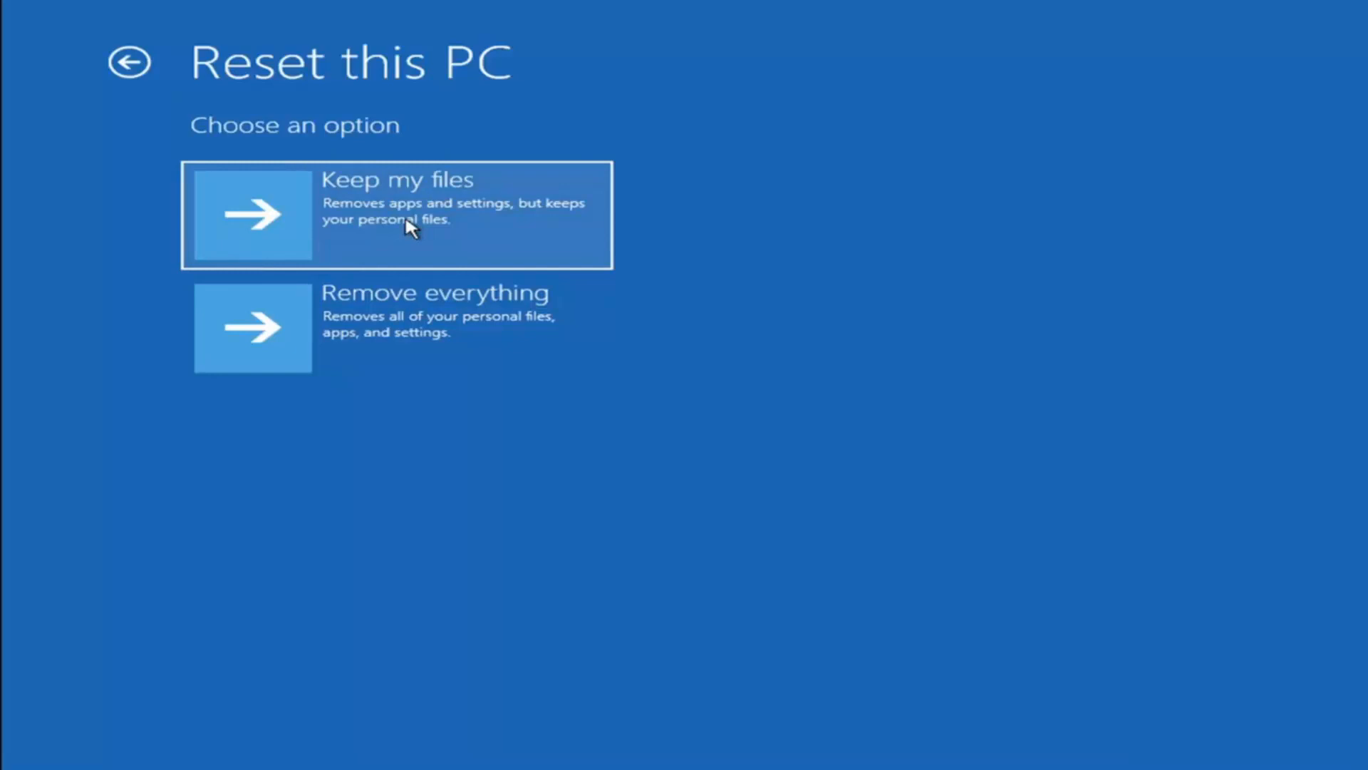
{"action": "mouse_move", "coordinate": [250, 167]}
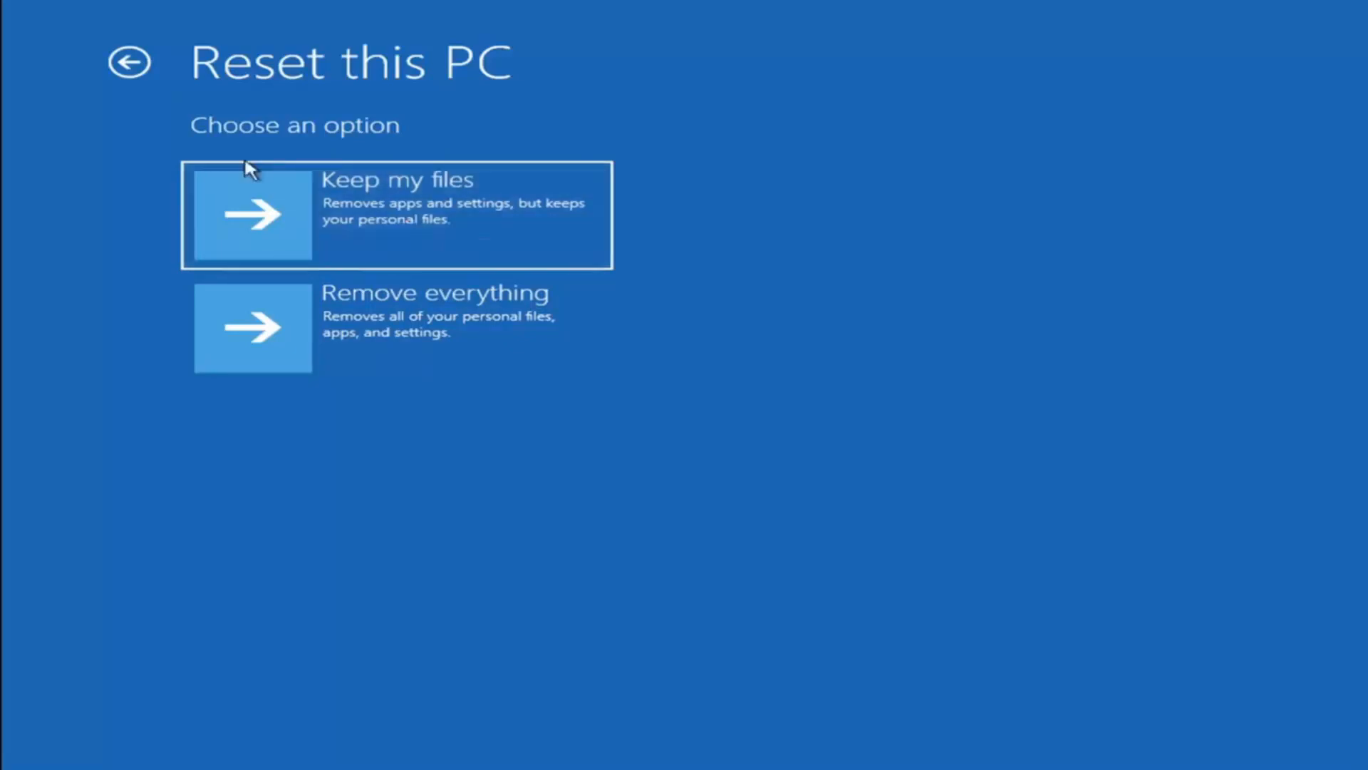
Back out of Reset this PC to the main Choose an option screen
{"action": "left_click", "coordinate": [129, 62]}
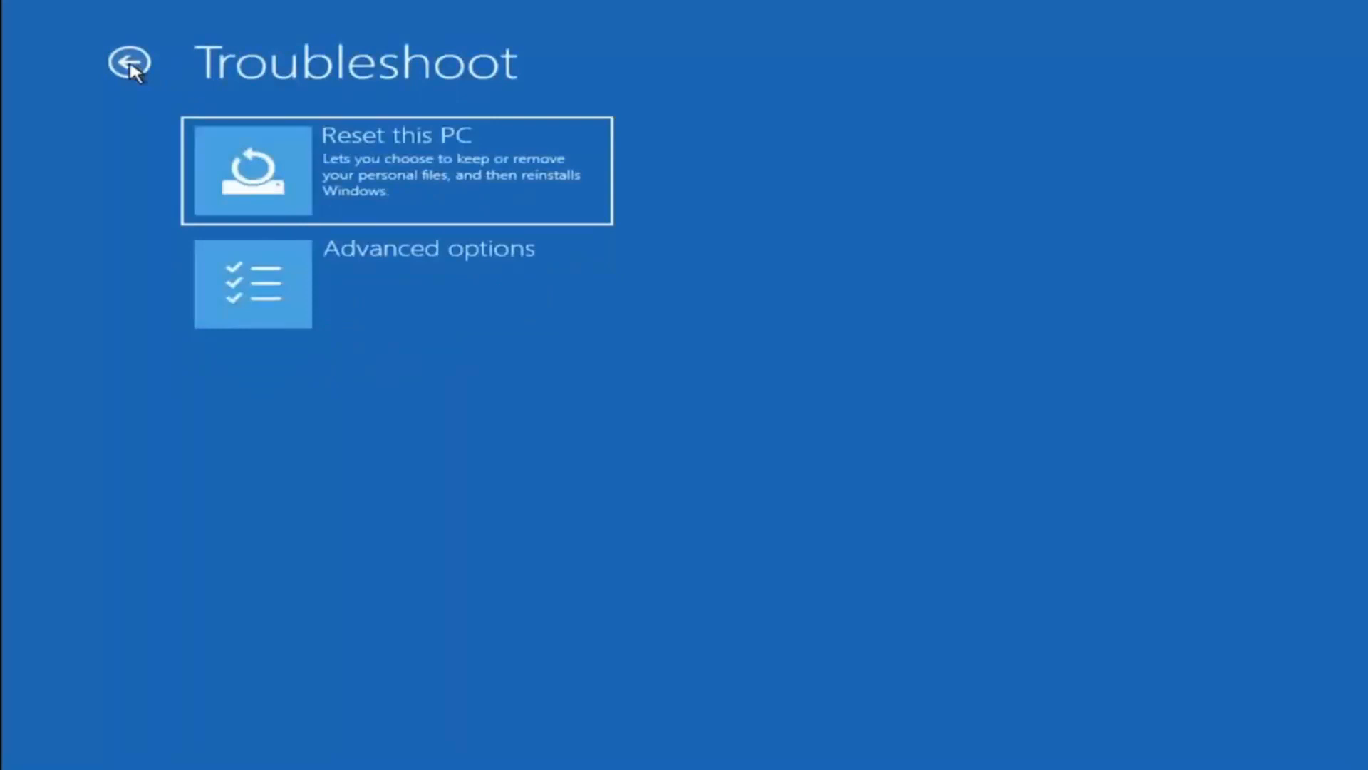
{"action": "left_click", "coordinate": [129, 63]}
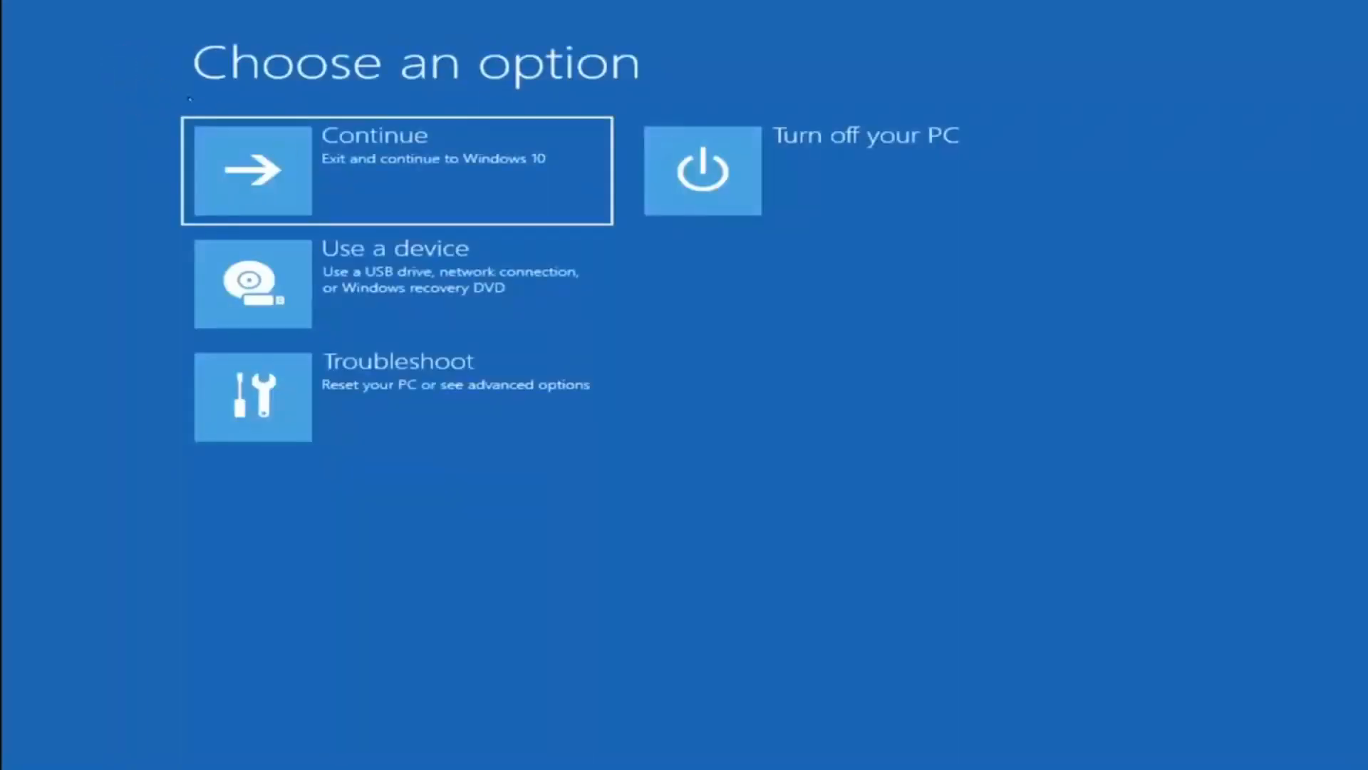
{"action": "mouse_move", "coordinate": [153, 171]}
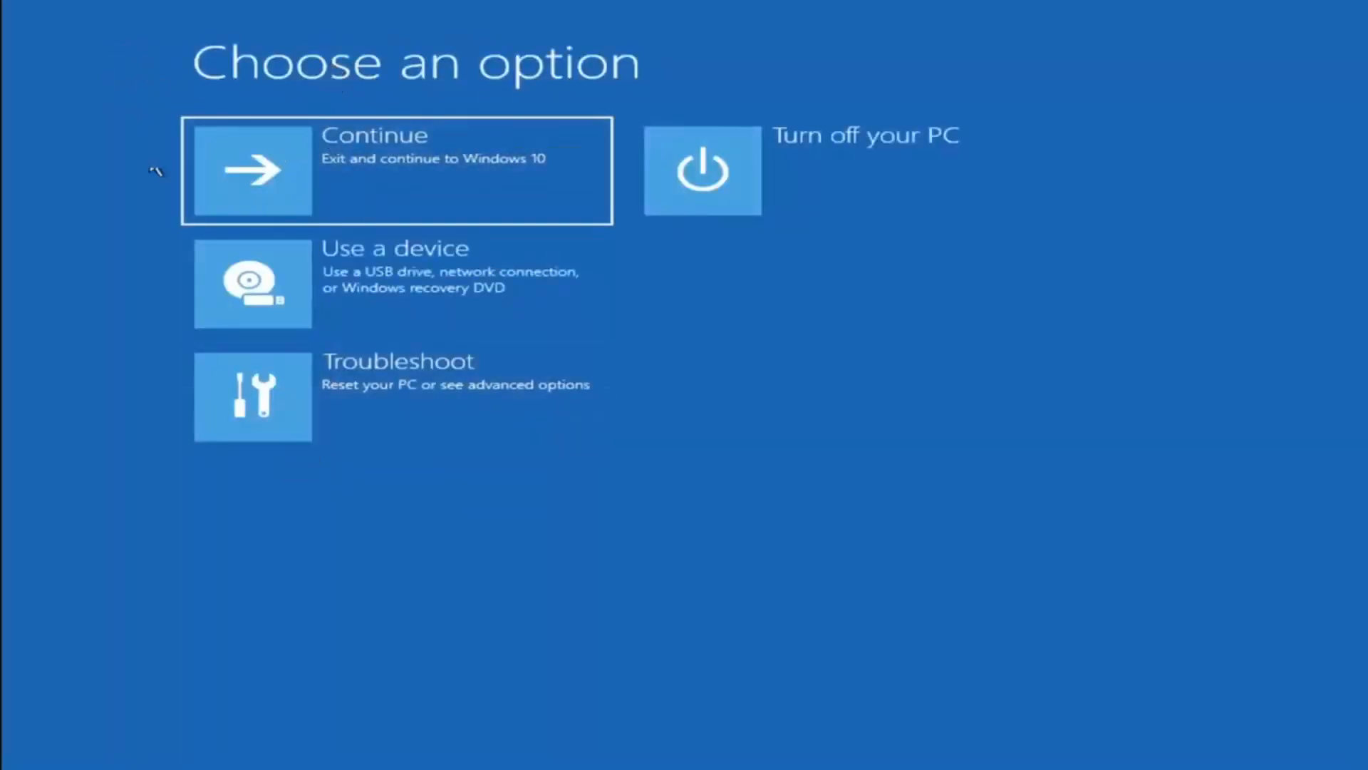
{"action": "mouse_move", "coordinate": [397, 415]}
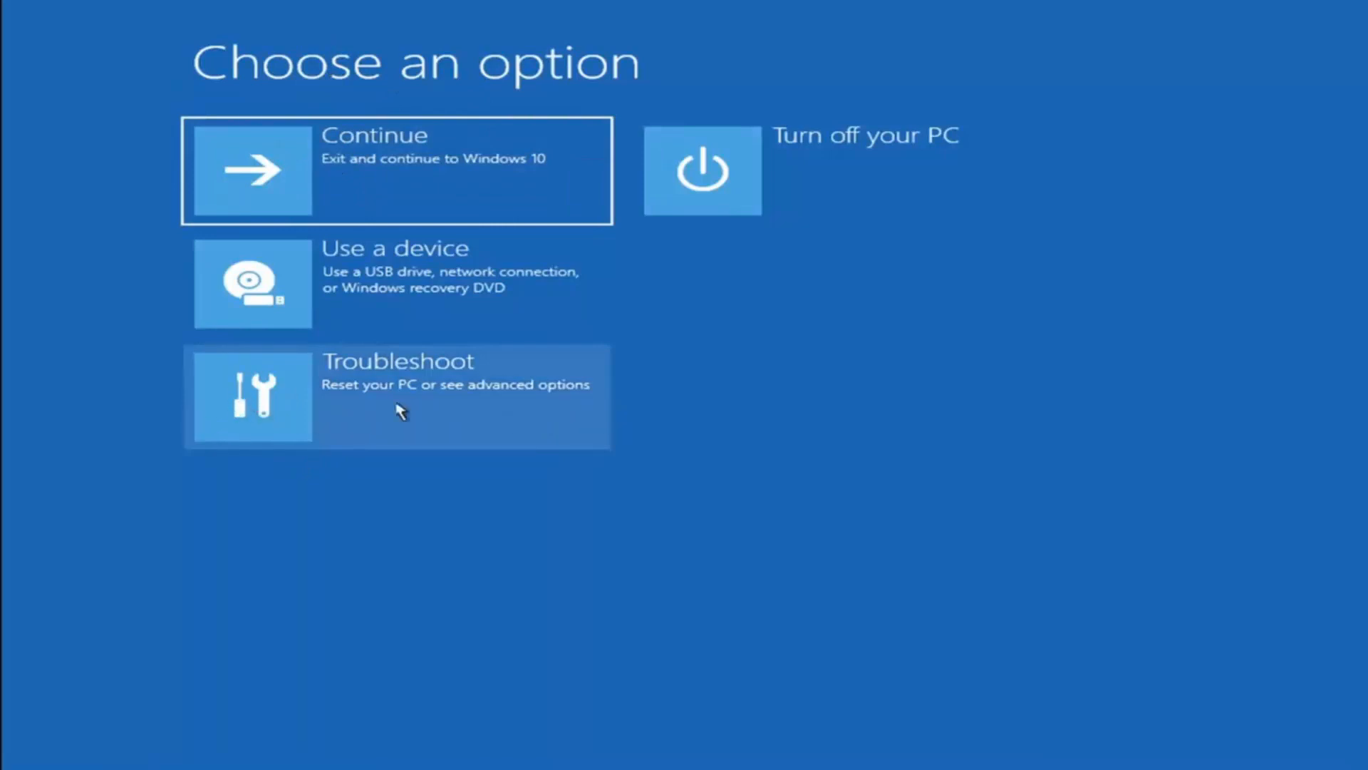
Go through Troubleshoot and Advanced options to a recovery Command Prompt
{"action": "left_click", "coordinate": [397, 396]}
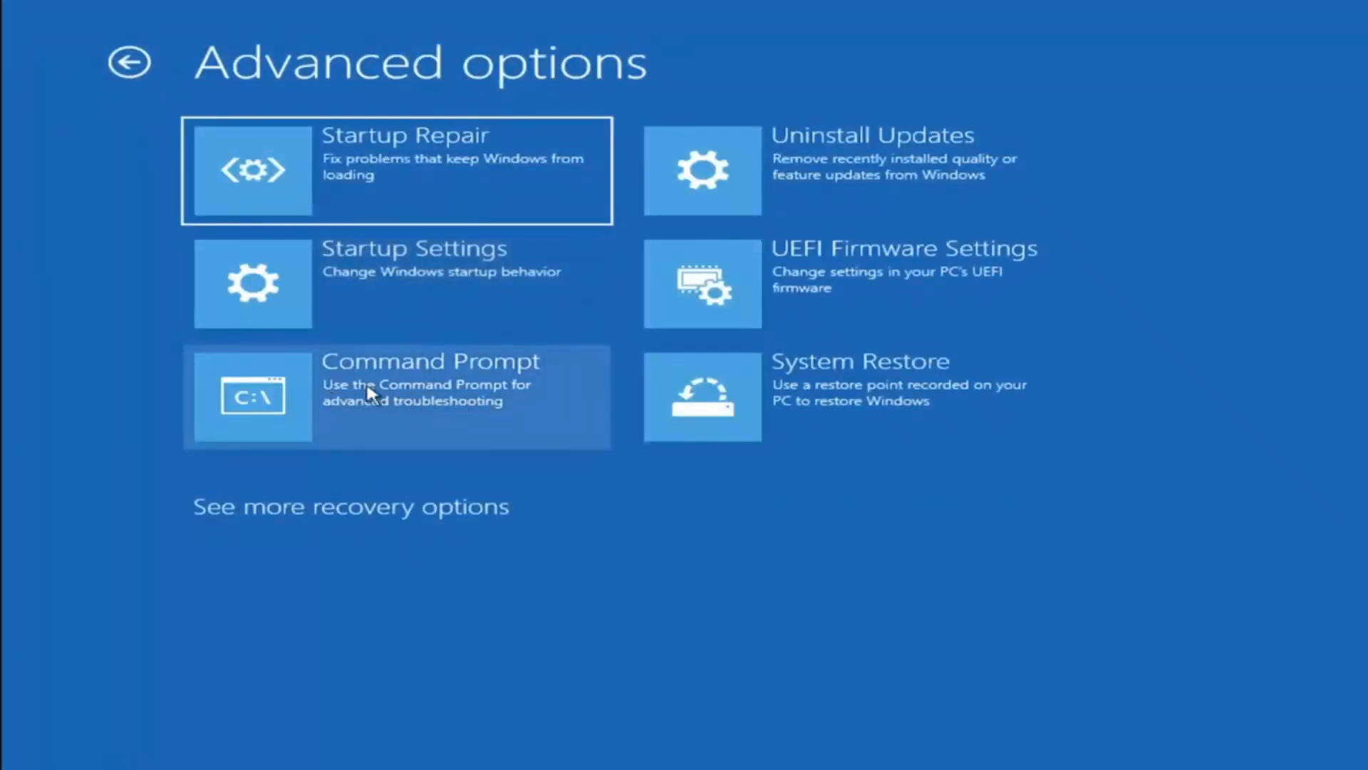
{"action": "left_click", "coordinate": [397, 395]}
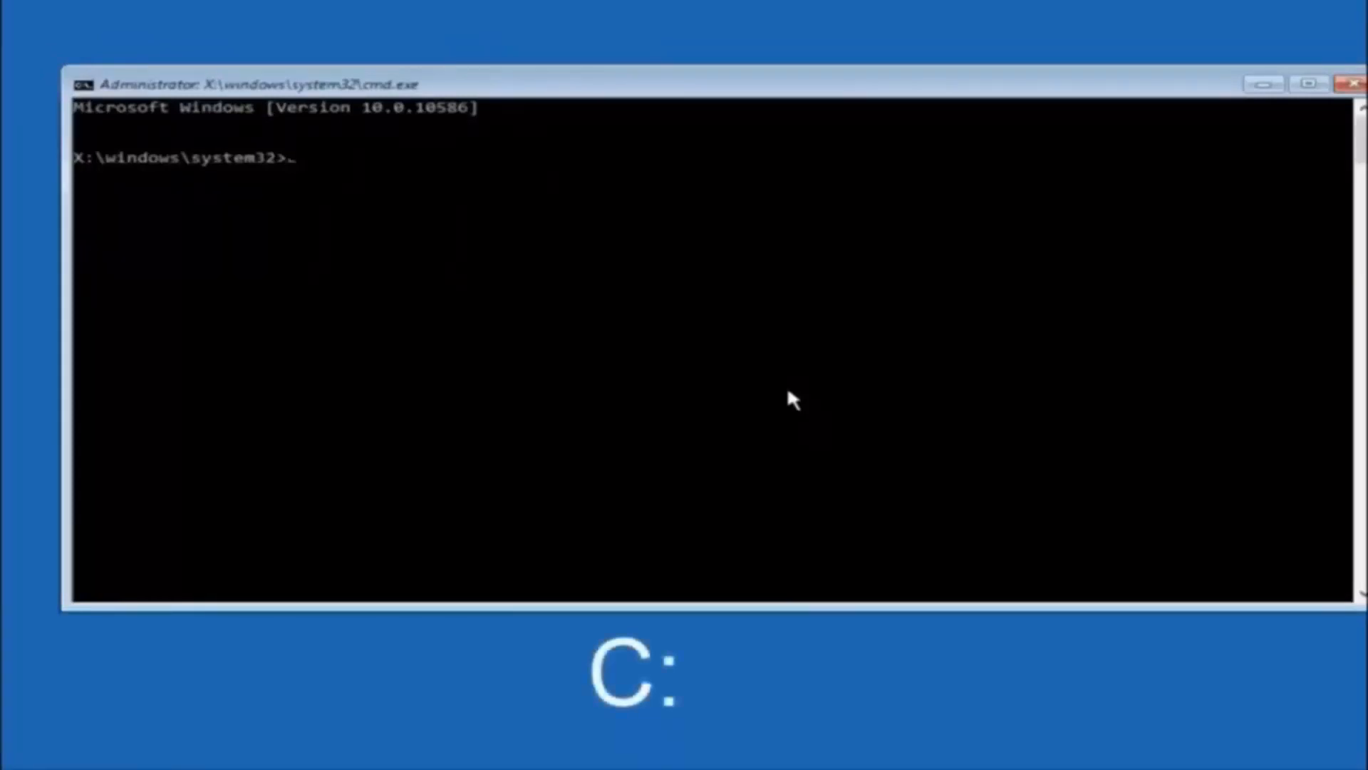
Switch to drive C and list its root folders with dir
{"action": "type", "text": "c:"}
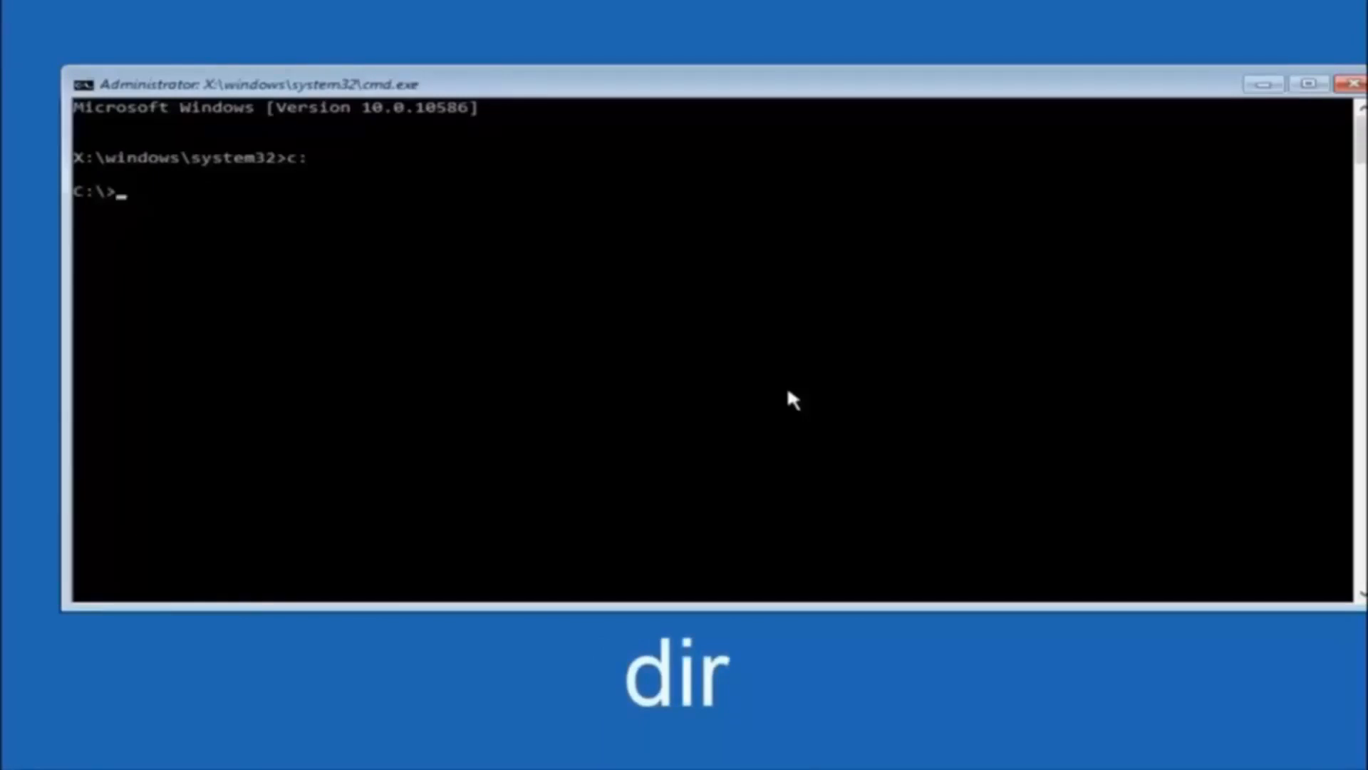
{"action": "type", "text": "dir"}
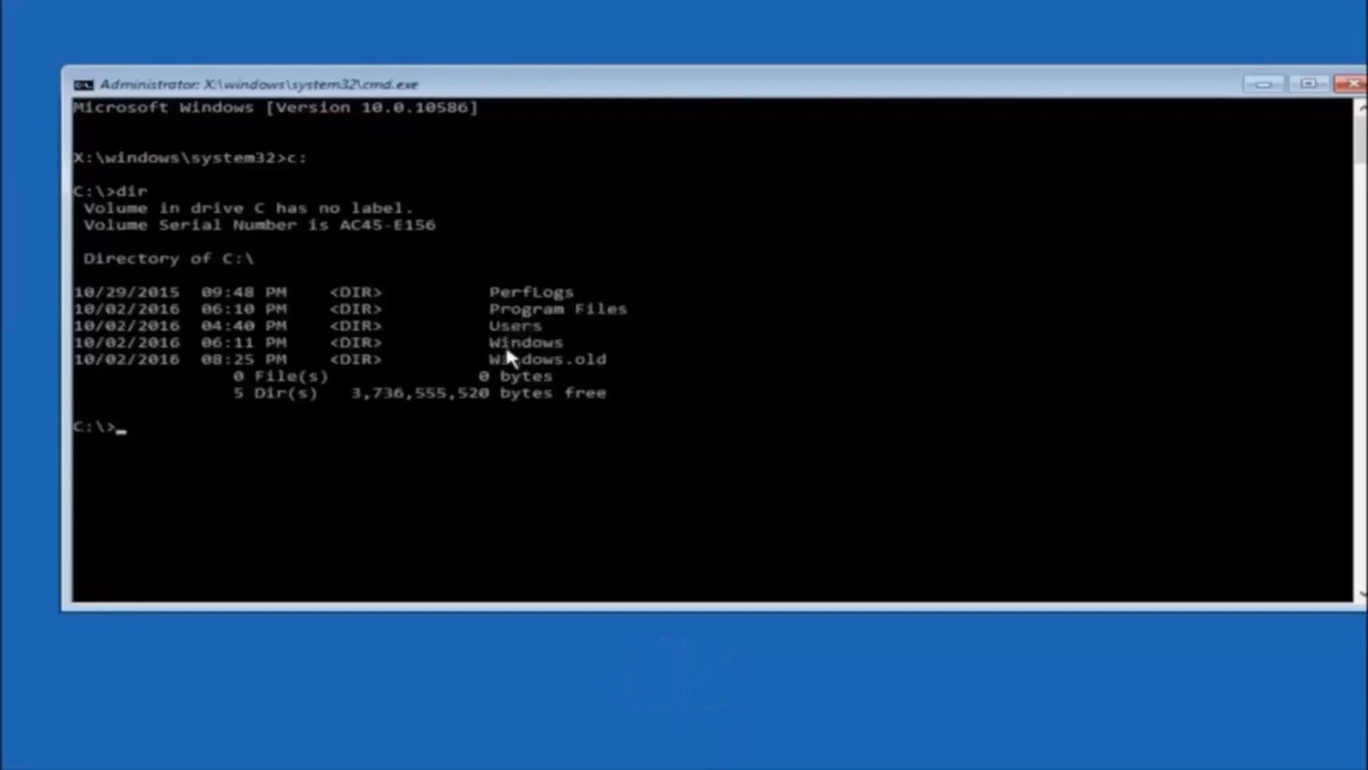
{"action": "mouse_move", "coordinate": [539, 343]}
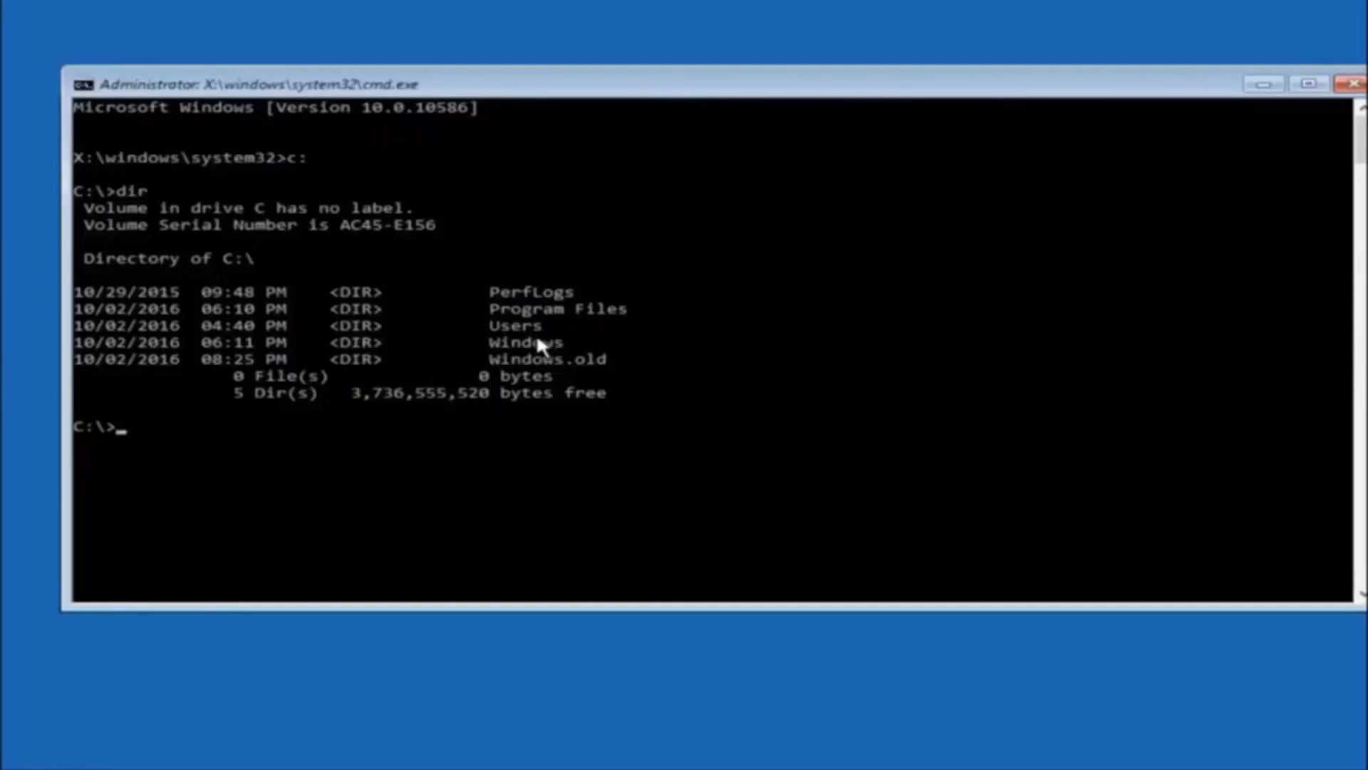
Change directory to C:\Windows\System32\config where the registry hives live
{"action": "type", "text": "cd"}
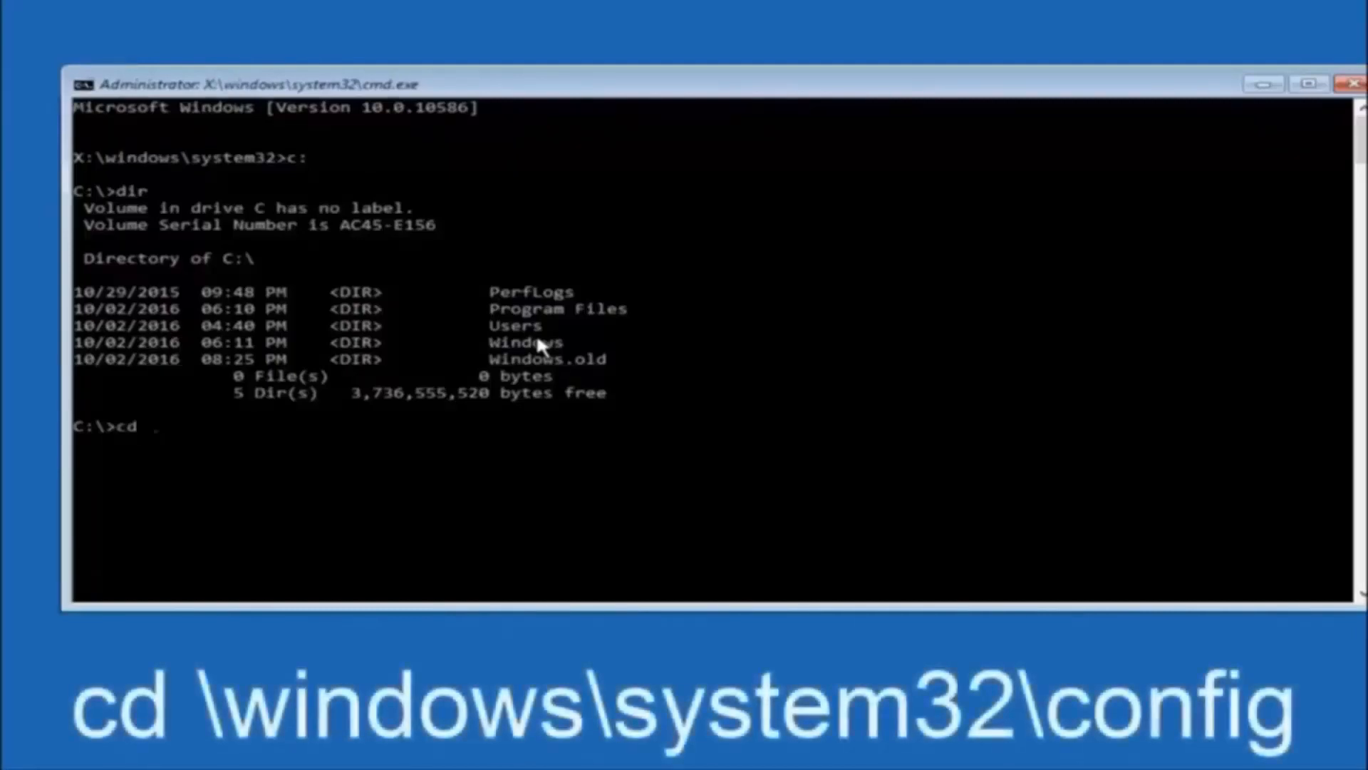
{"action": "type", "text": "\\windows"}
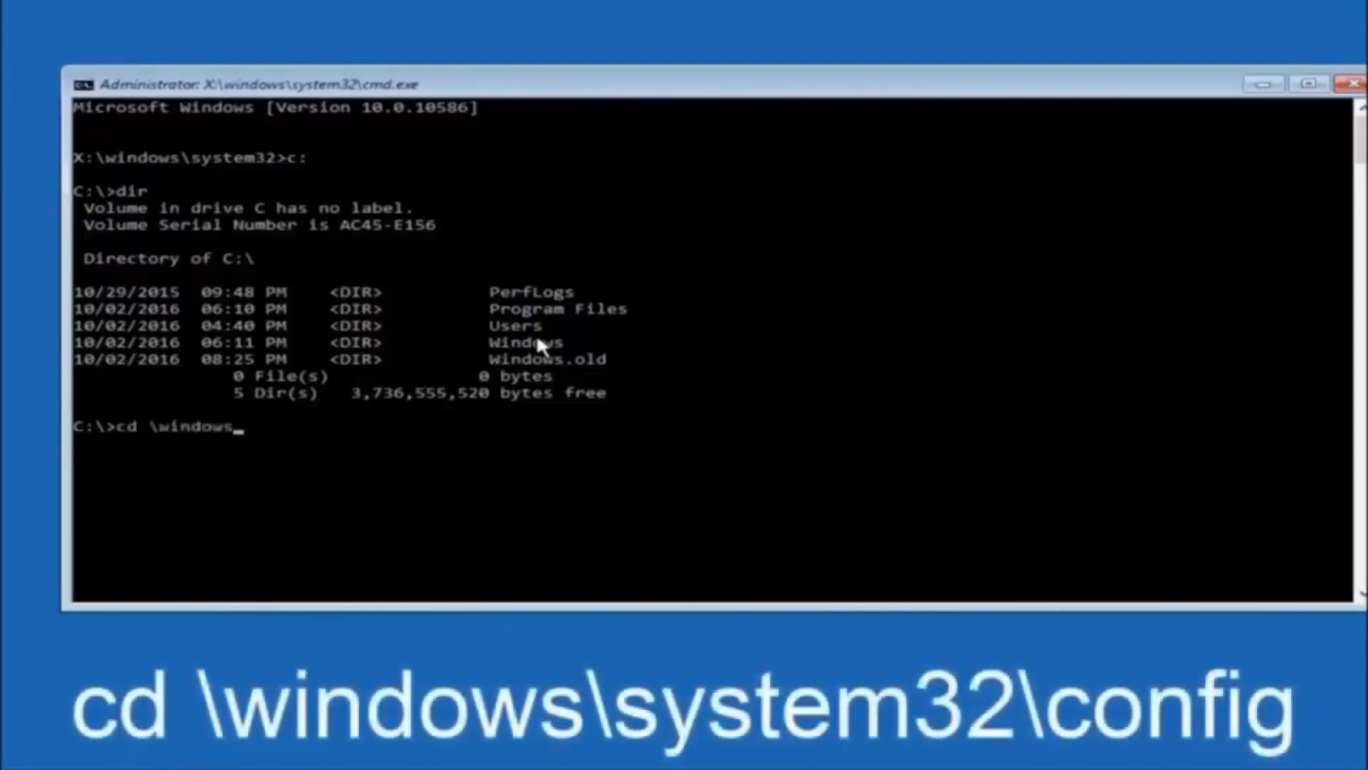
{"action": "type", "text": "\\system32"}
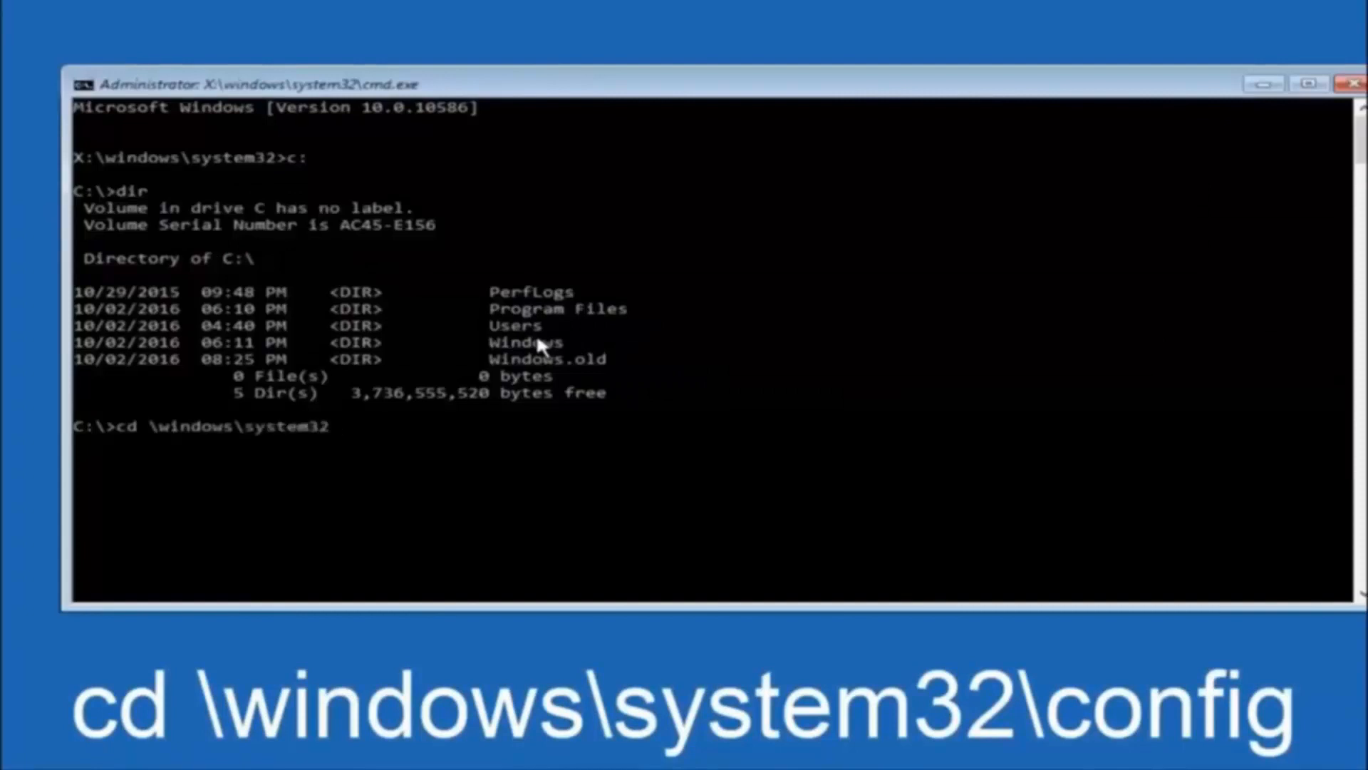
{"action": "type", "text": "\\config"}
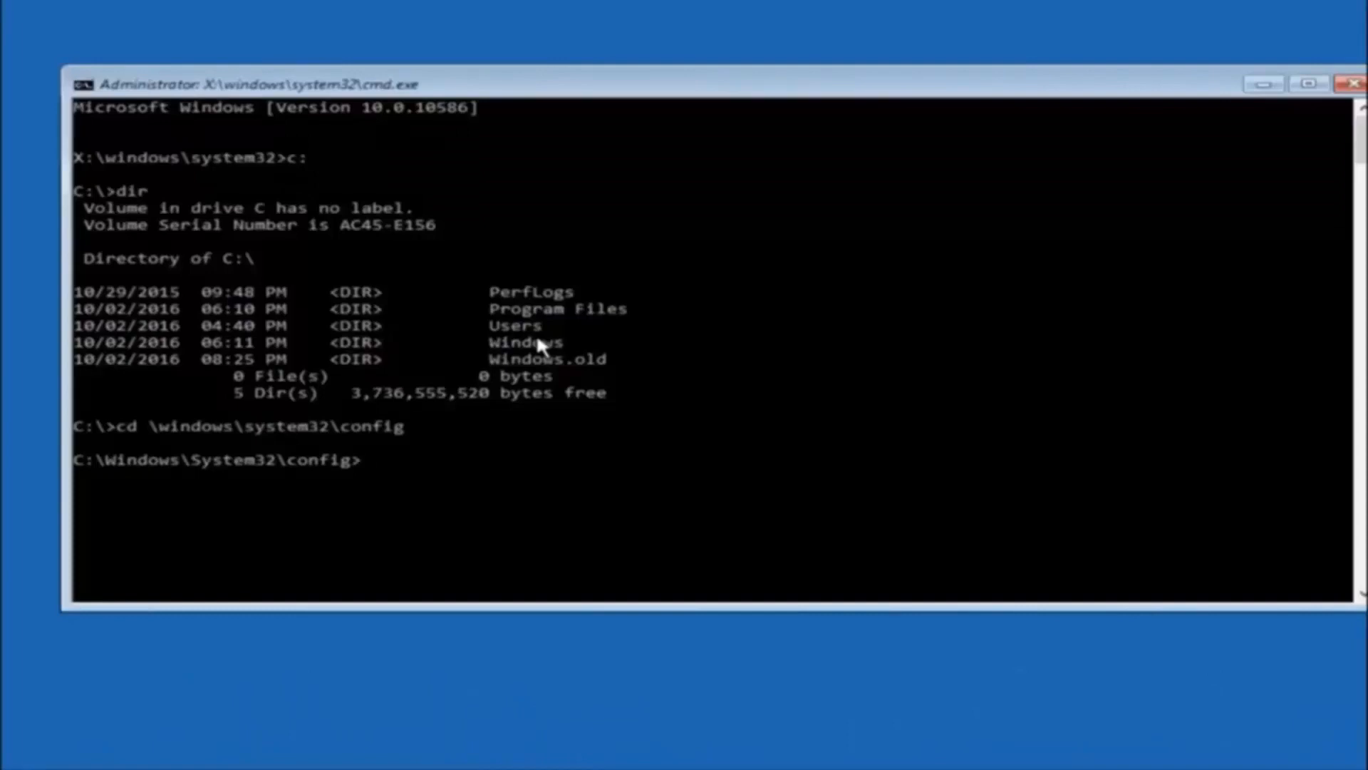
Enter an md command to create a folder named backup inside config
{"action": "type", "text": "md"}
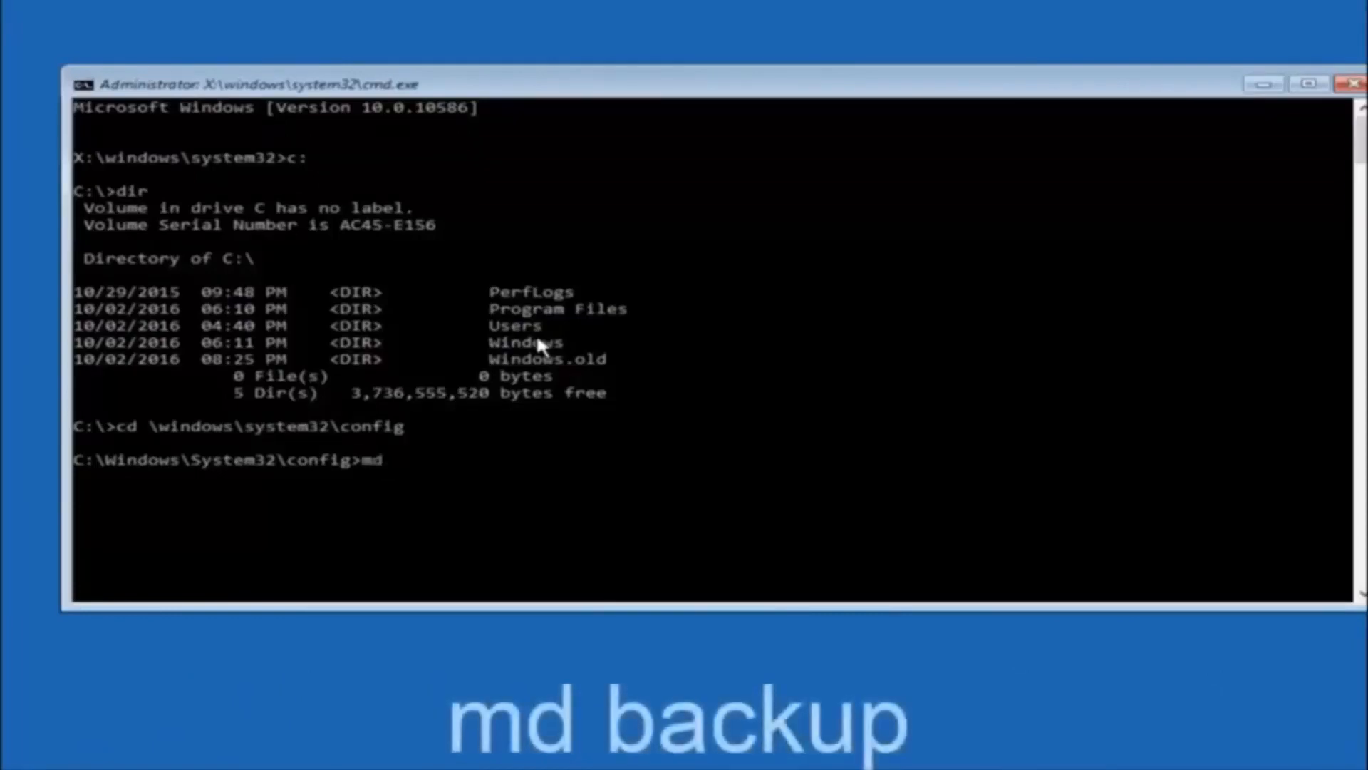
{"action": "type", "text": "back"}
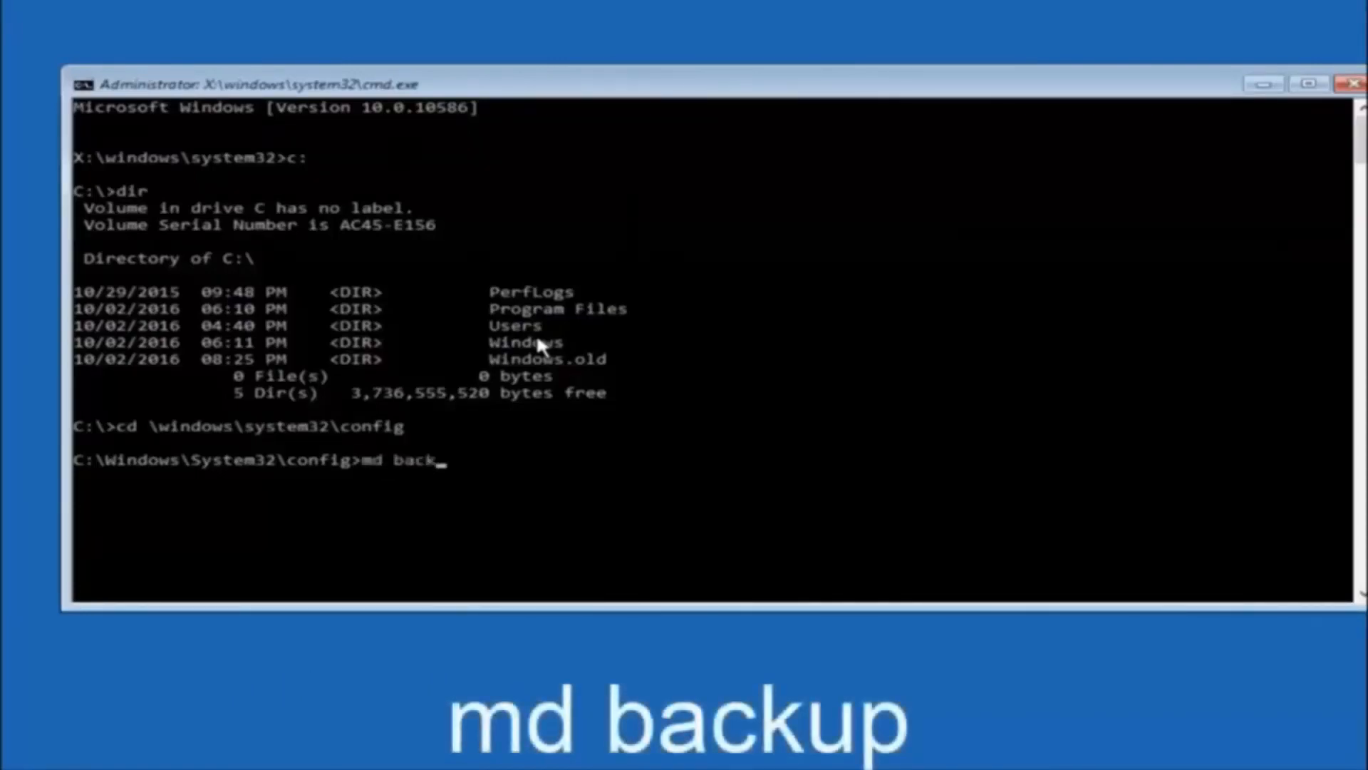
{"action": "type", "text": "up"}
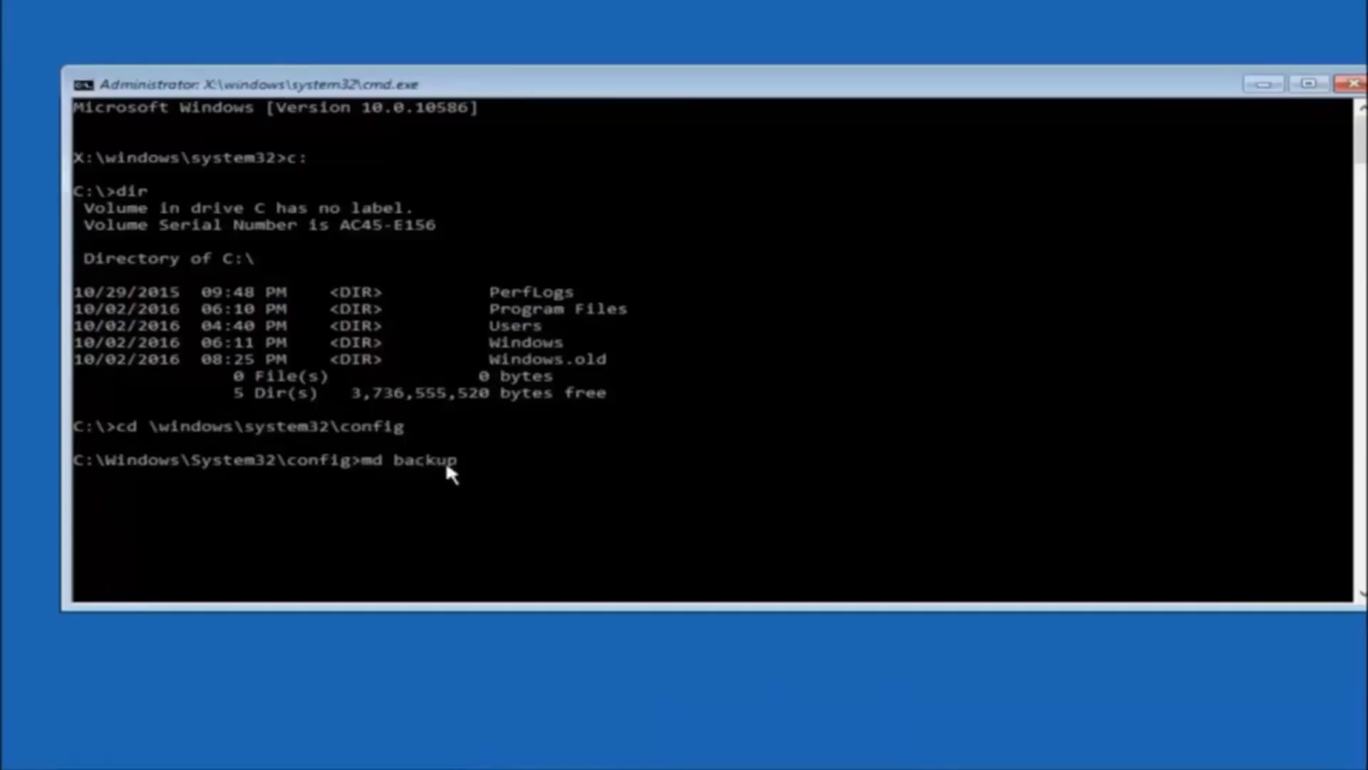
{"action": "mouse_move", "coordinate": [478, 475]}
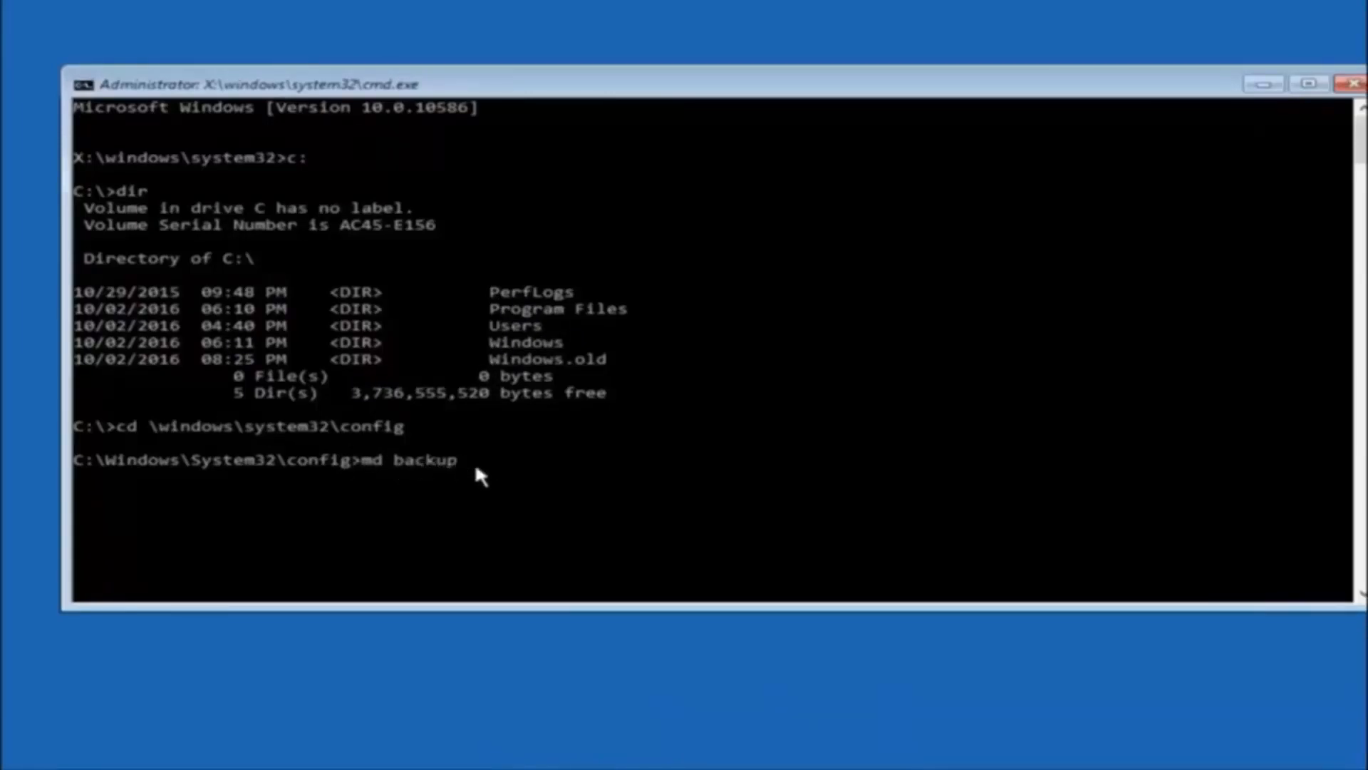
{"action": "type", "text": "1"}
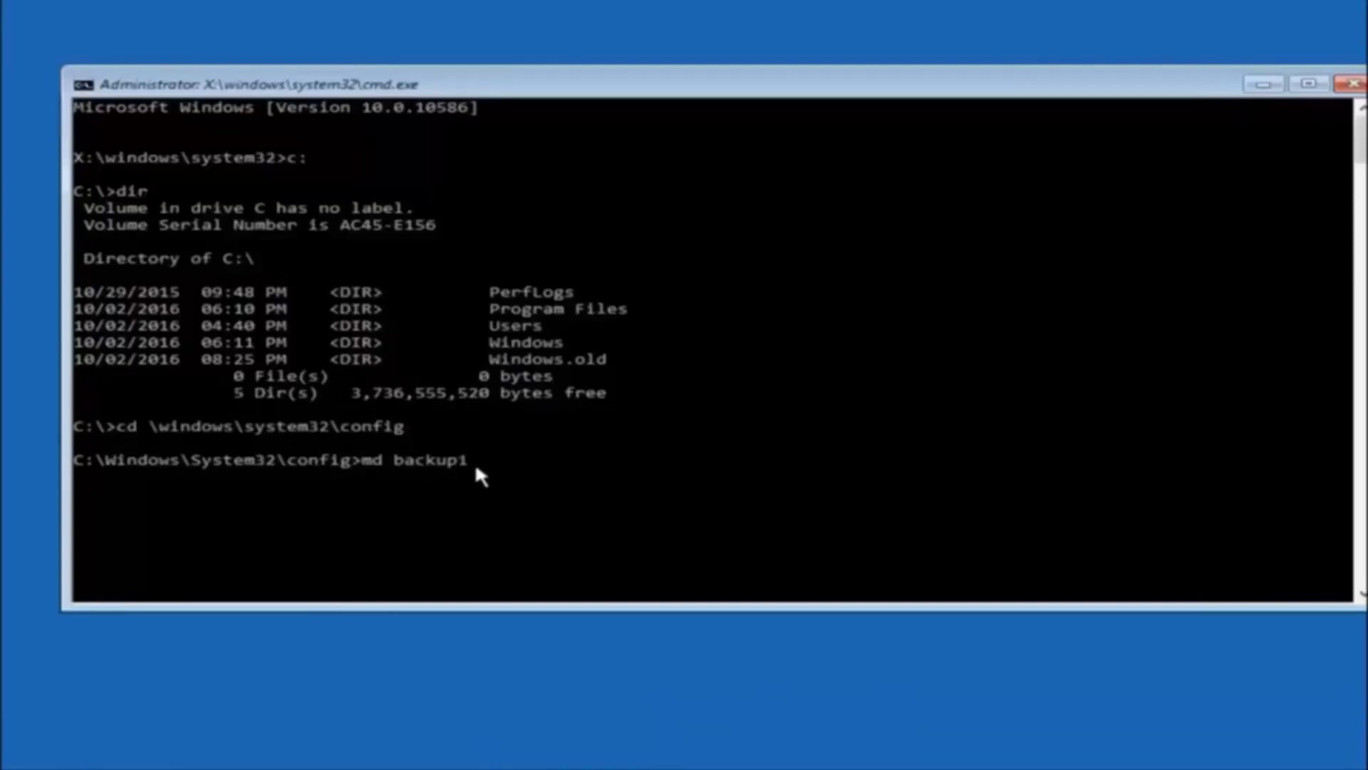
{"action": "key", "text": "BackSpace"}
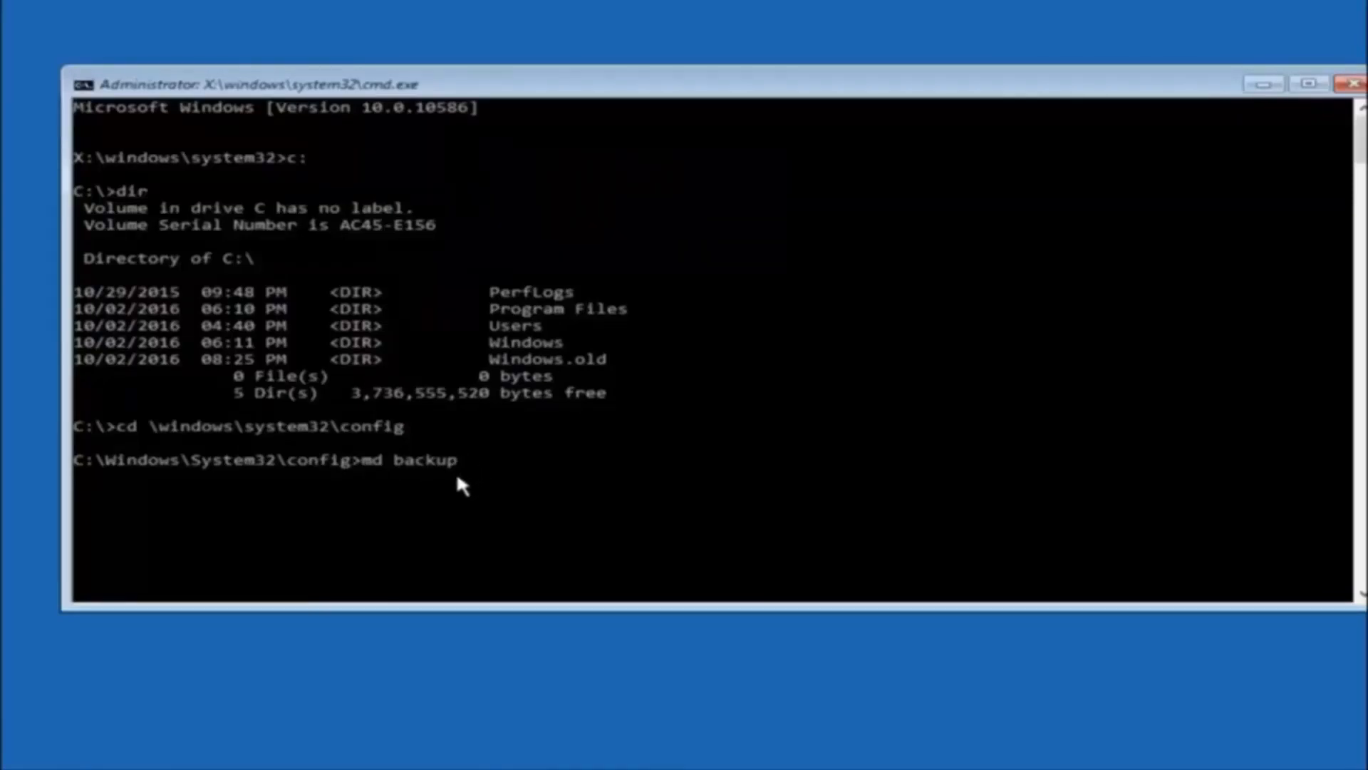
{"action": "mouse_move", "coordinate": [417, 464]}
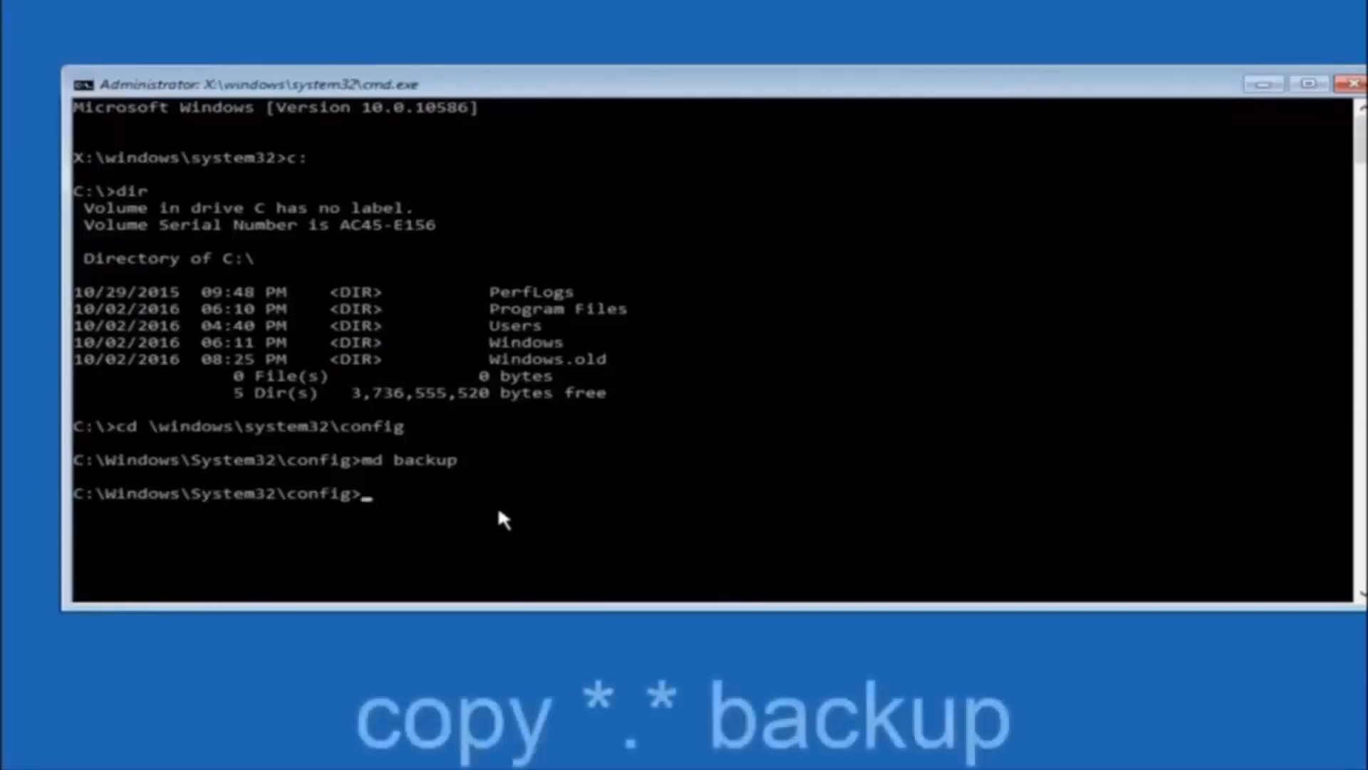
Copy every file in config (*.*) into the backup folder as a safety copy
{"action": "type", "text": "copy"}
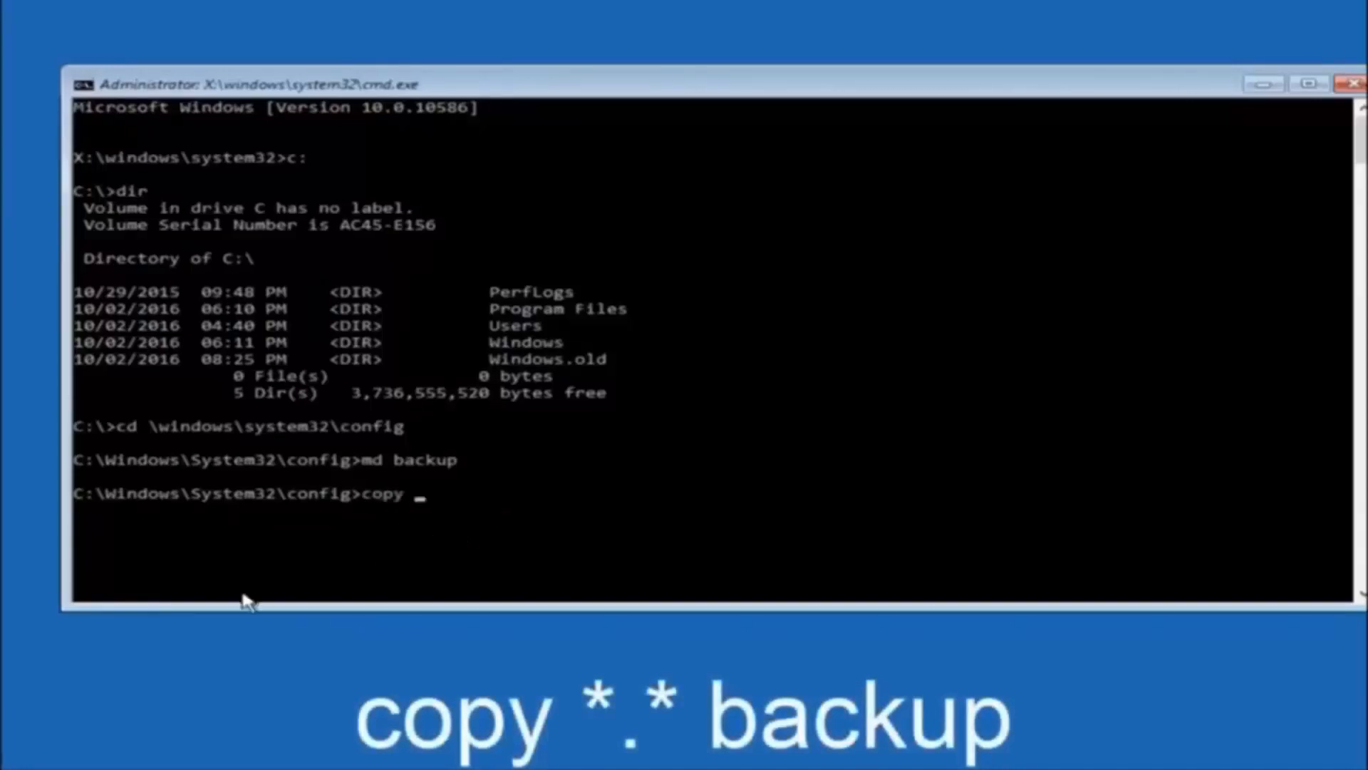
{"action": "type", "text": "*"}
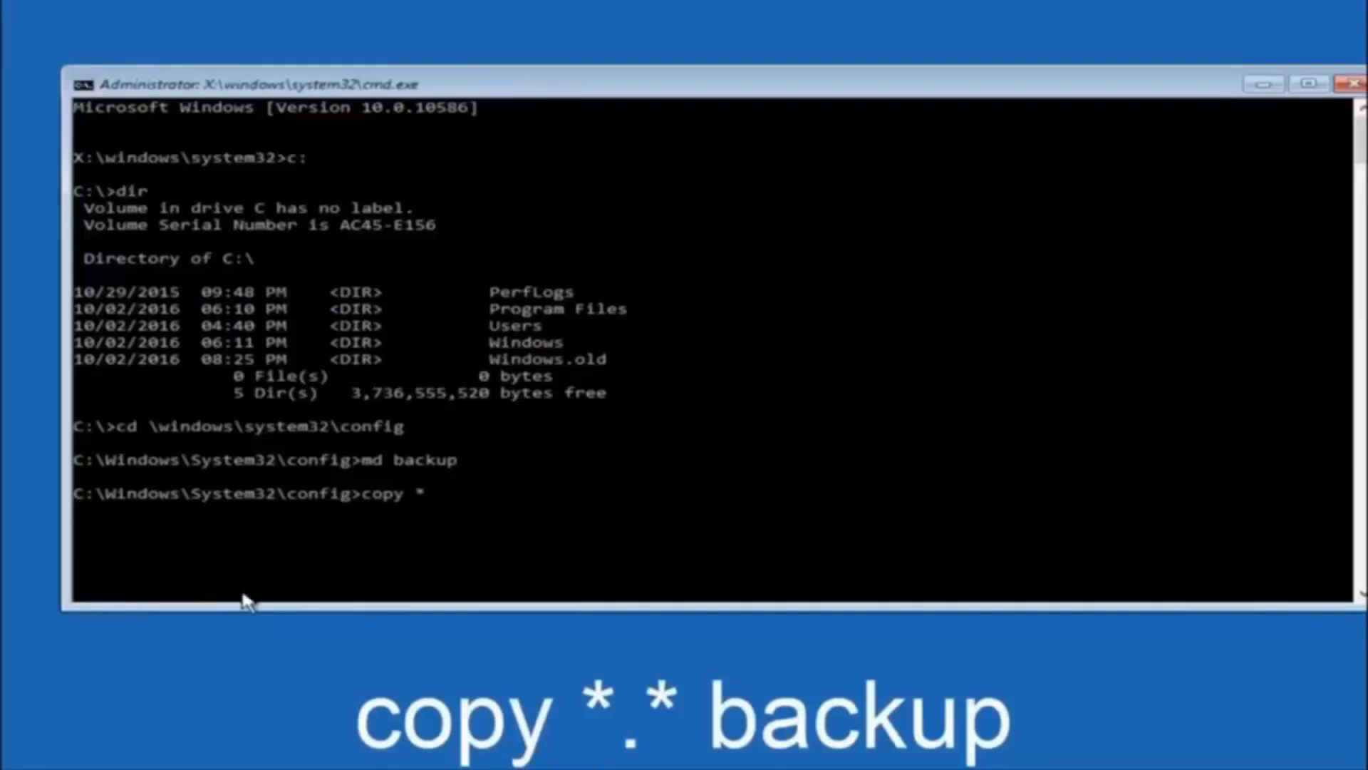
{"action": "type", "text": "."}
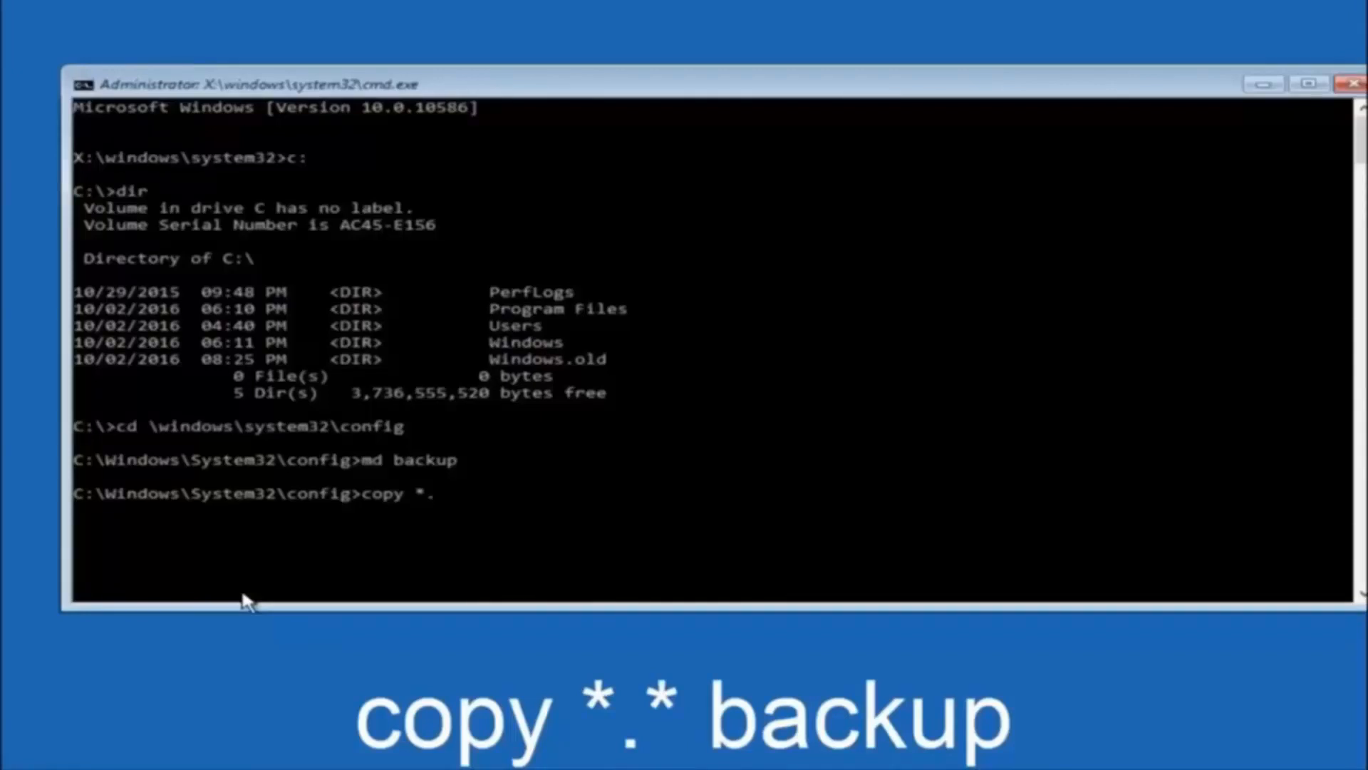
{"action": "type", "text": "*"}
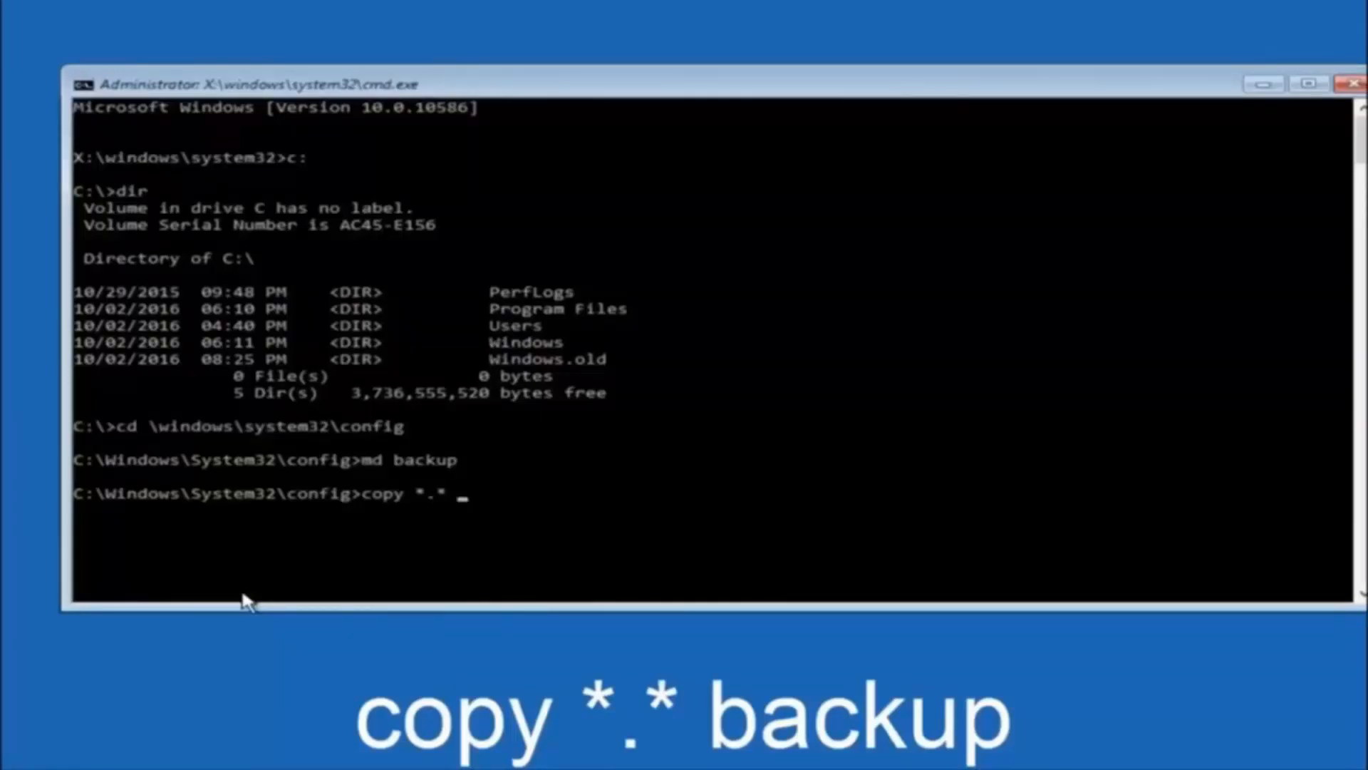
{"action": "type", "text": "backup1"}
{"action": "type", "text": "CD"}
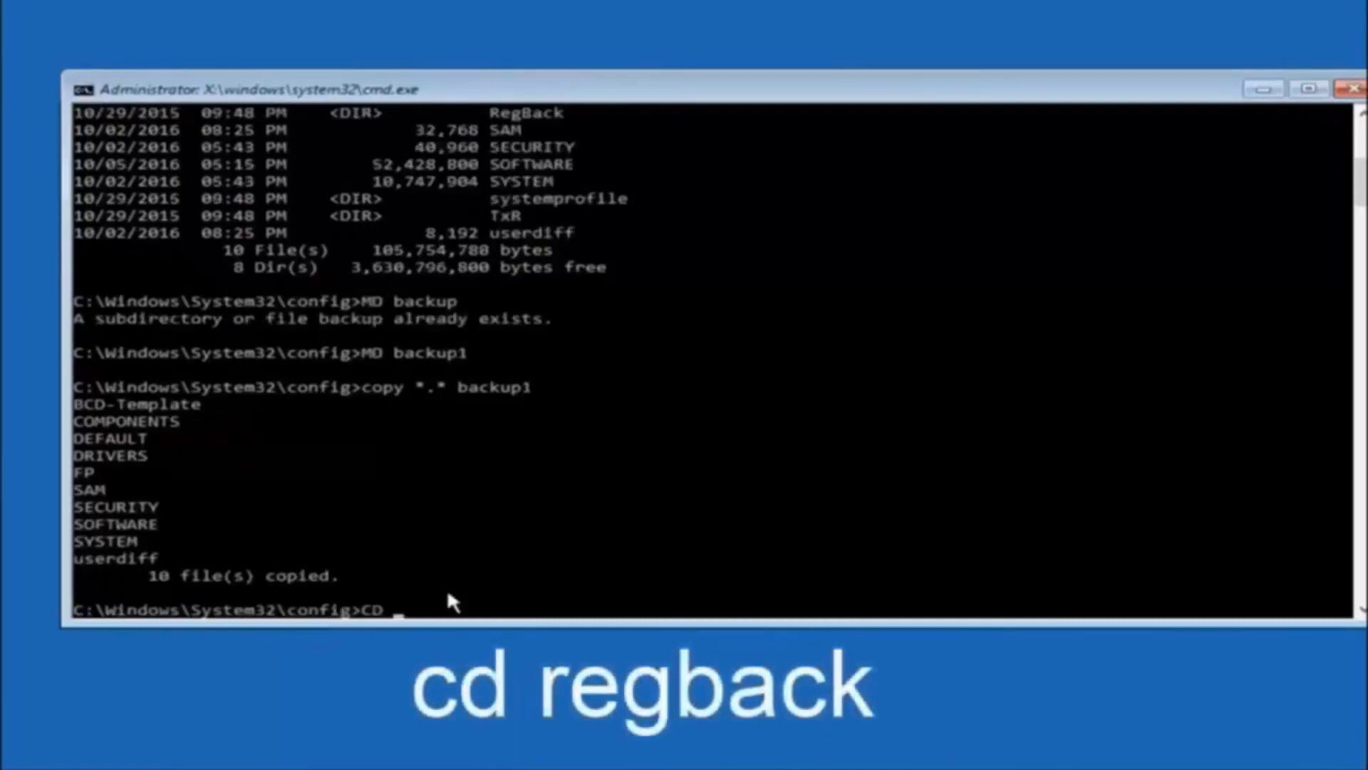
Move into the RegBack folder and list its five hive files with dir
{"action": "type", "text": "regback"}
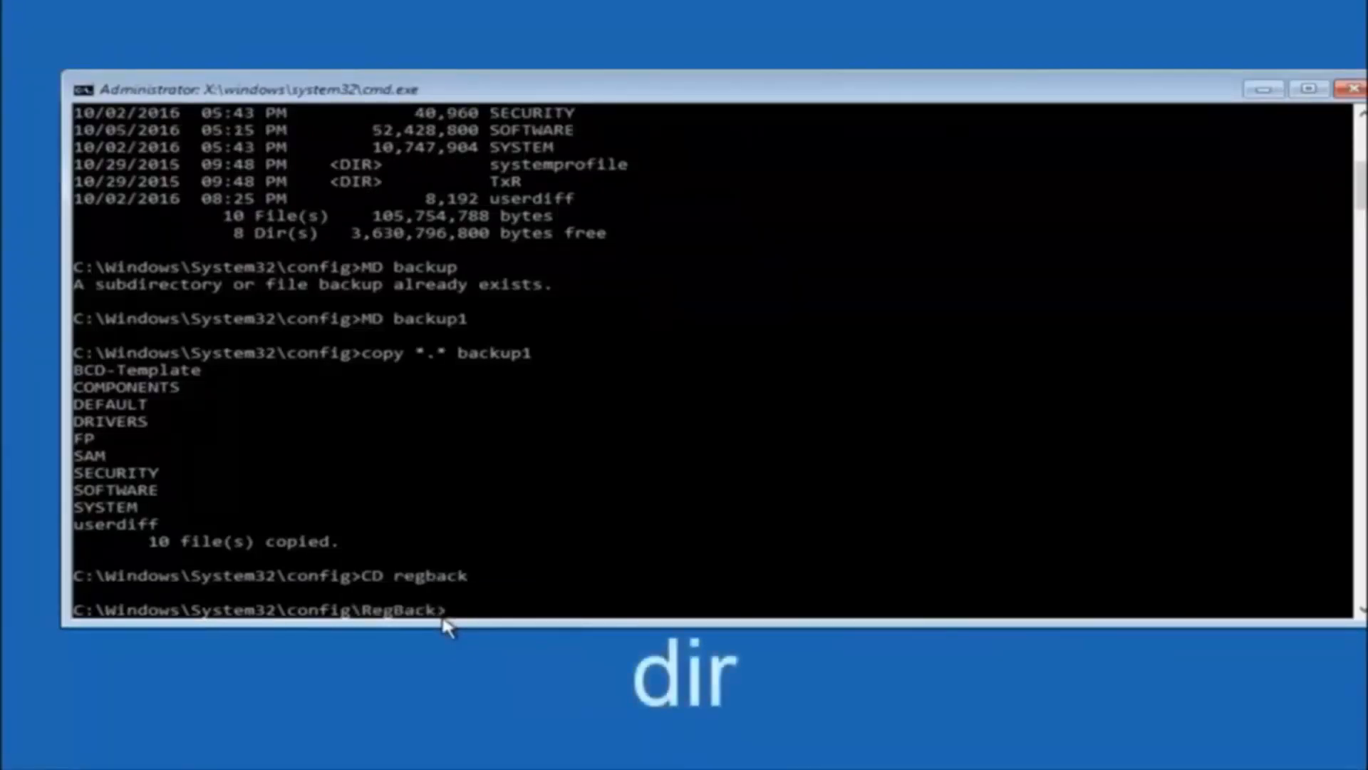
{"action": "type", "text": "dir"}
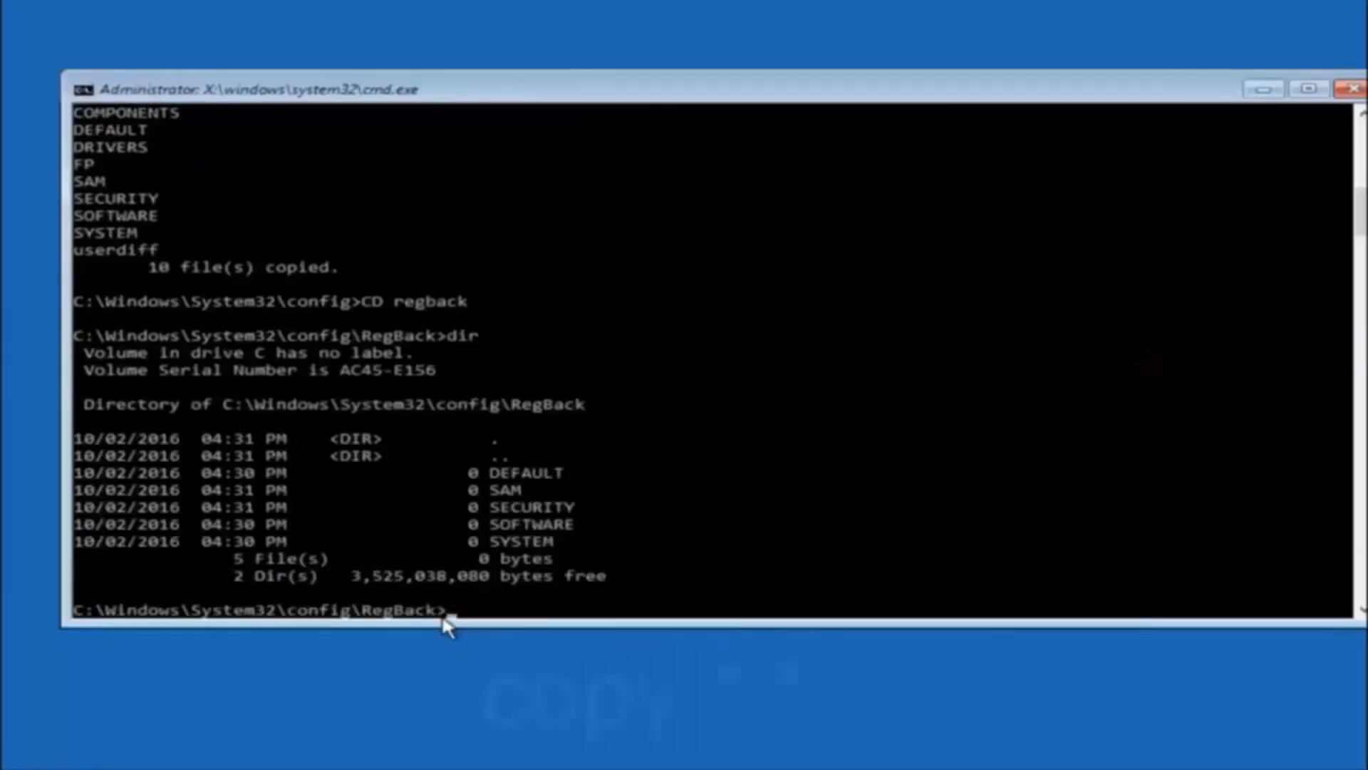
Copy *.* from RegBack up to the config folder, answering A to overwrite all
{"action": "type", "text": "copy"}
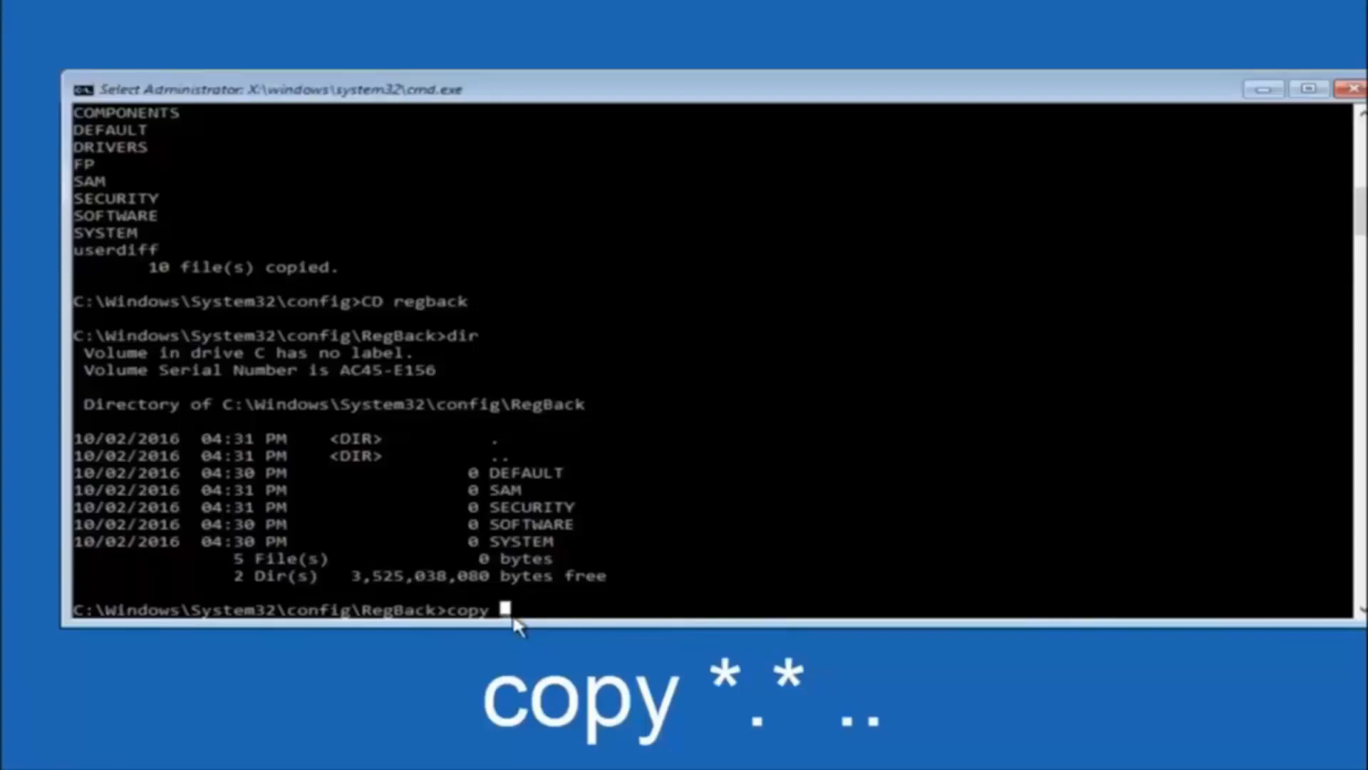
{"action": "type", "text": "*"}
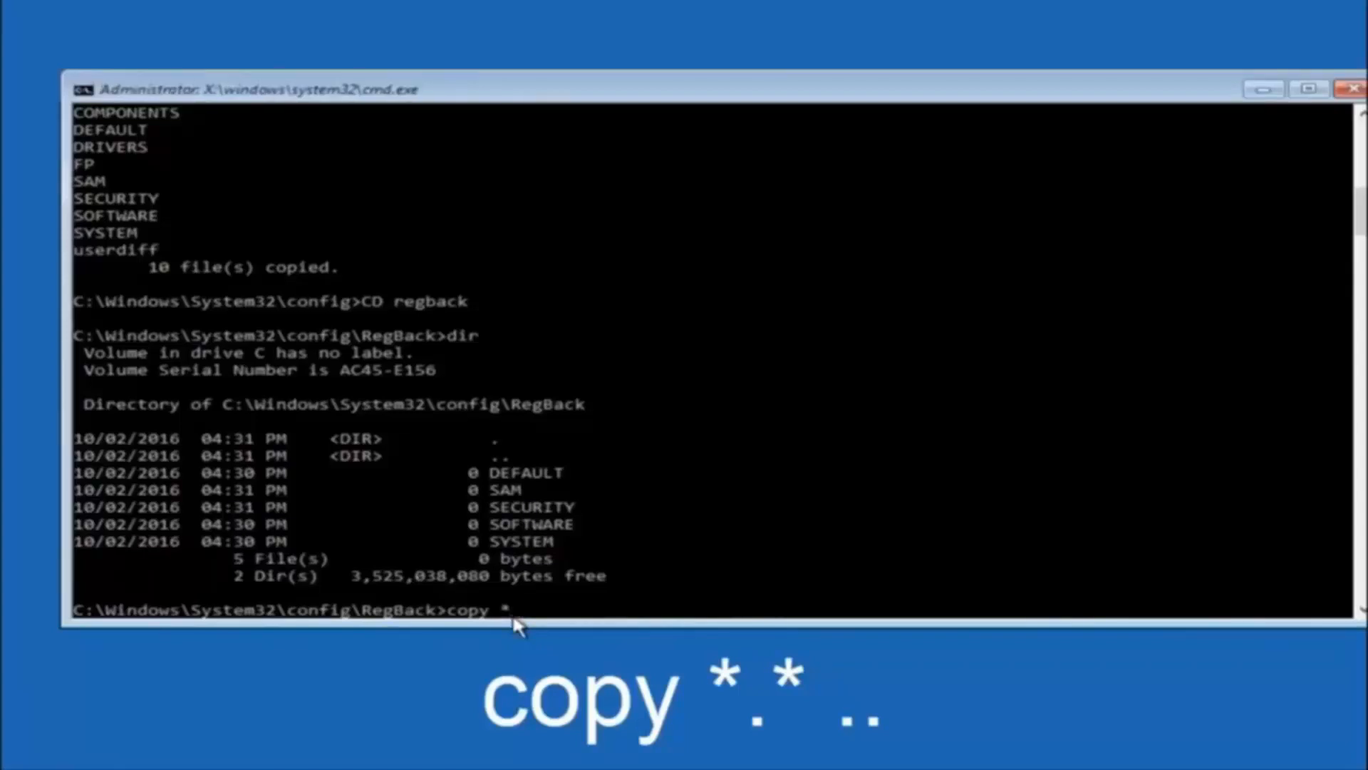
{"action": "type", "text": ".*"}
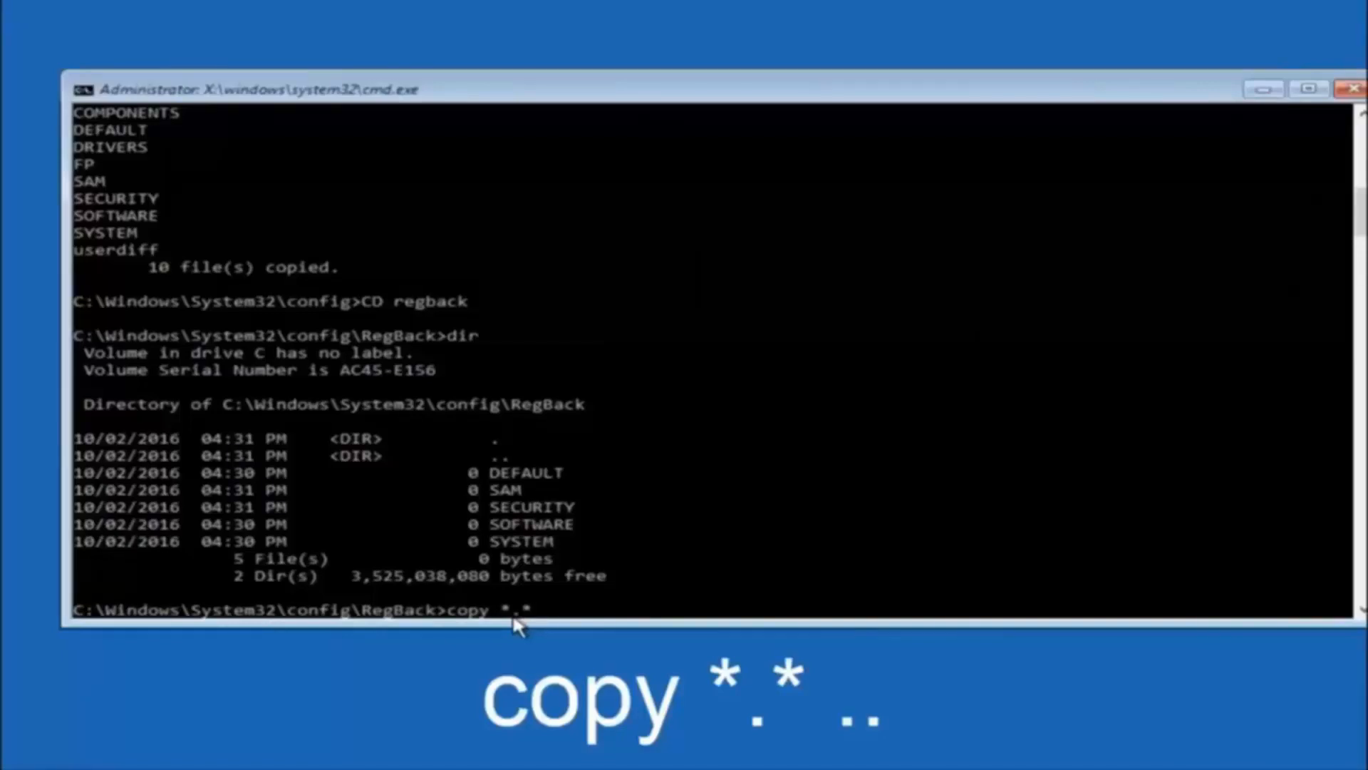
{"action": "type", "text": ".."}
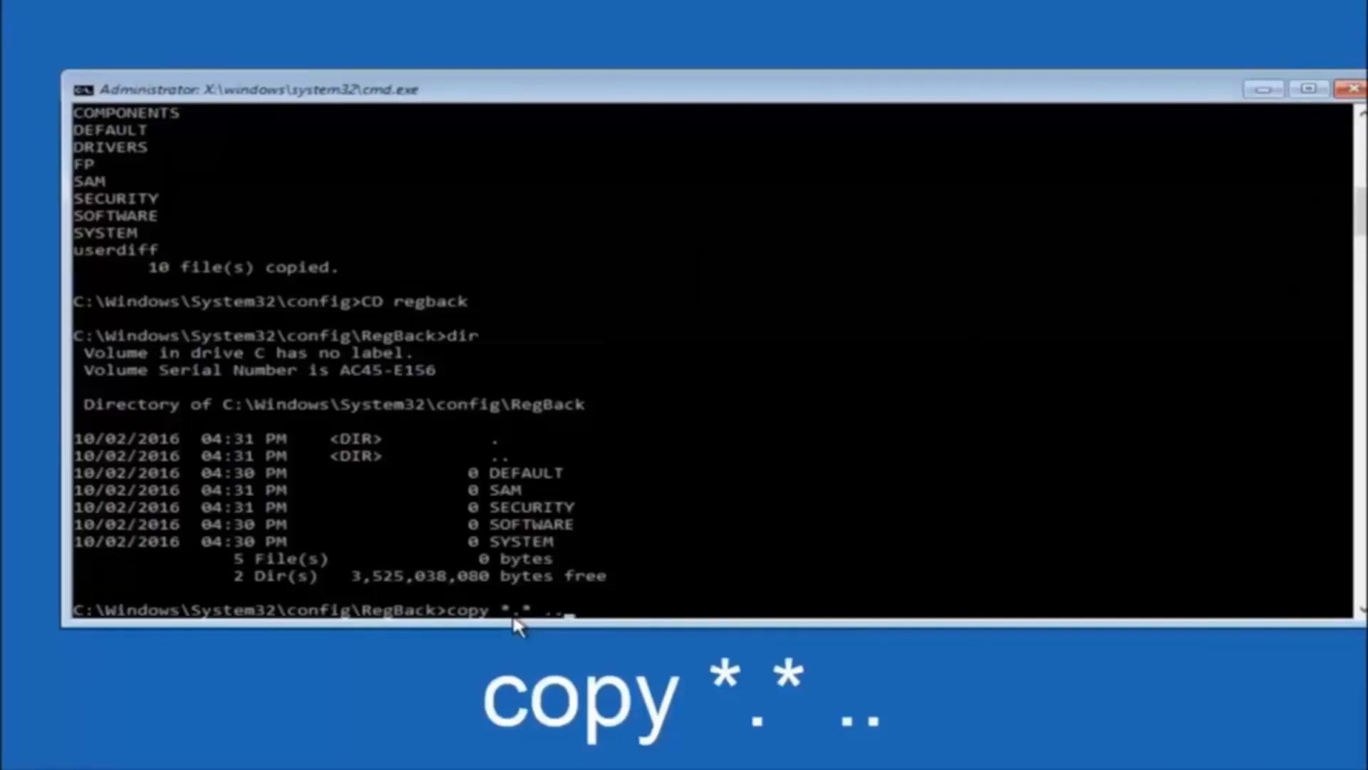
{"action": "key", "text": "enter"}
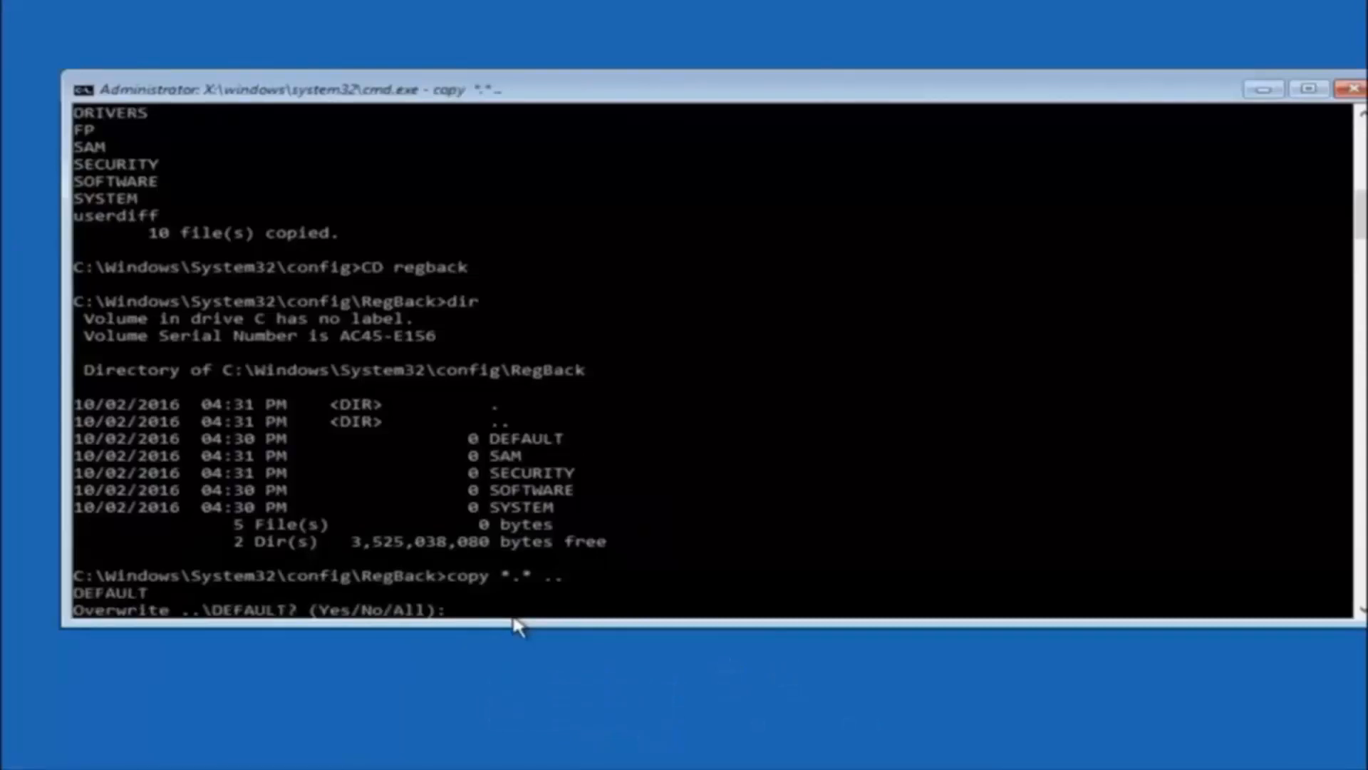
{"action": "key", "text": "A"}
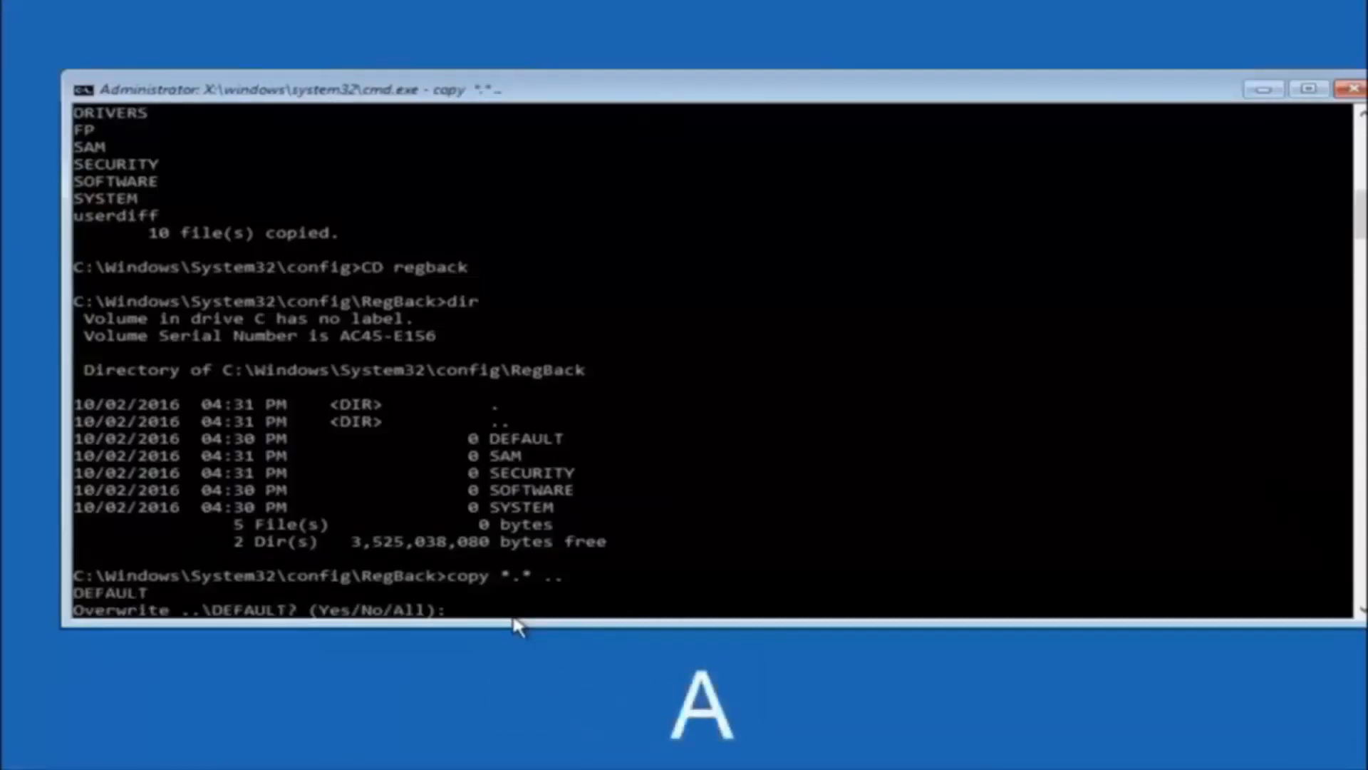
{"action": "type", "text": "A"}
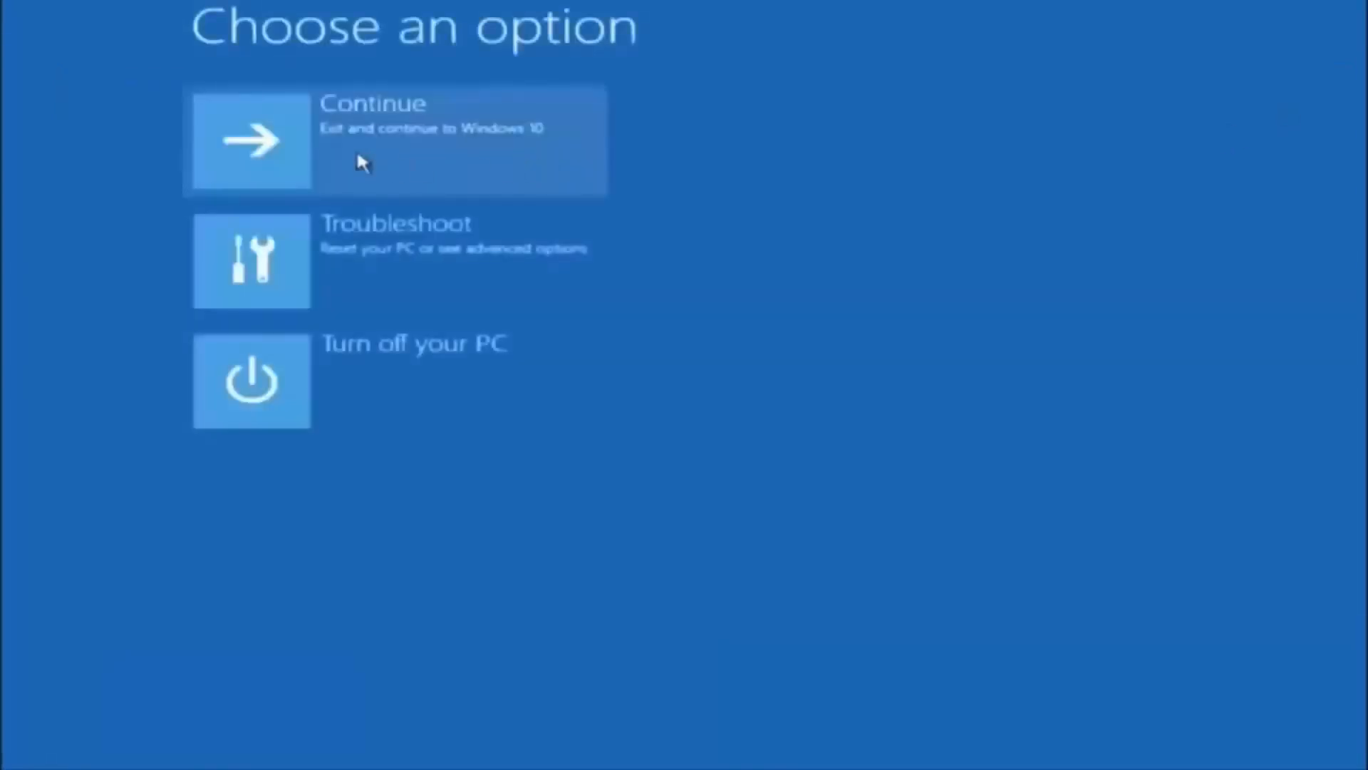
{"action": "mouse_move", "coordinate": [332, 178]}
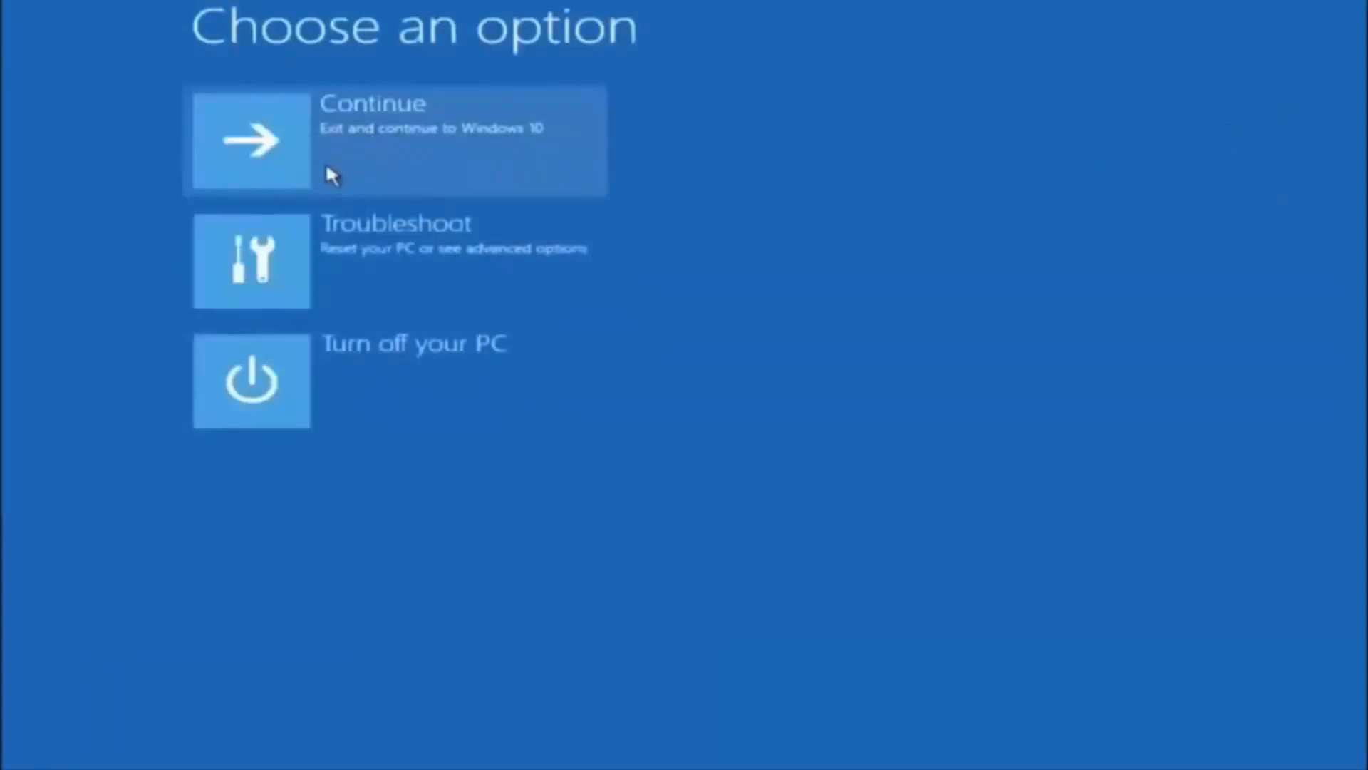